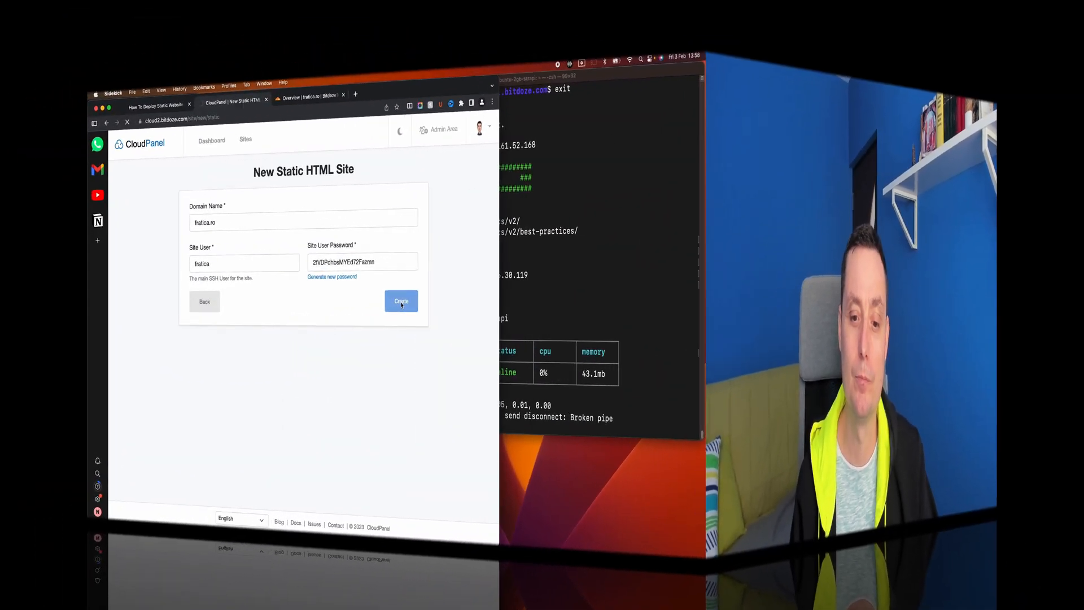
Create the fratica.ro static HTML site, then skim the Astro deployment tutorial
{"action": "left_click", "coordinate": [401, 300]}
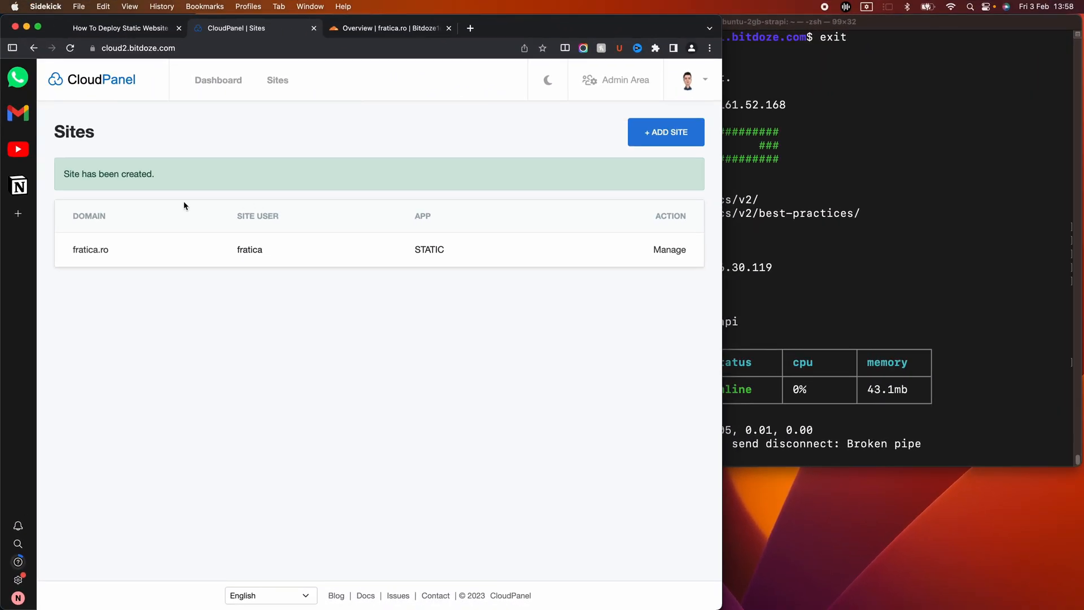
{"action": "mouse_move", "coordinate": [625, 245]}
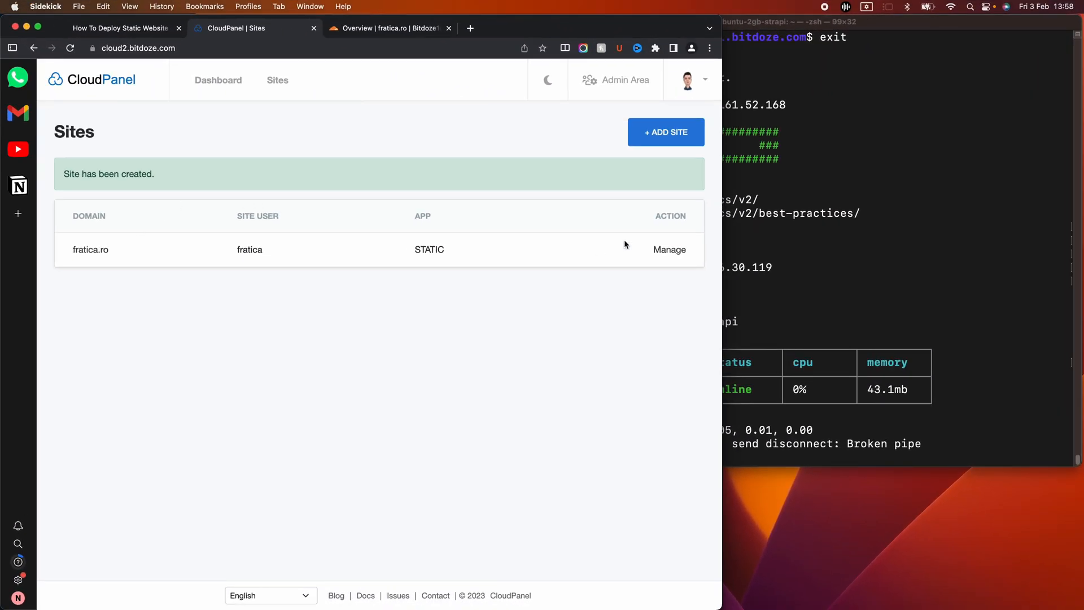
{"action": "left_click", "coordinate": [119, 28]}
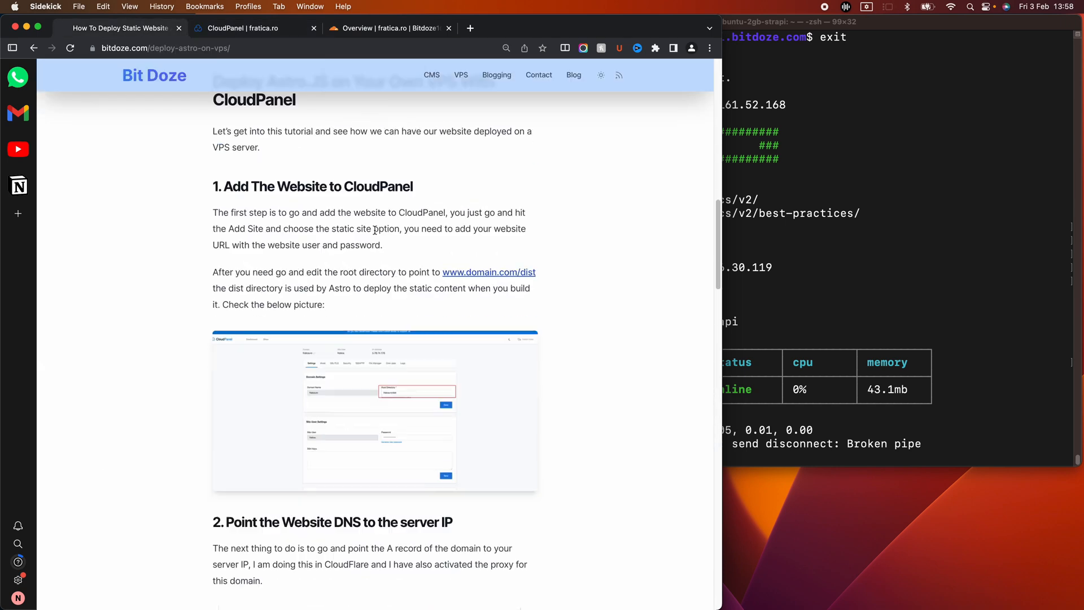
{"action": "scroll", "scroll_direction": "down", "scroll_amount": 3}
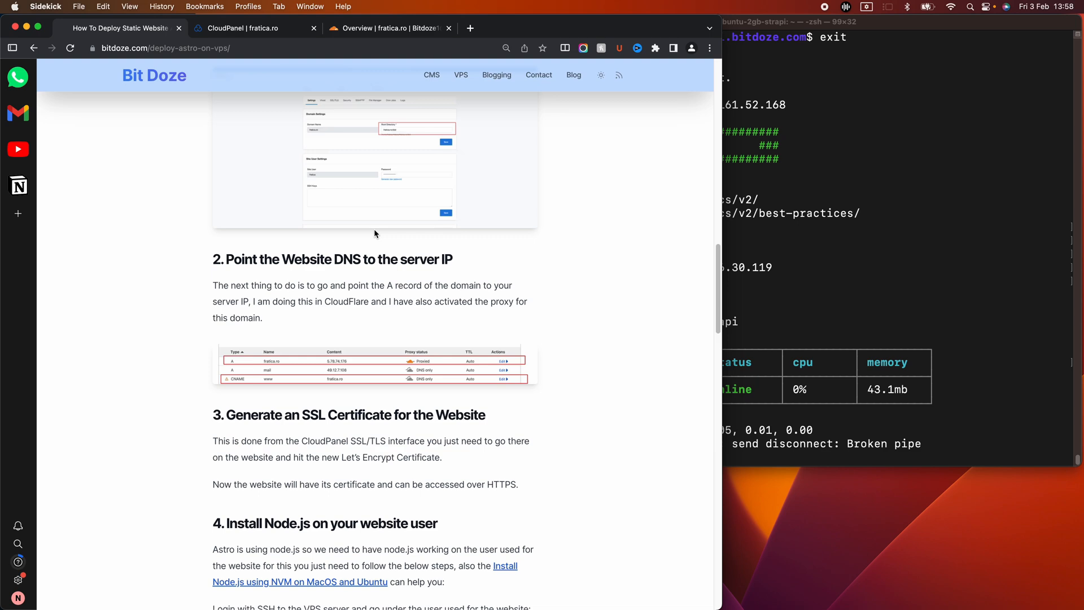
{"action": "scroll", "scroll_direction": "up", "scroll_amount": 3}
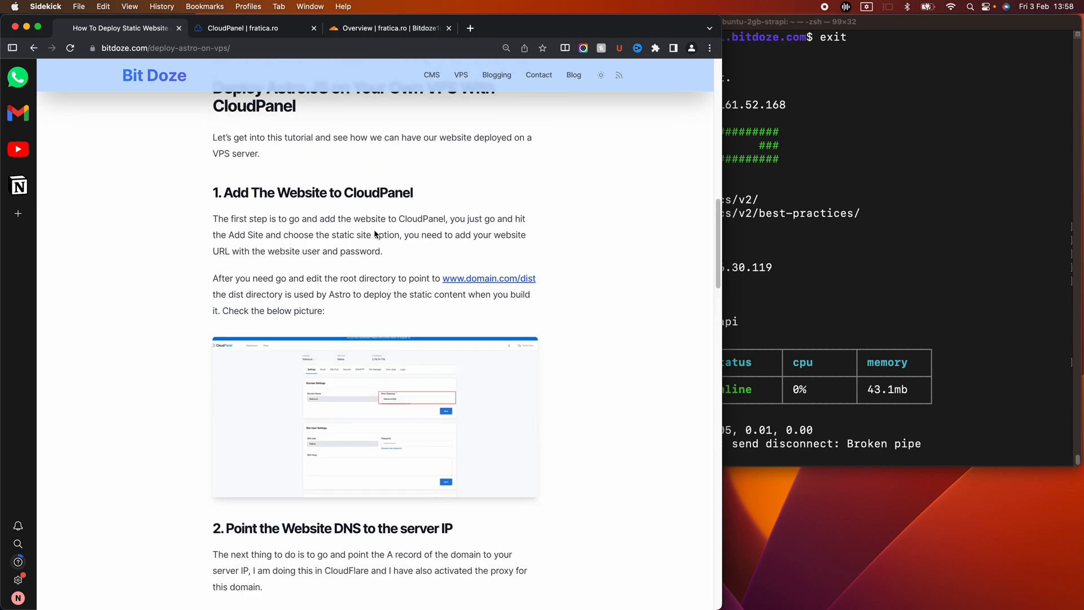
{"action": "mouse_move", "coordinate": [371, 59]}
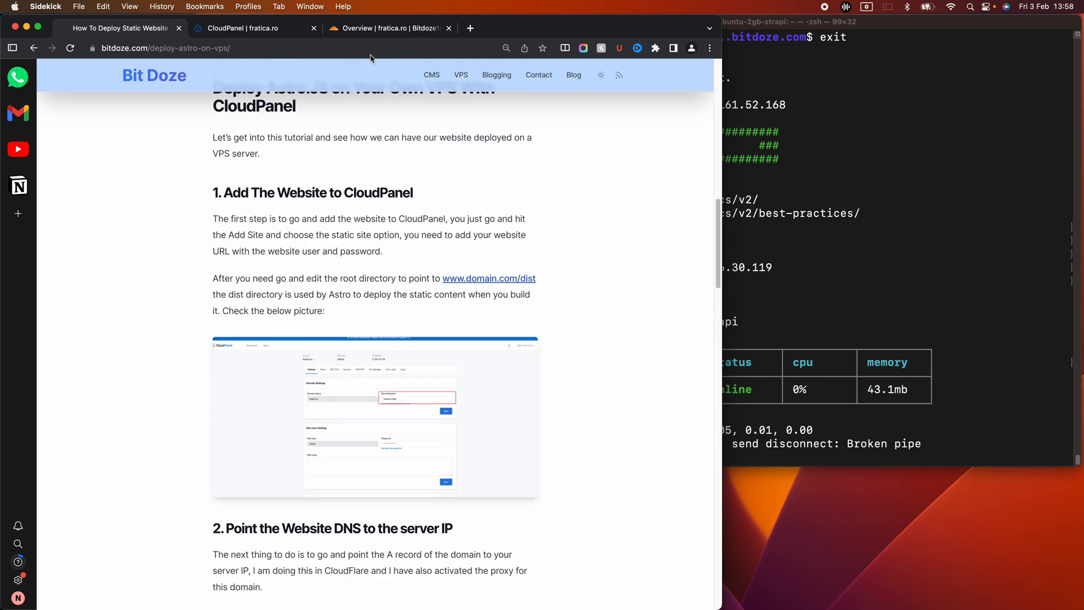
Verify the fratica.ro A record uses the server IP 5.78.74.176 with proxying enabled
{"action": "left_click", "coordinate": [393, 28]}
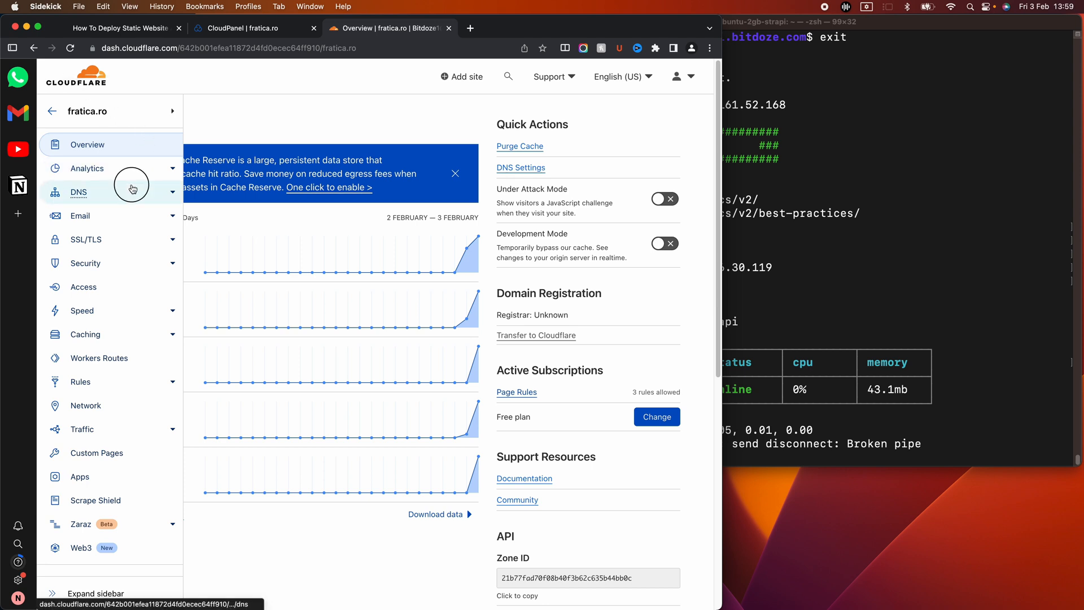
{"action": "left_click", "coordinate": [78, 193]}
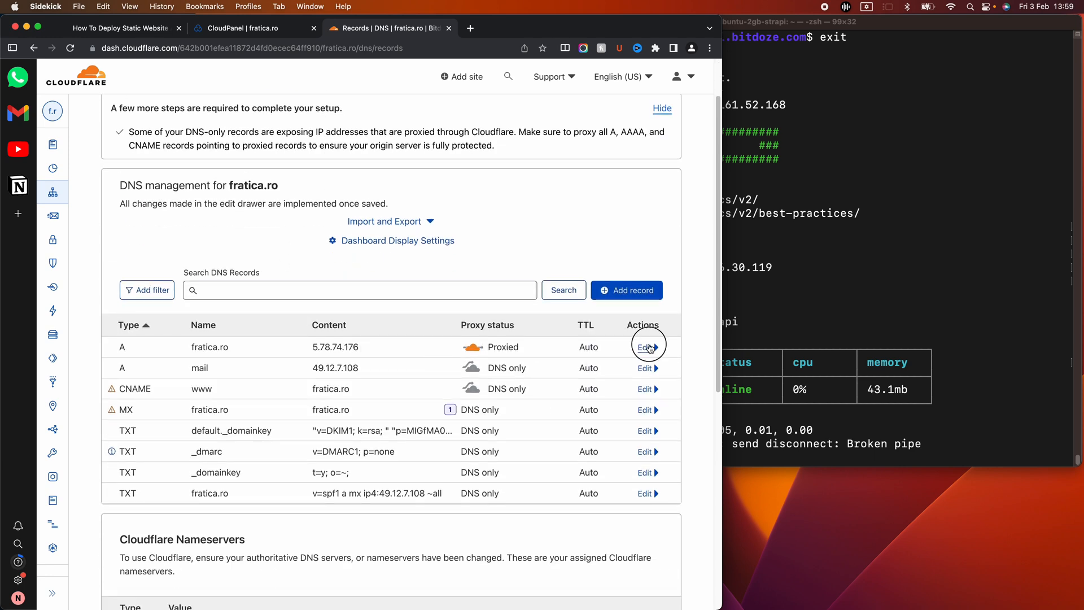
{"action": "left_click", "coordinate": [252, 28]}
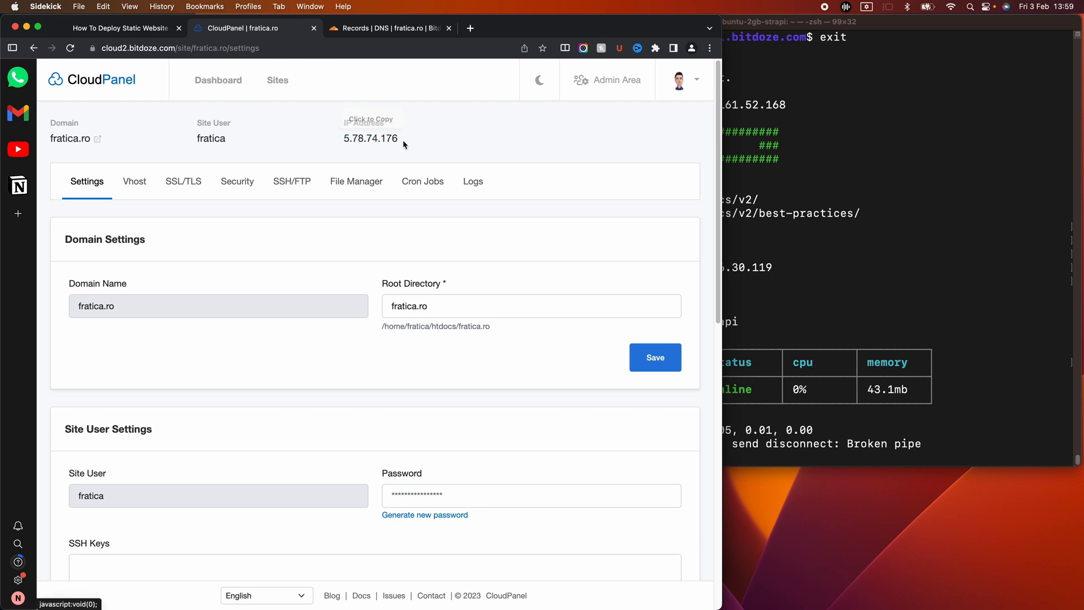
{"action": "left_click", "coordinate": [370, 138]}
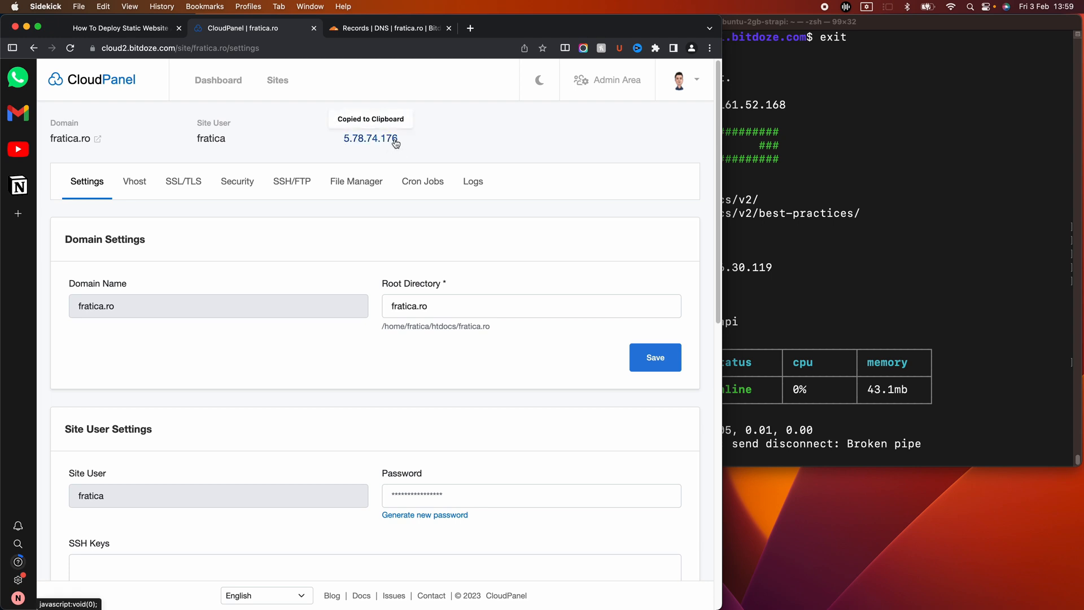
{"action": "left_click", "coordinate": [389, 28]}
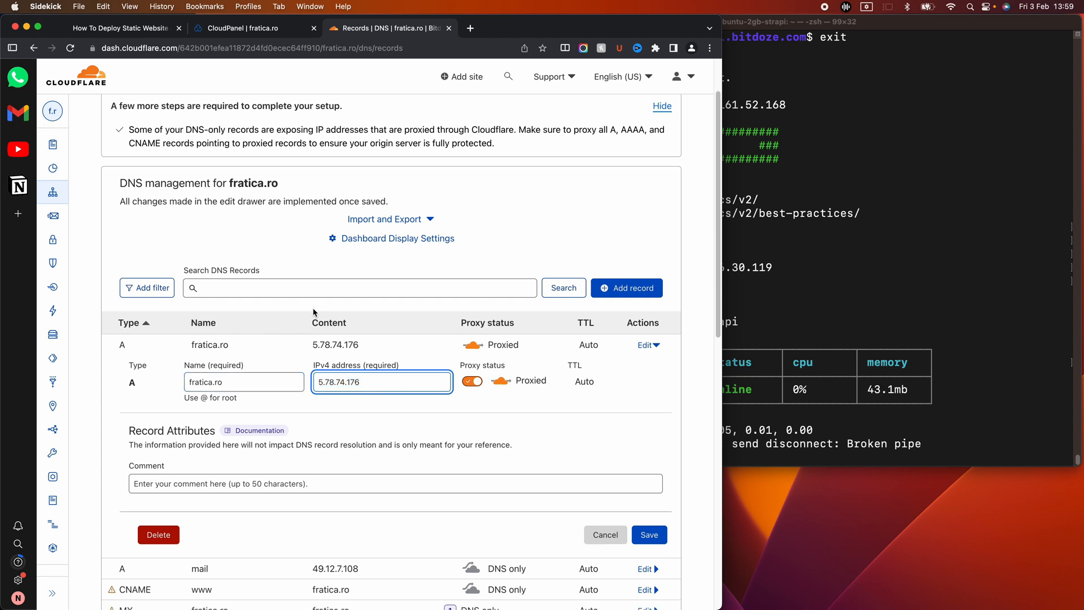
{"action": "left_click", "coordinate": [244, 378]}
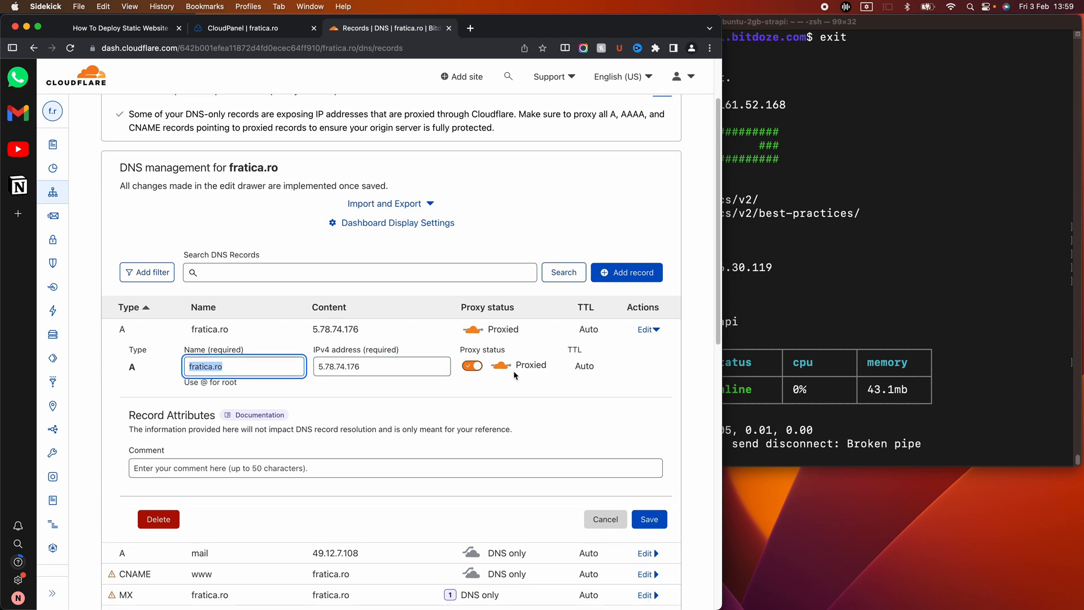
{"action": "scroll", "scroll_direction": "down", "scroll_amount": 3}
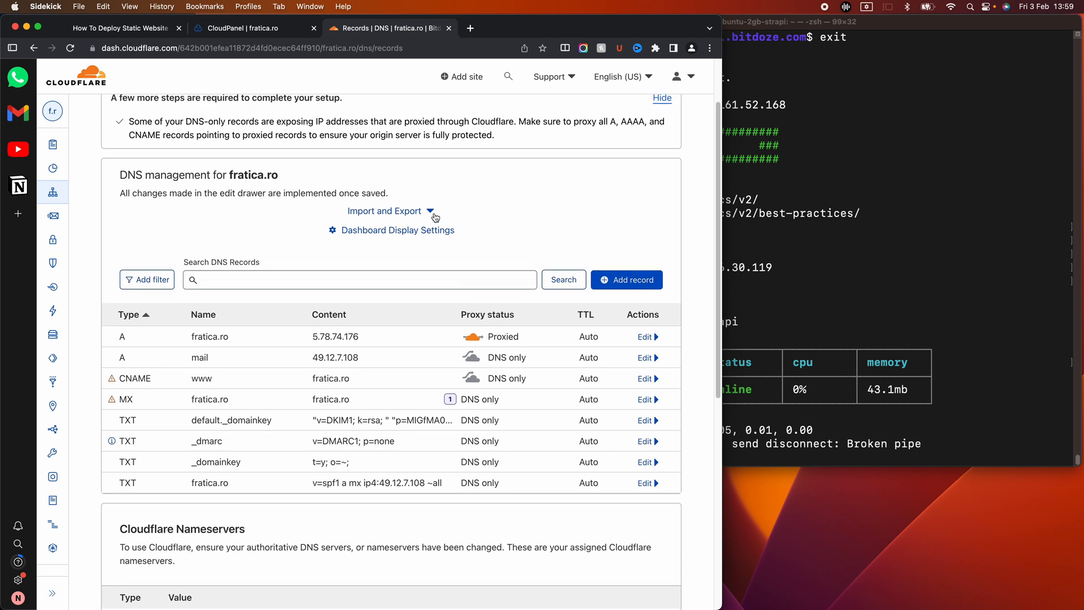
{"action": "left_click", "coordinate": [245, 28]}
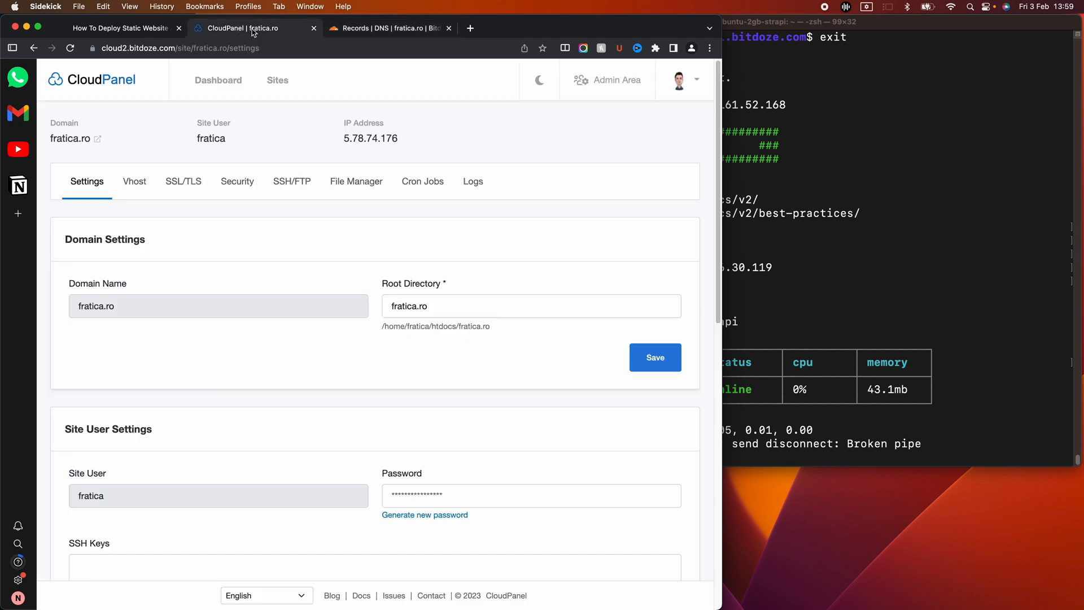
{"action": "left_click", "coordinate": [183, 181]}
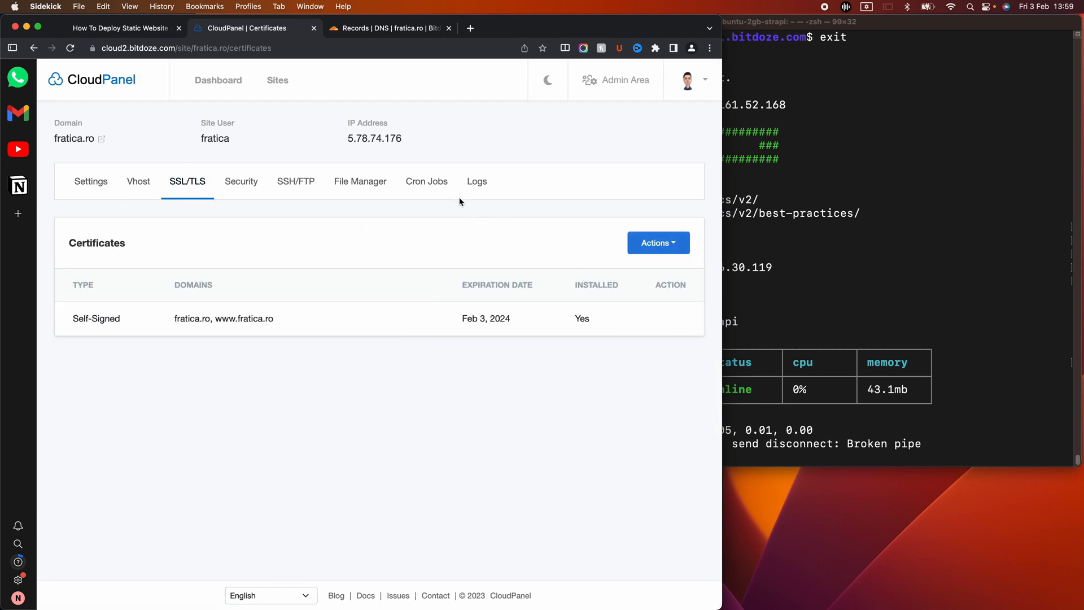
{"action": "mouse_move", "coordinate": [381, 144]}
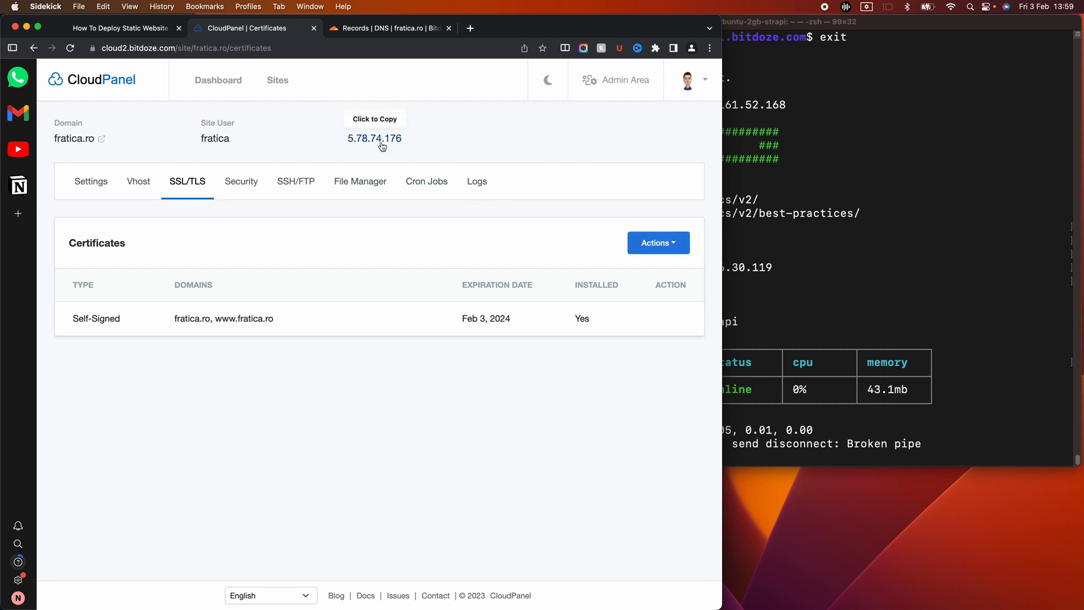
{"action": "left_click", "coordinate": [658, 243]}
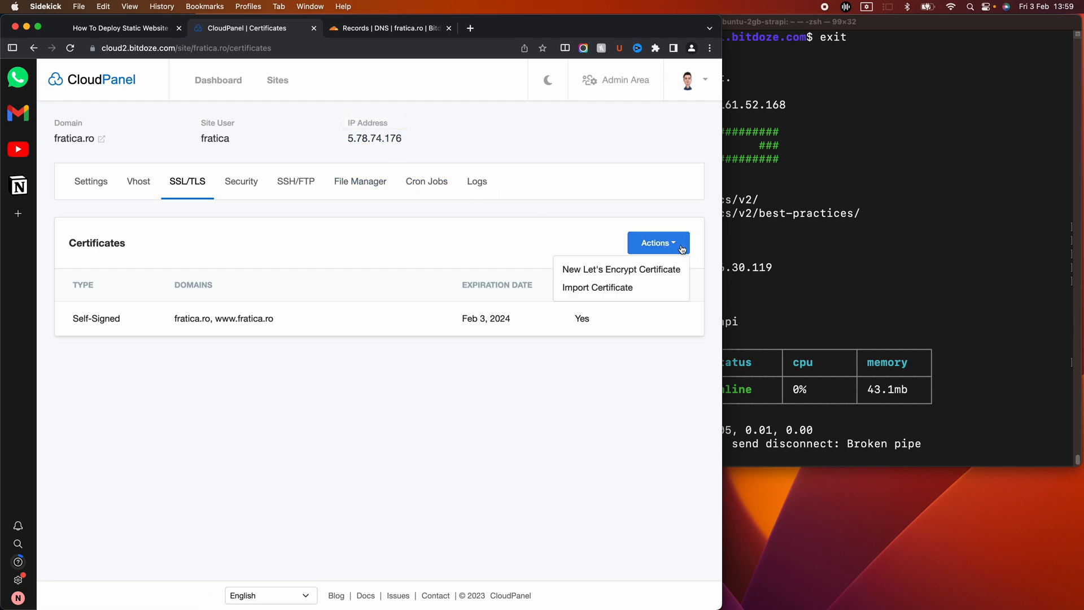
{"action": "left_click", "coordinate": [621, 269]}
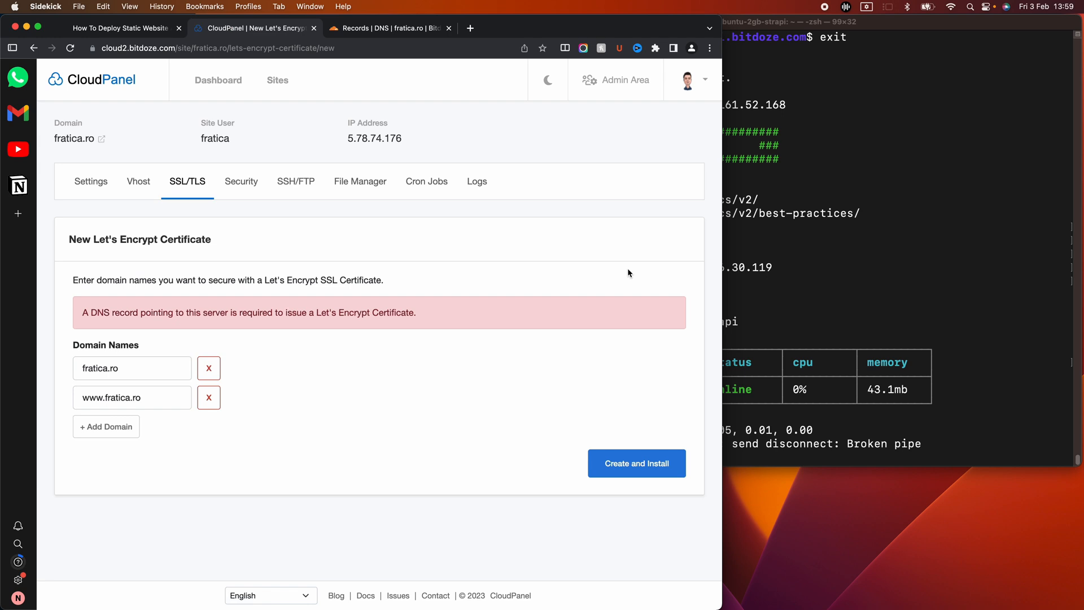
{"action": "mouse_move", "coordinate": [634, 473]}
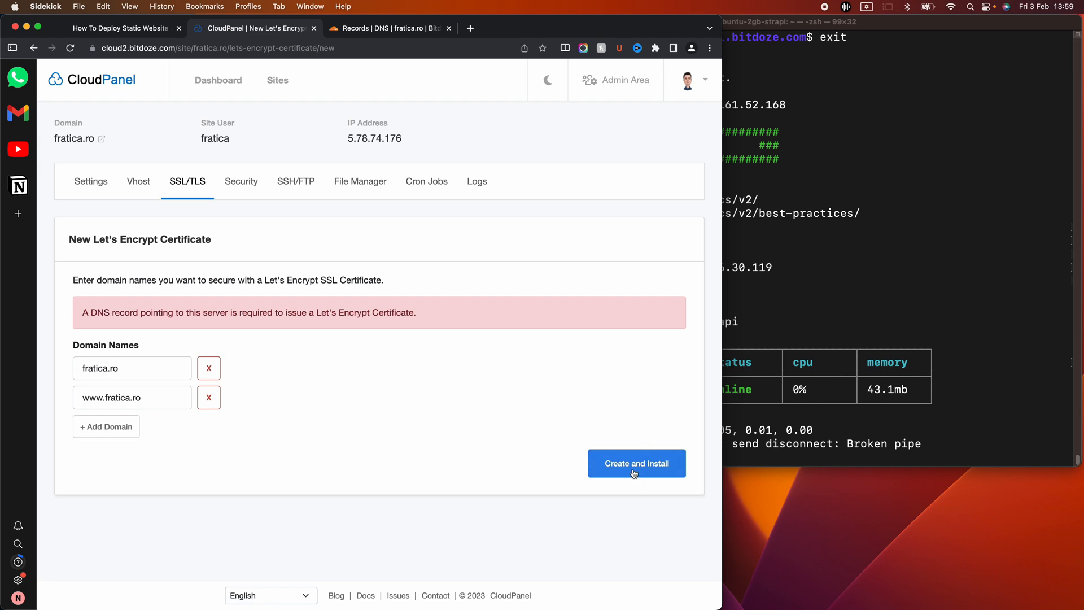
{"action": "left_click", "coordinate": [636, 463]}
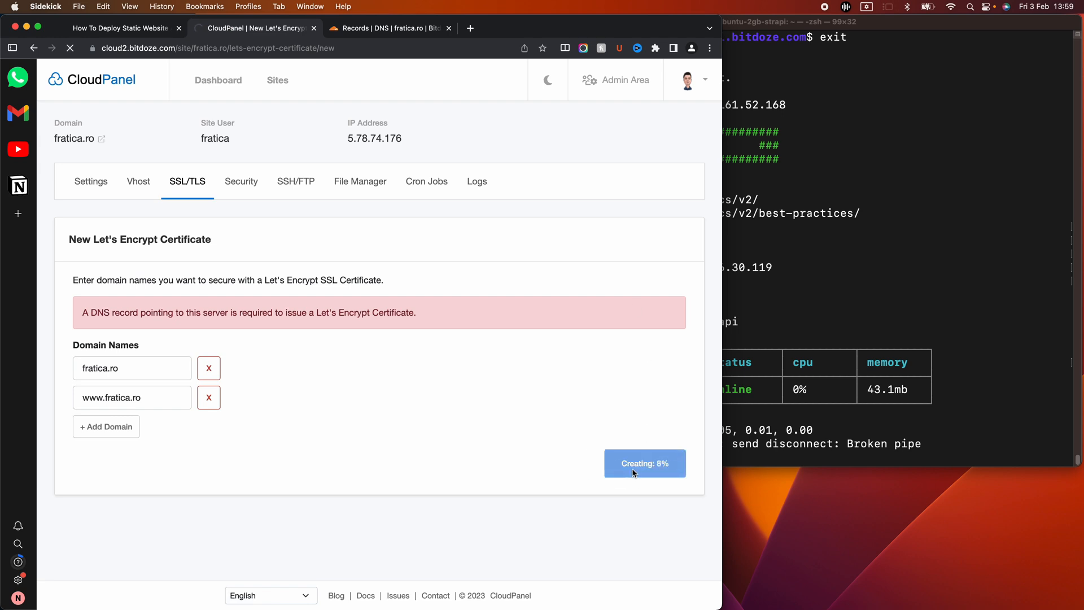
{"action": "left_click", "coordinate": [645, 463]}
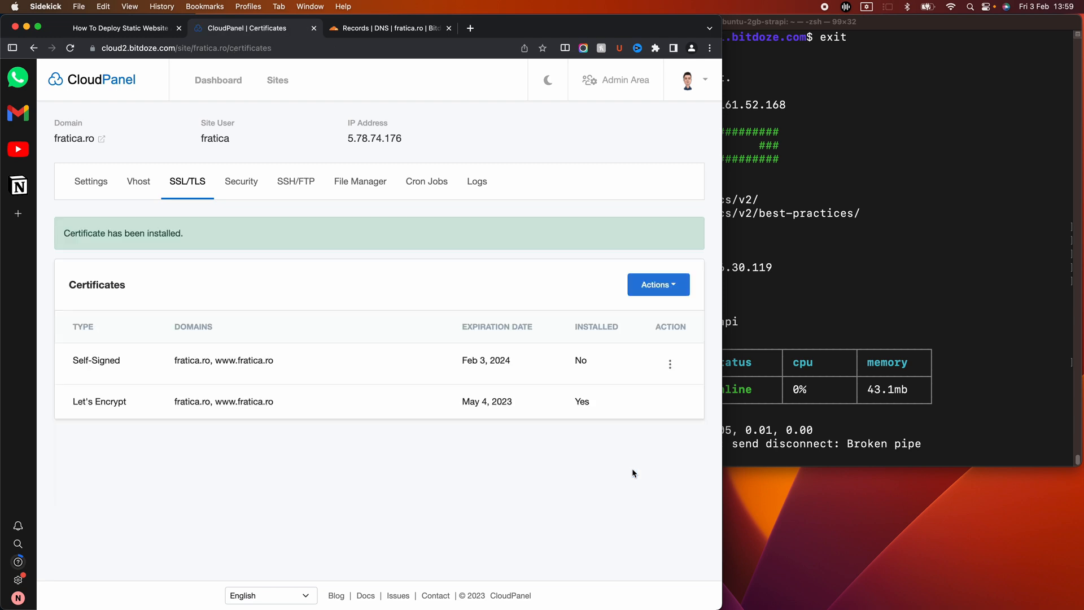
{"action": "mouse_move", "coordinate": [490, 351]}
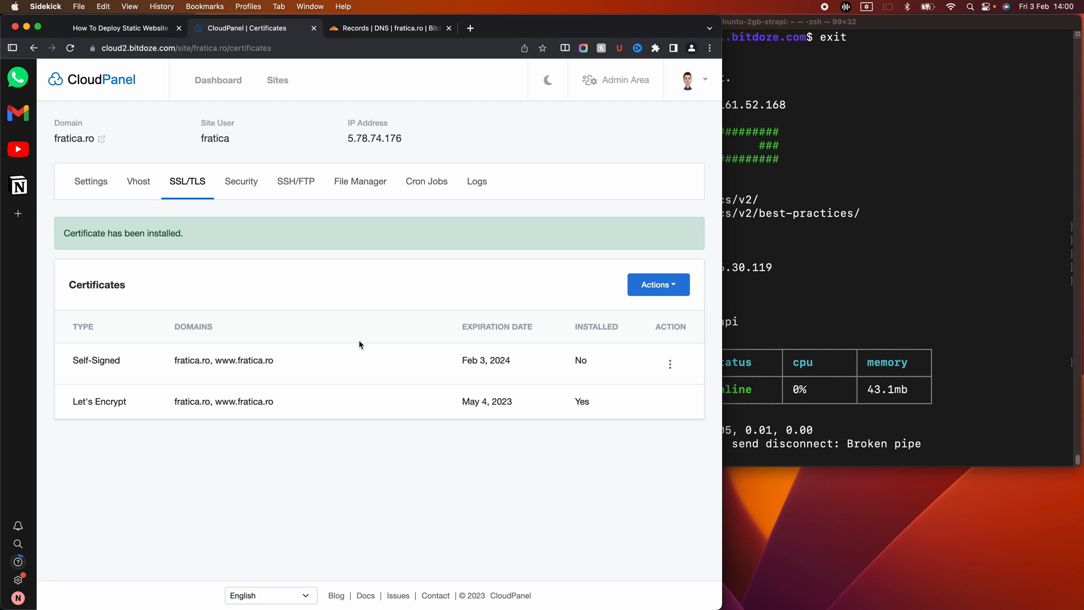
{"action": "mouse_move", "coordinate": [94, 187]}
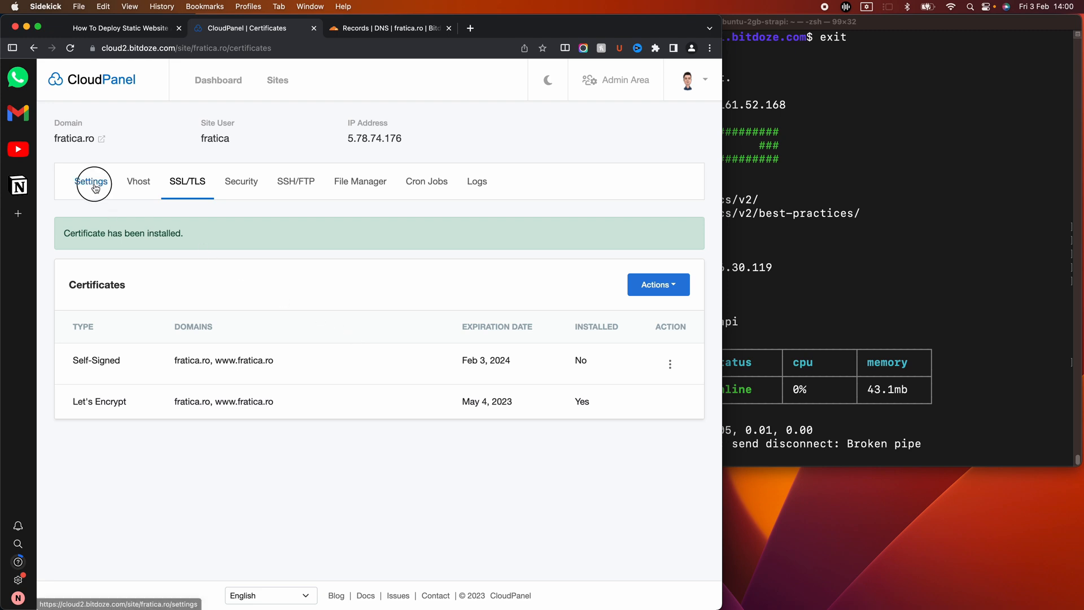
Change the fratica.ro site's Root Directory to fratica.ro/dist and save it
{"action": "left_click", "coordinate": [92, 182]}
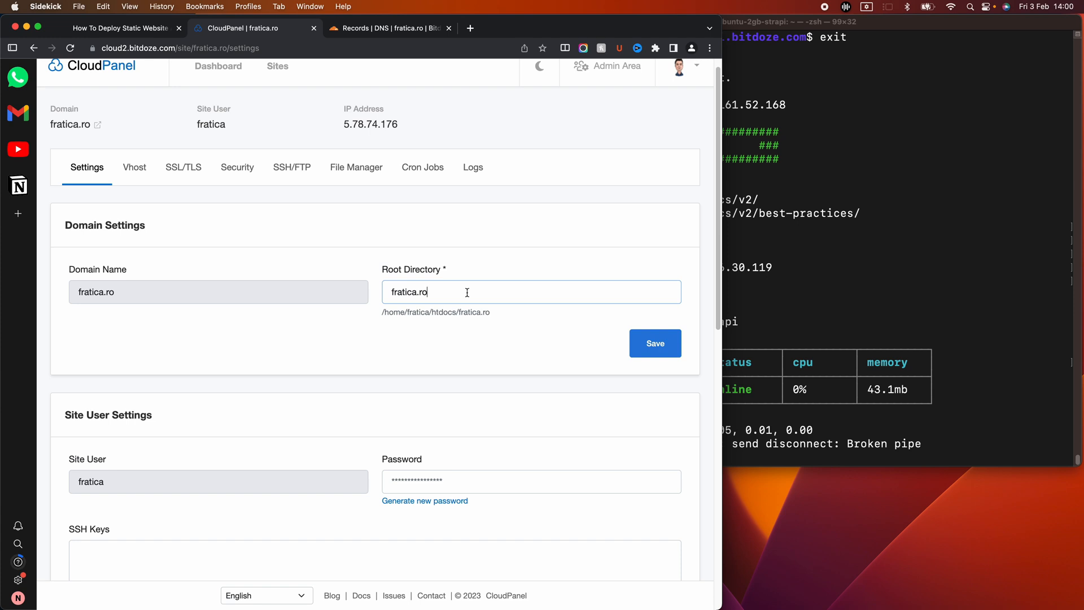
{"action": "type", "text": "/dist"}
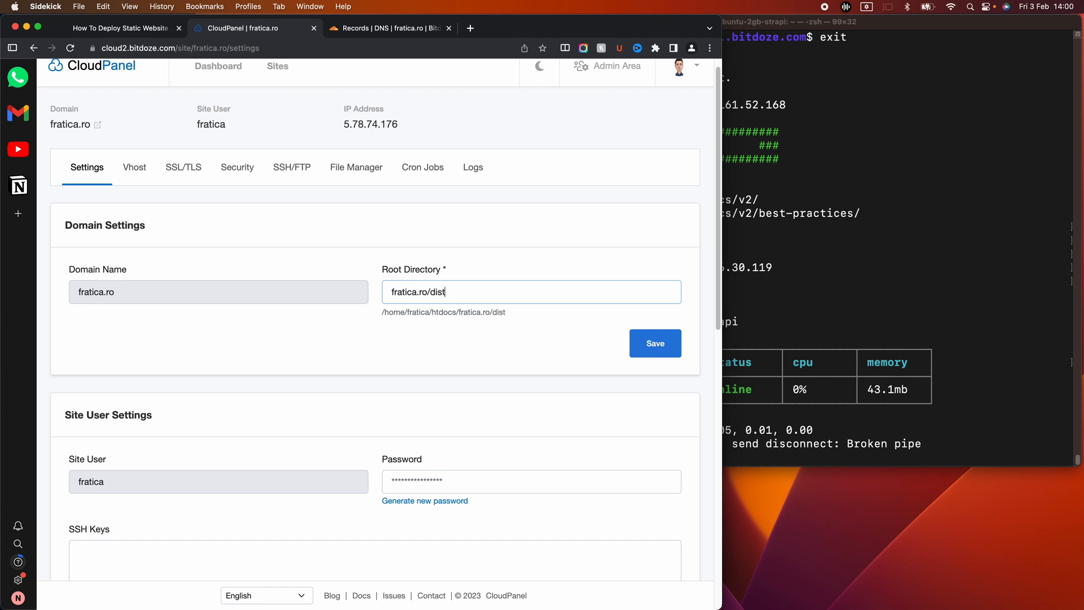
{"action": "mouse_move", "coordinate": [157, 164]}
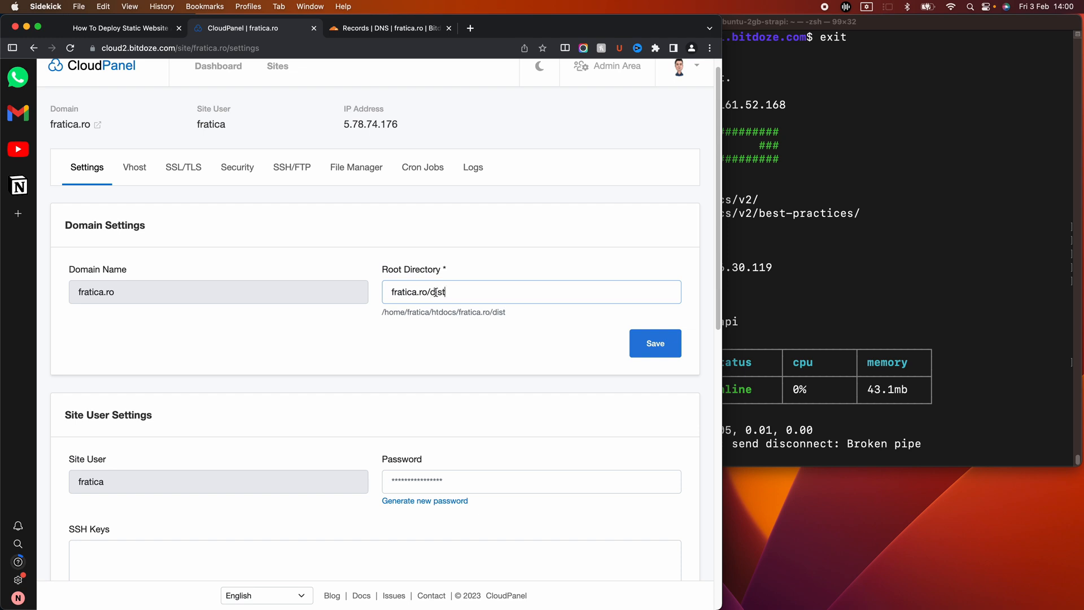
{"action": "mouse_move", "coordinate": [505, 313]}
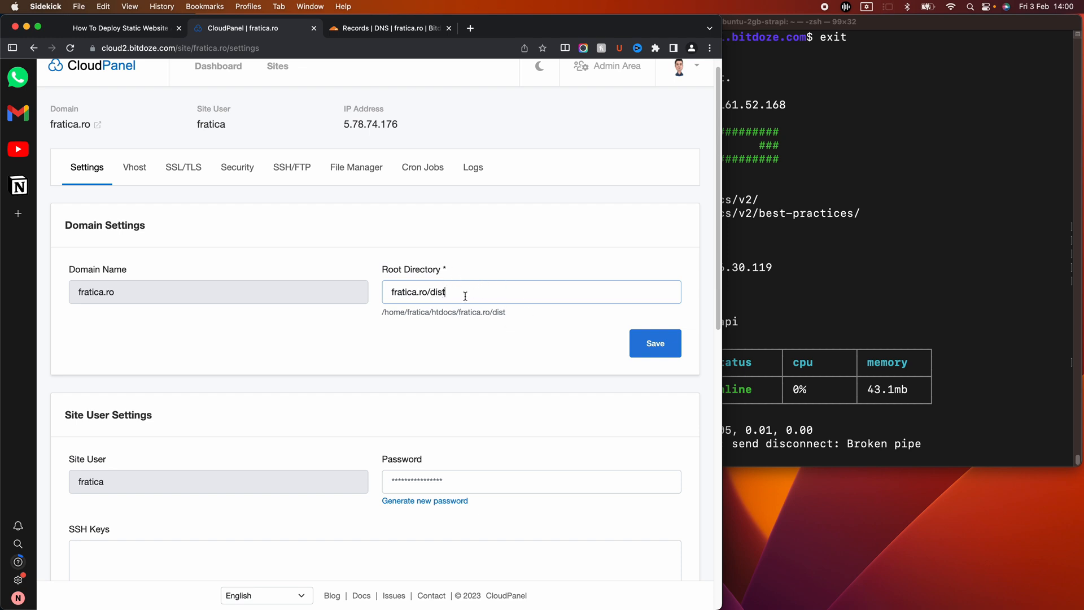
{"action": "mouse_move", "coordinate": [484, 283]}
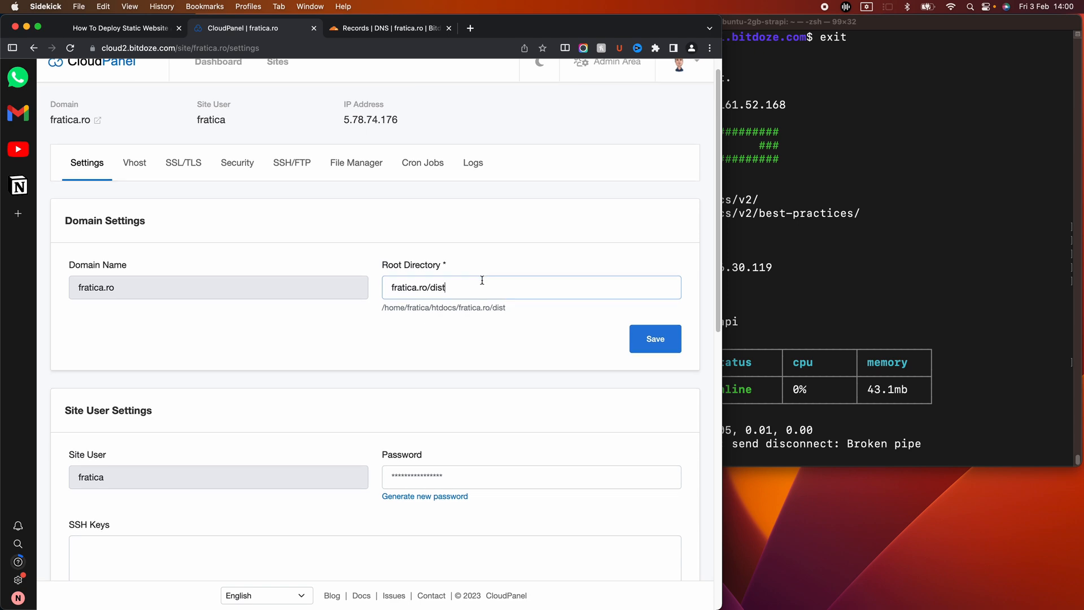
{"action": "left_click", "coordinate": [655, 338]}
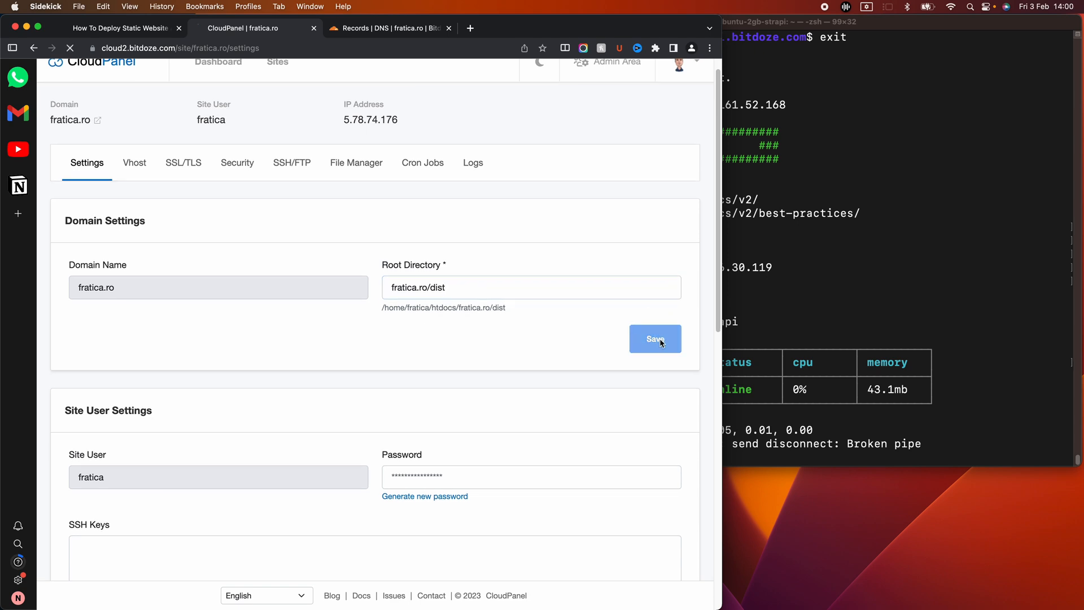
{"action": "left_click", "coordinate": [654, 338]}
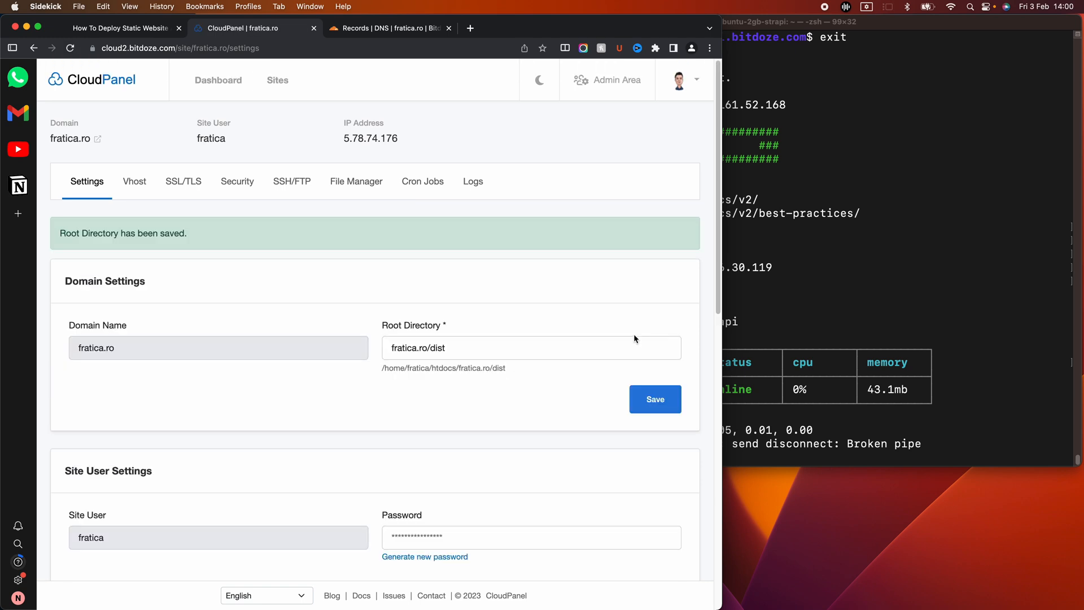
{"action": "scroll", "scroll_direction": "down", "scroll_amount": 3}
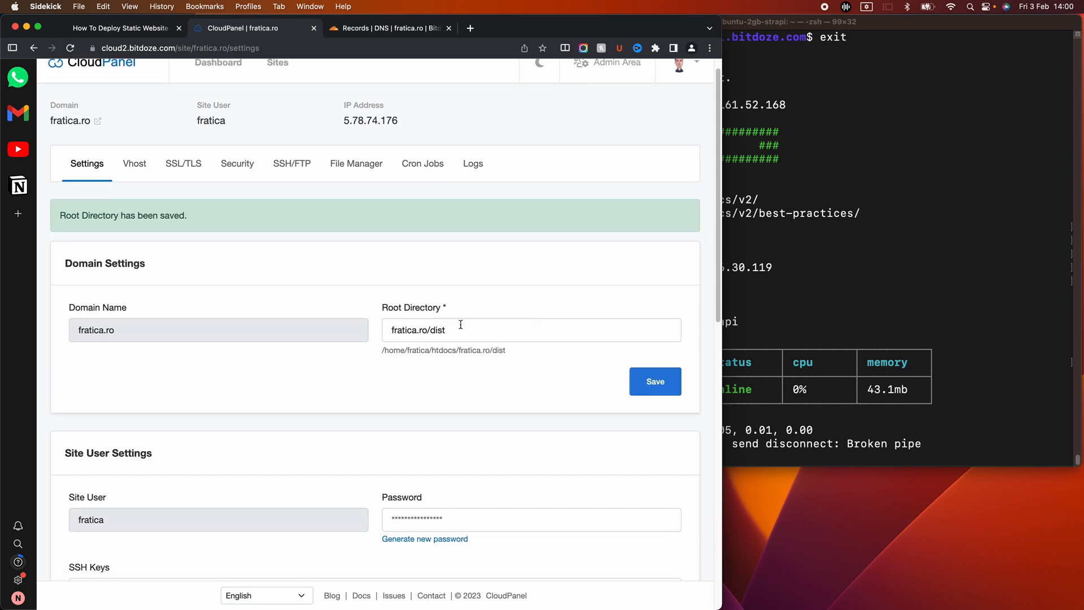
{"action": "scroll", "scroll_direction": "down", "scroll_amount": 3}
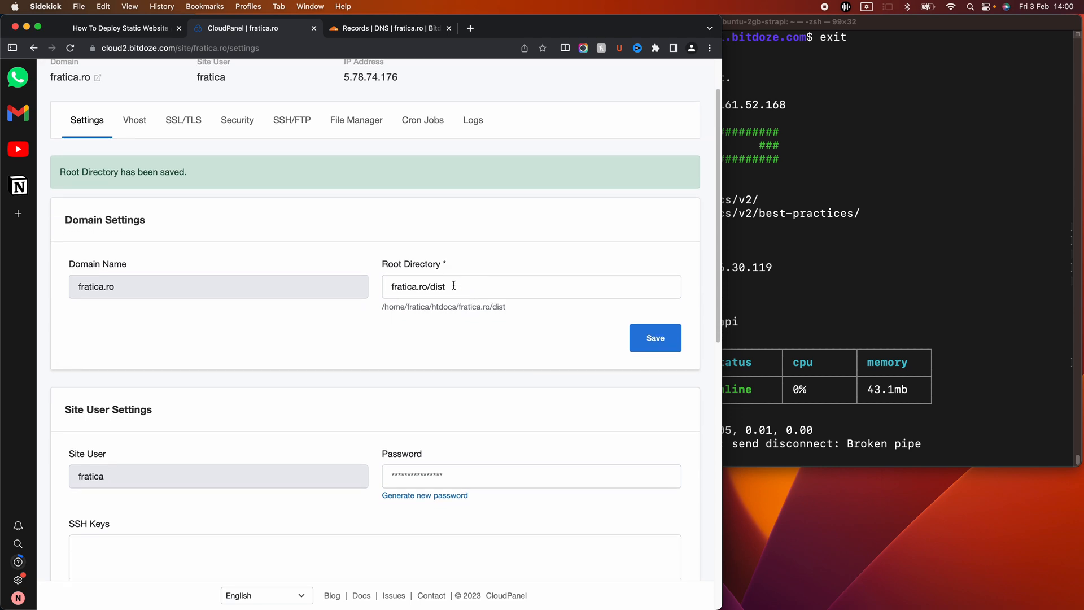
{"action": "mouse_move", "coordinate": [461, 289]}
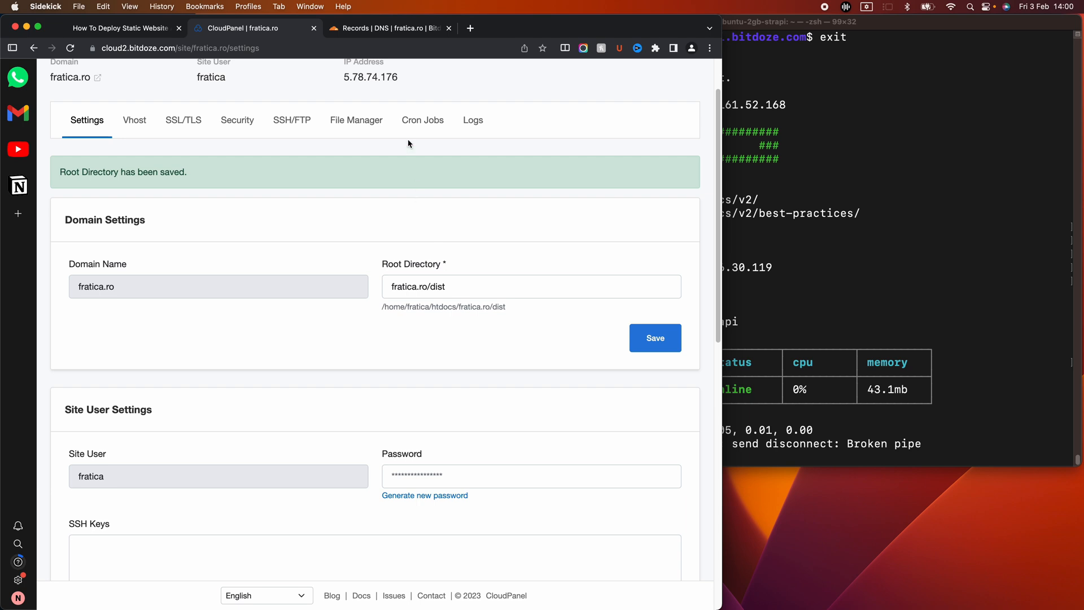
Scroll the Astro deployment tutorial through its DNS, SSL and Node.js steps
{"action": "left_click", "coordinate": [113, 28]}
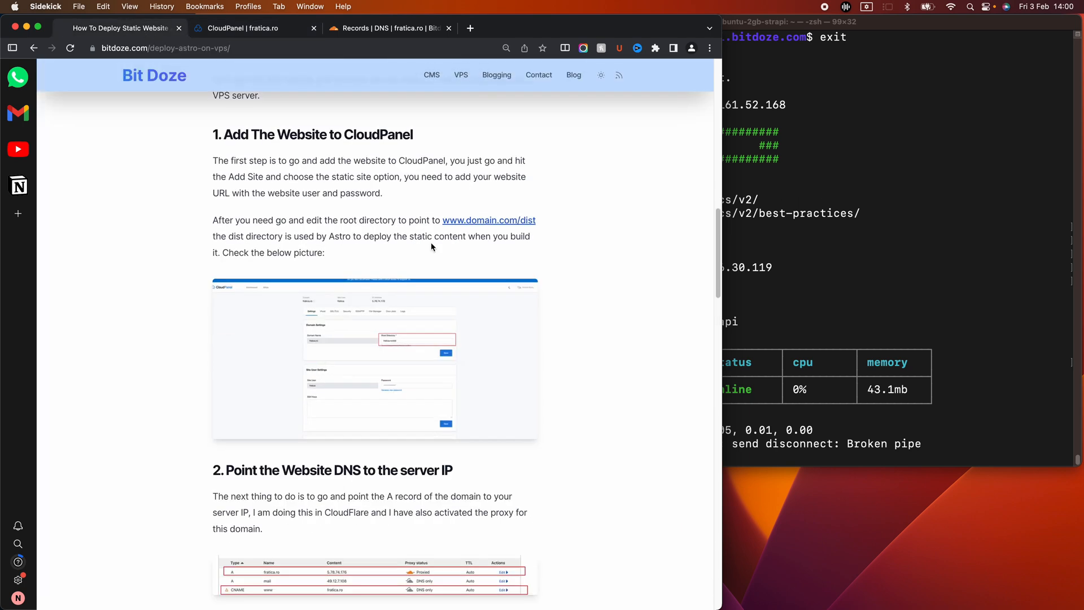
{"action": "scroll", "scroll_direction": "down", "scroll_amount": 3}
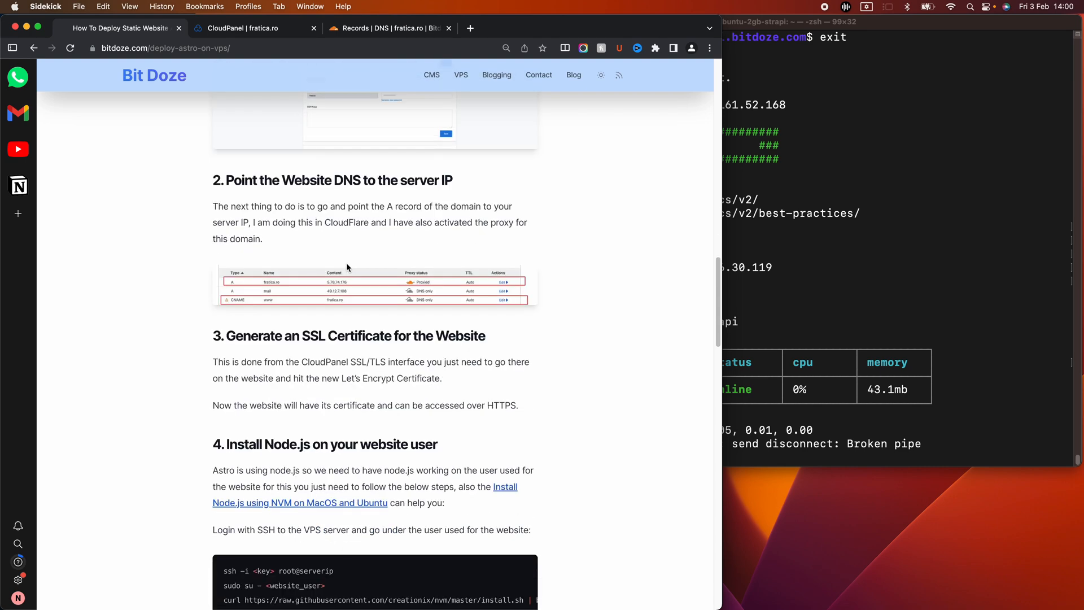
{"action": "scroll", "scroll_direction": "down", "scroll_amount": 3}
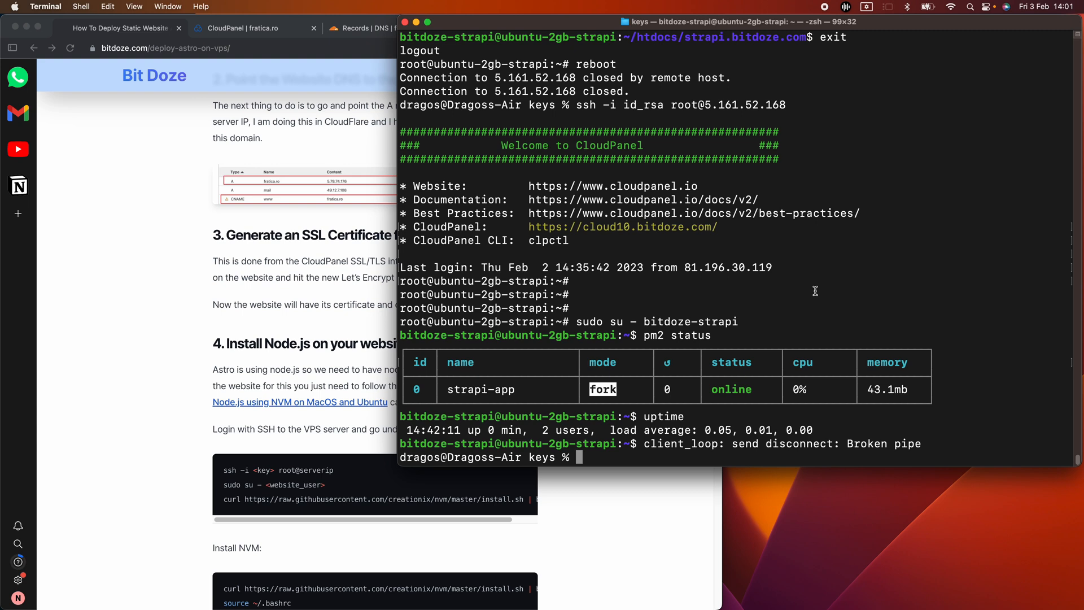
{"action": "mouse_move", "coordinate": [679, 321]}
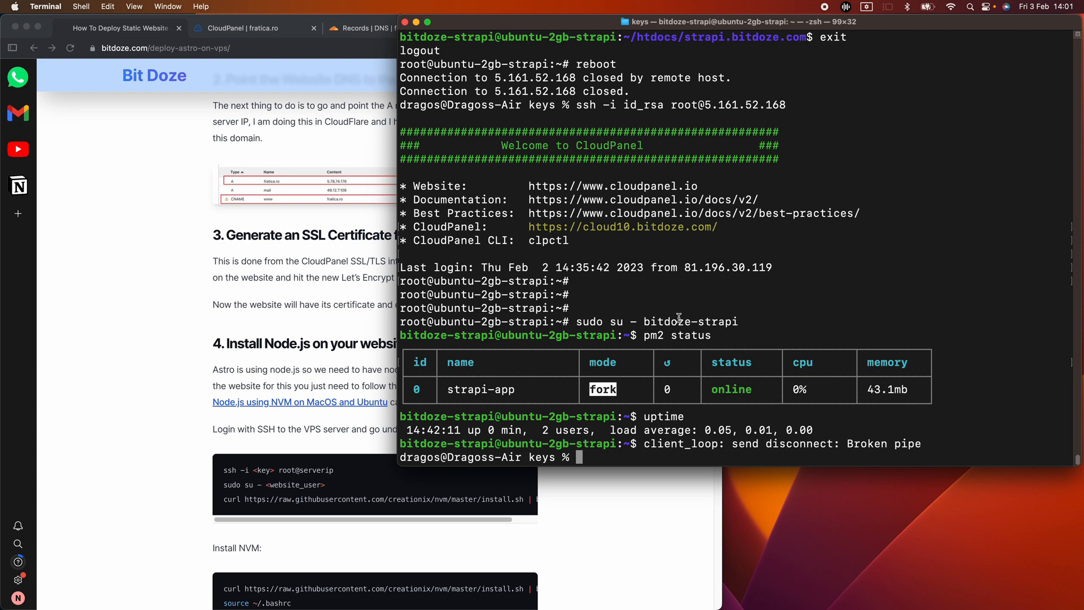
{"action": "mouse_move", "coordinate": [728, 297]}
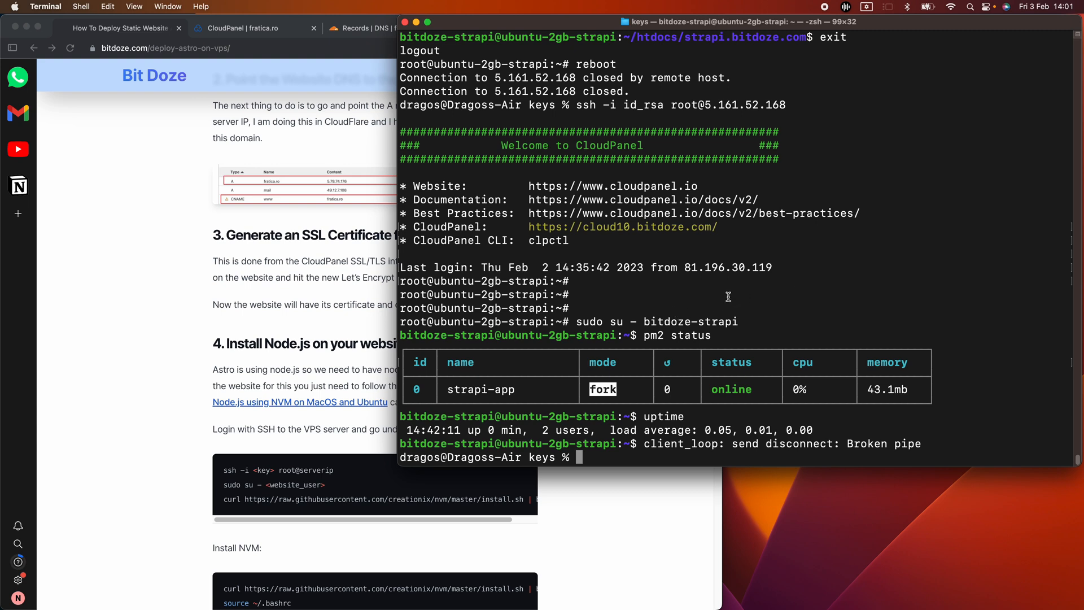
{"action": "mouse_move", "coordinate": [326, 86]}
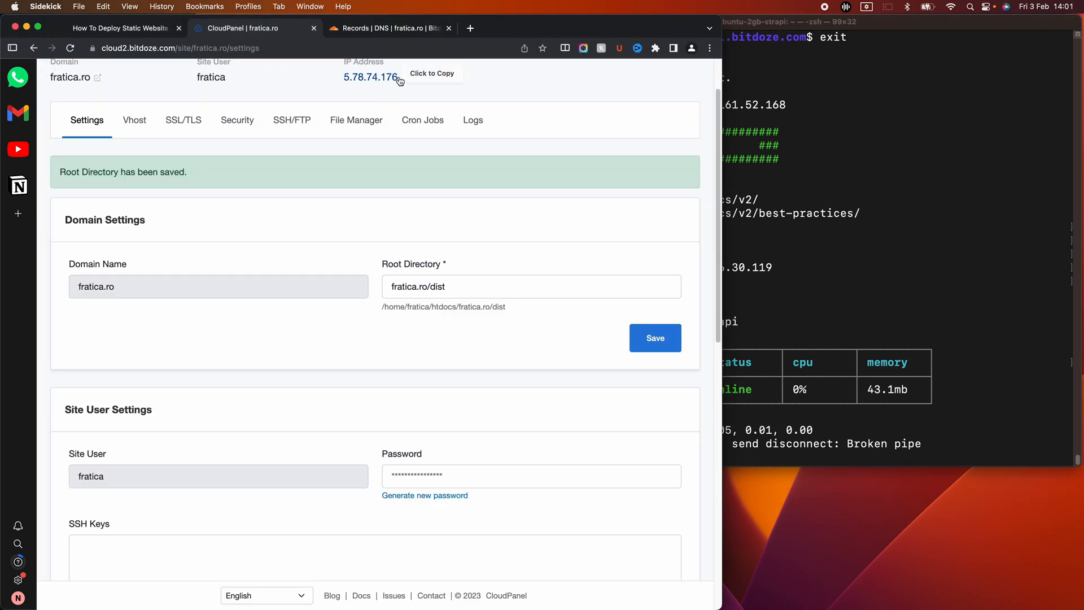
{"action": "mouse_move", "coordinate": [384, 78]}
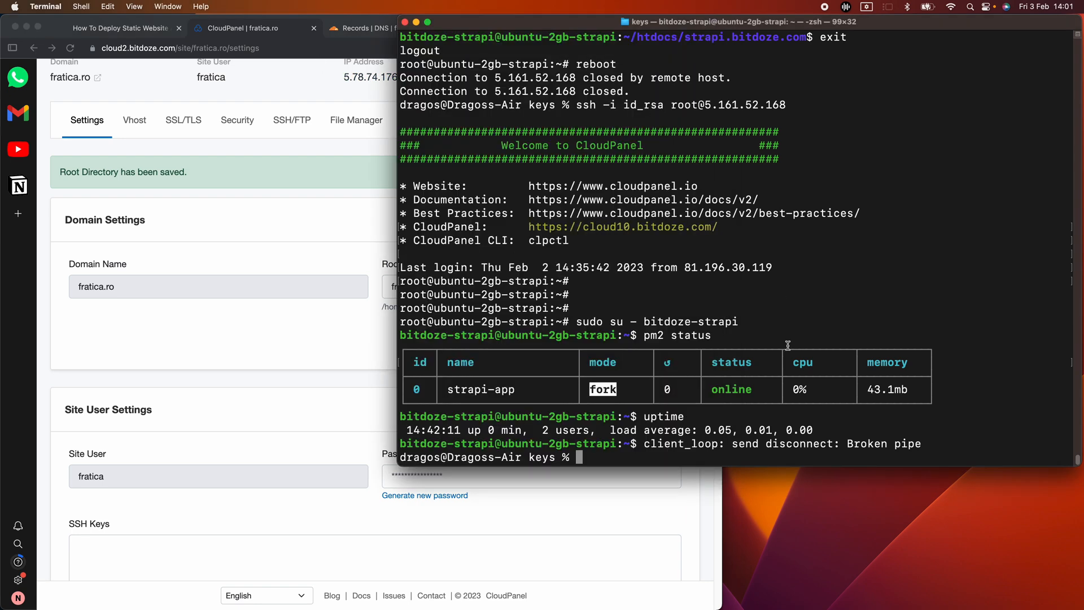
SSH into 5.78.74.176 as root, accept the host key, and switch to user fratica
{"action": "type", "text": "ssh -i id_rsa root@5.161"}
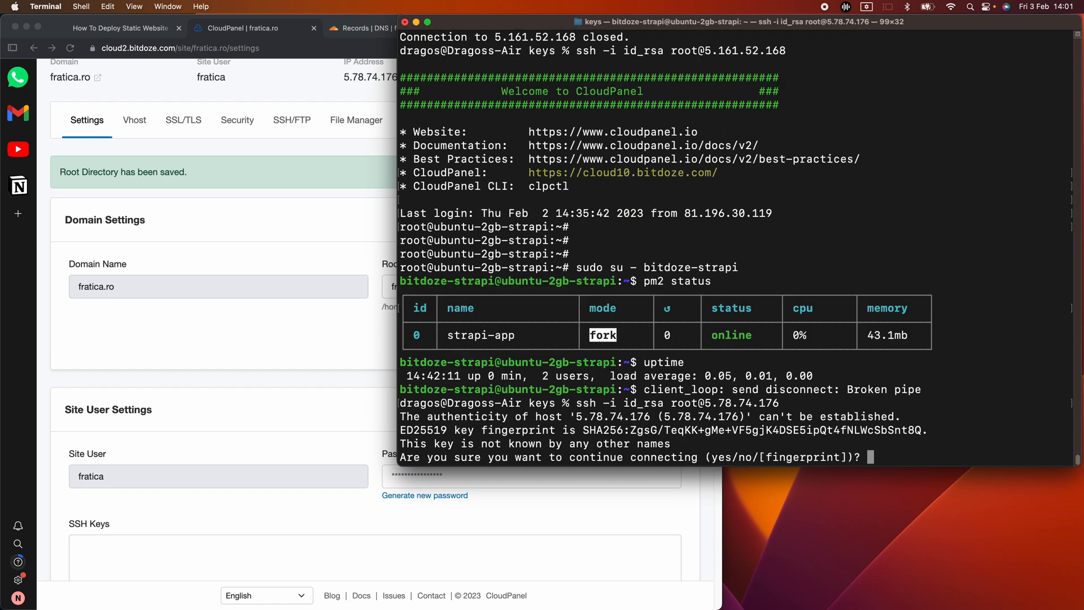
{"action": "type", "text": "yes"}
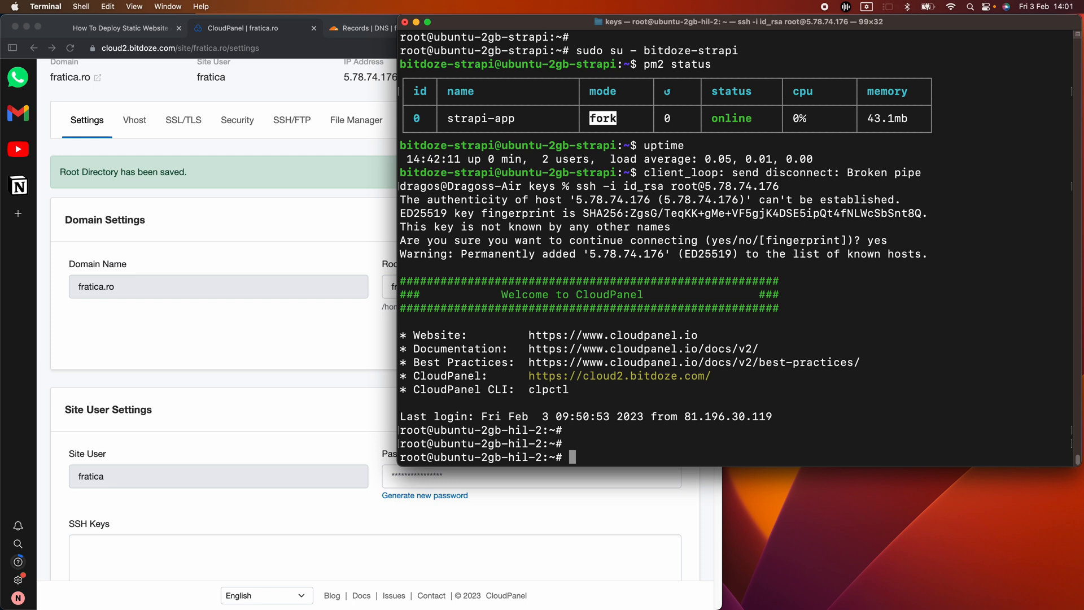
{"action": "type", "text": "sudo su -"}
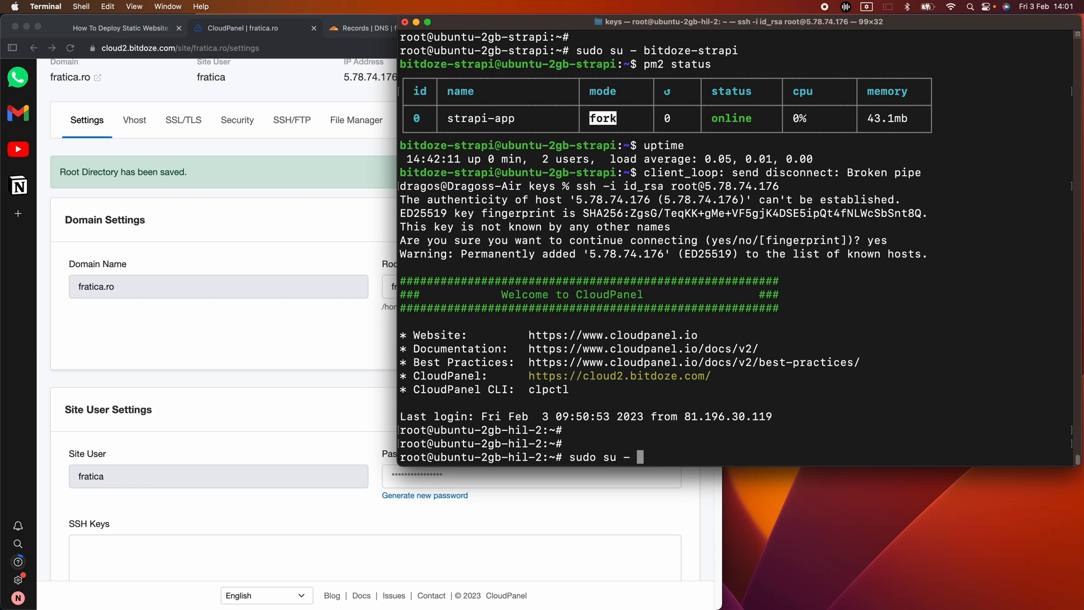
{"action": "type", "text": "fratica"}
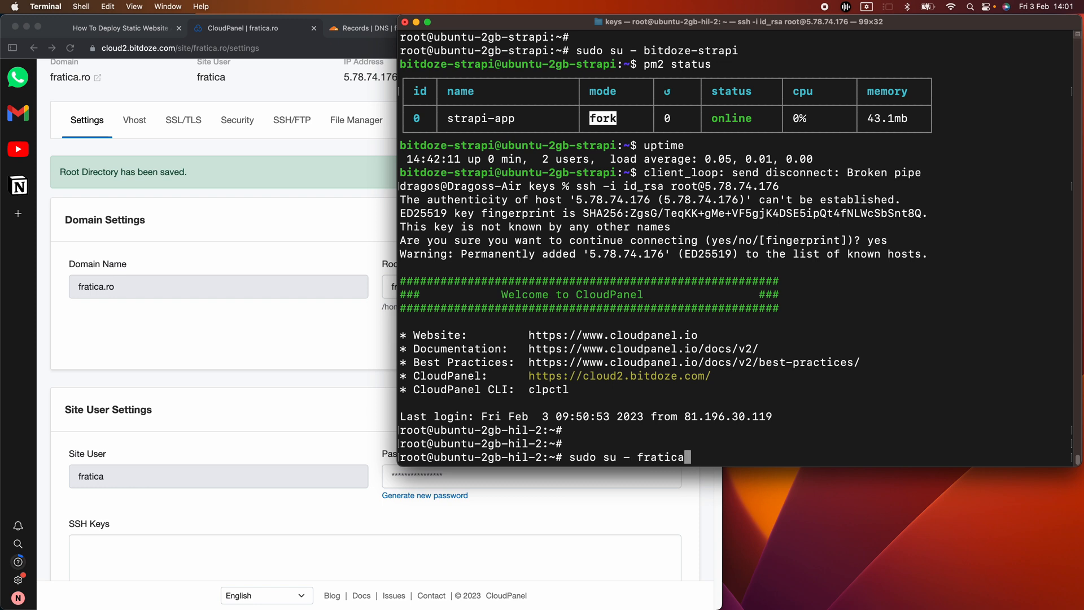
{"action": "key", "text": "Return"}
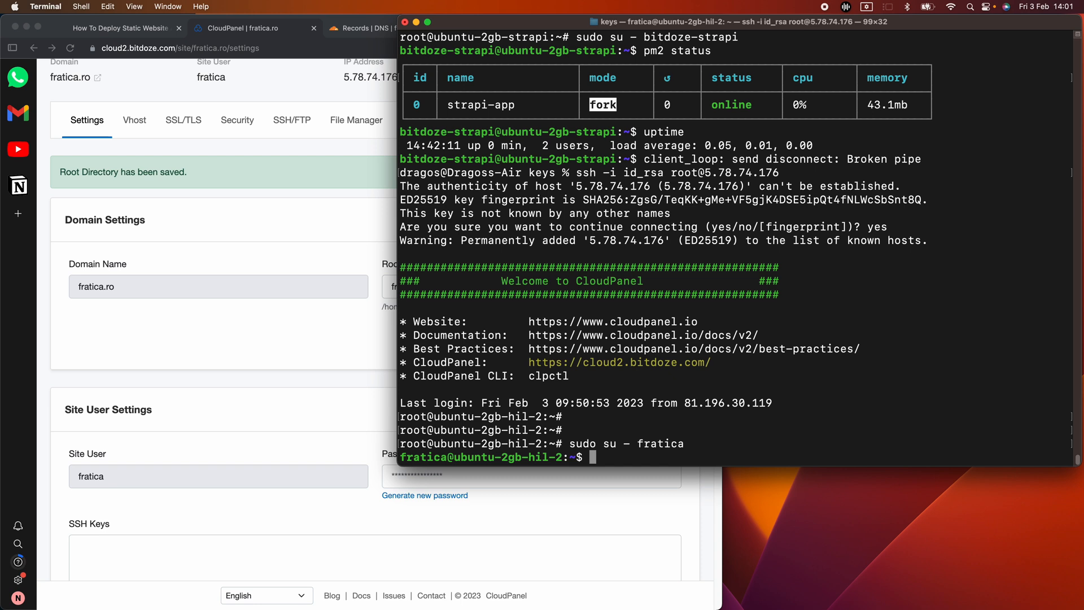
Enter htdocs, list its contents showing only fratica.ro, and begin typing rm -rf
{"action": "type", "text": "c"}
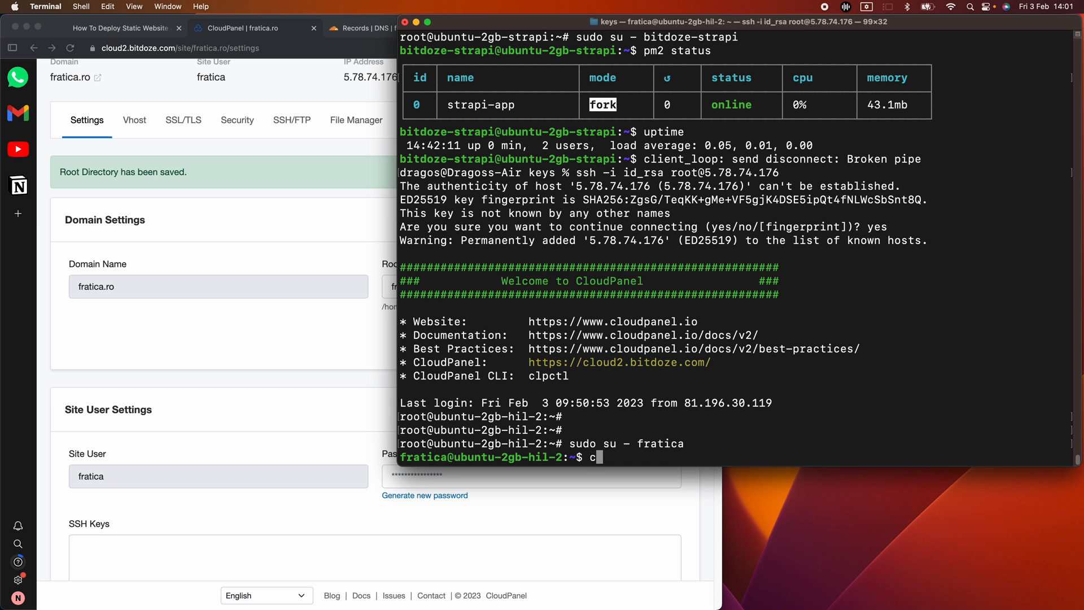
{"action": "type", "text": "d htdocs/"}
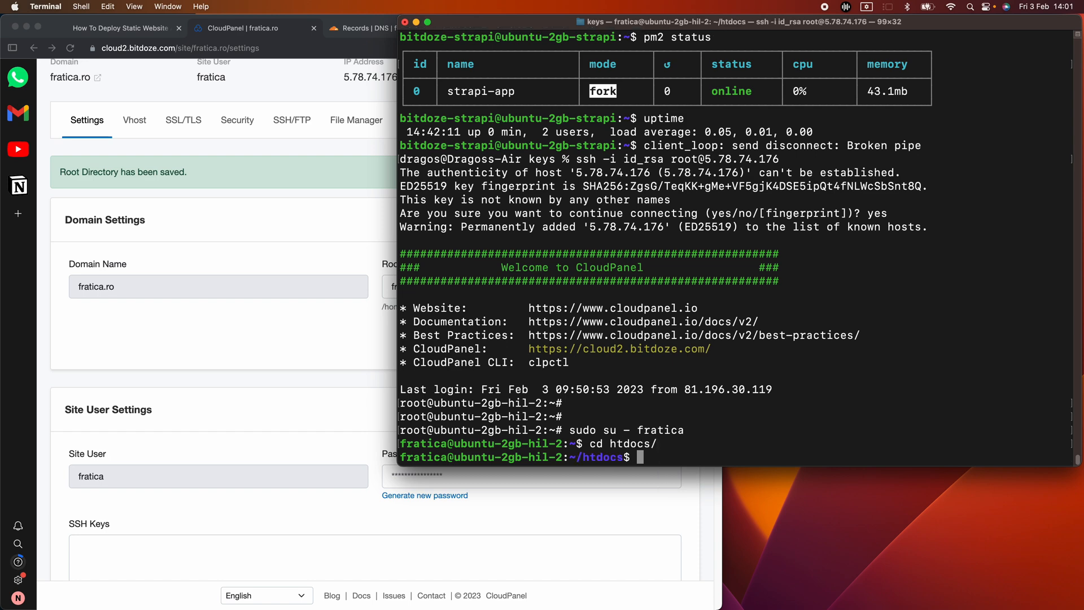
{"action": "type", "text": "lss -lt"}
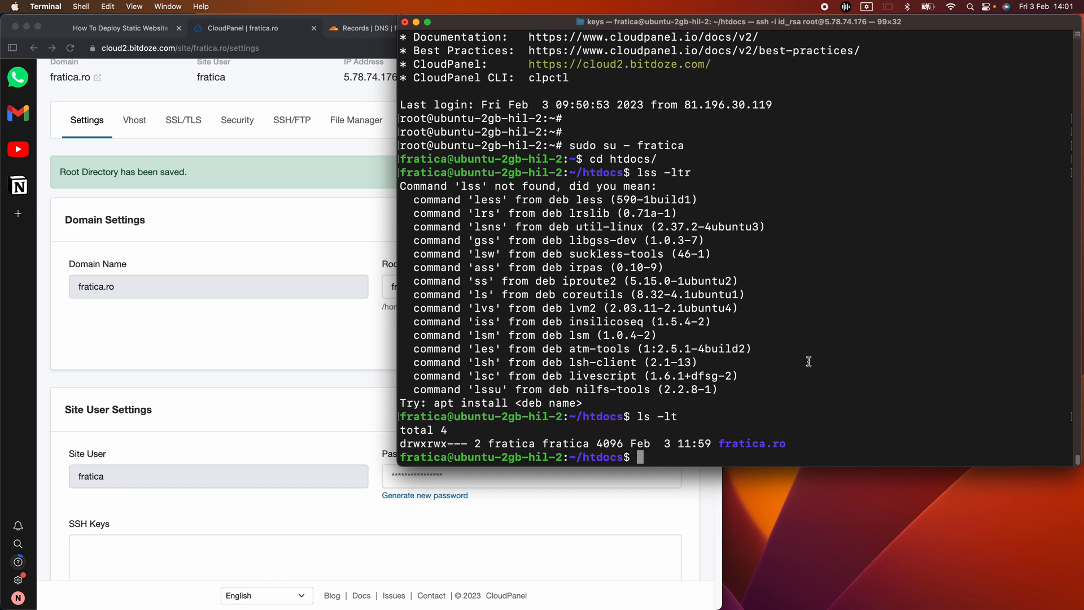
{"action": "type", "text": "rm"}
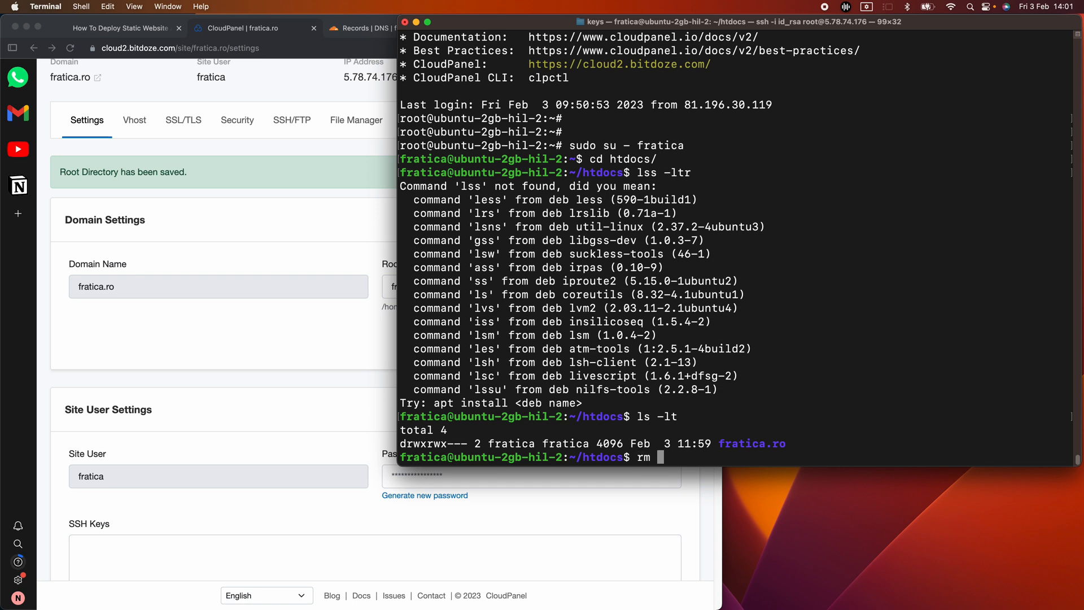
{"action": "type", "text": "-rf"}
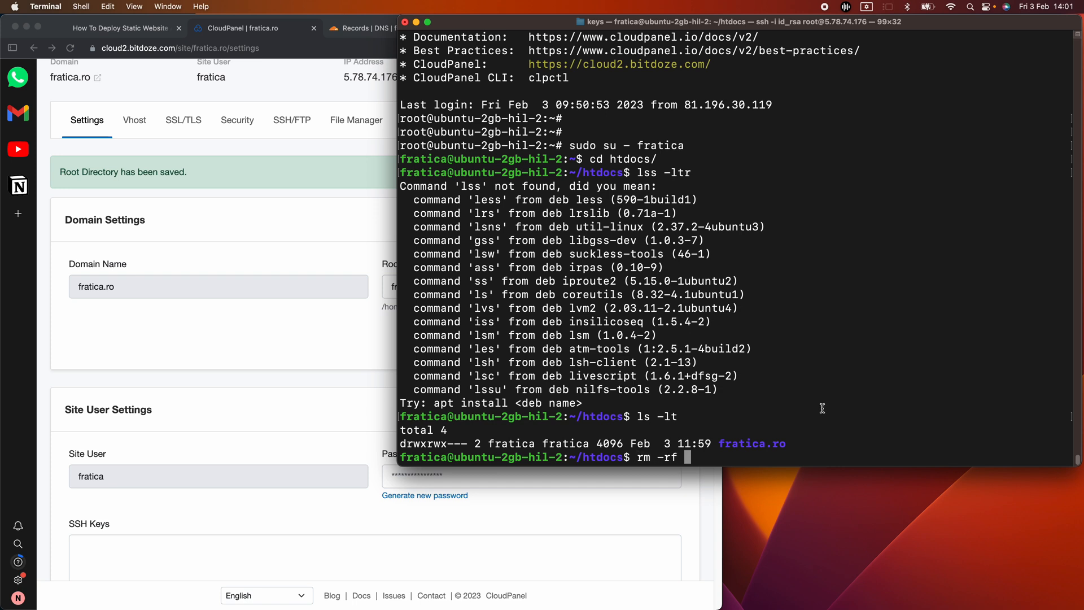
{"action": "mouse_move", "coordinate": [719, 460]}
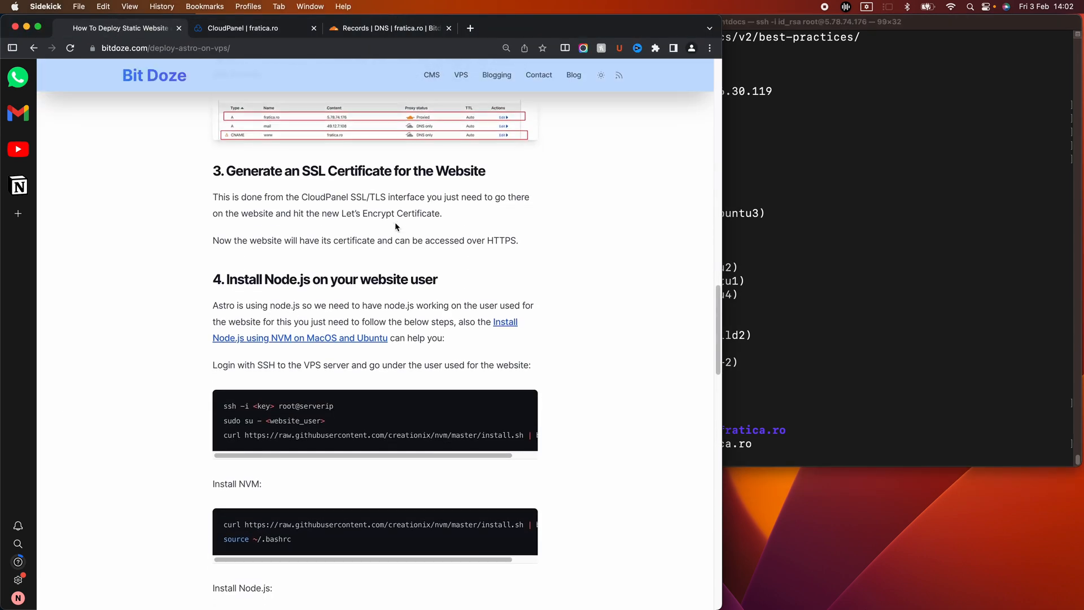
Scroll to tutorial step 4 and select the NVM curl install.sh command
{"action": "scroll", "scroll_direction": "down", "scroll_amount": 3}
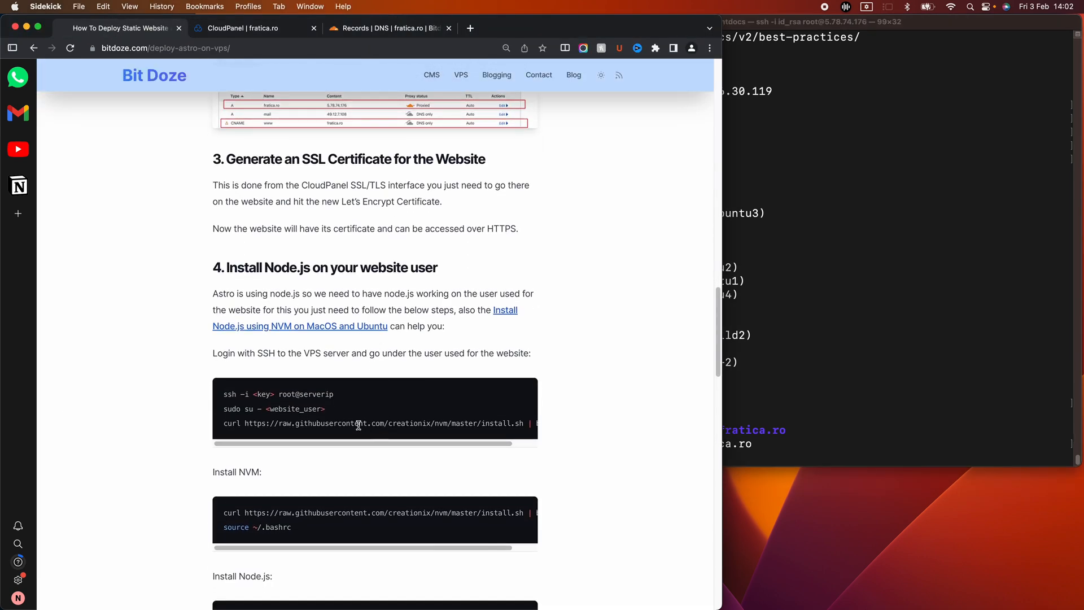
{"action": "triple_click", "coordinate": [356, 423]}
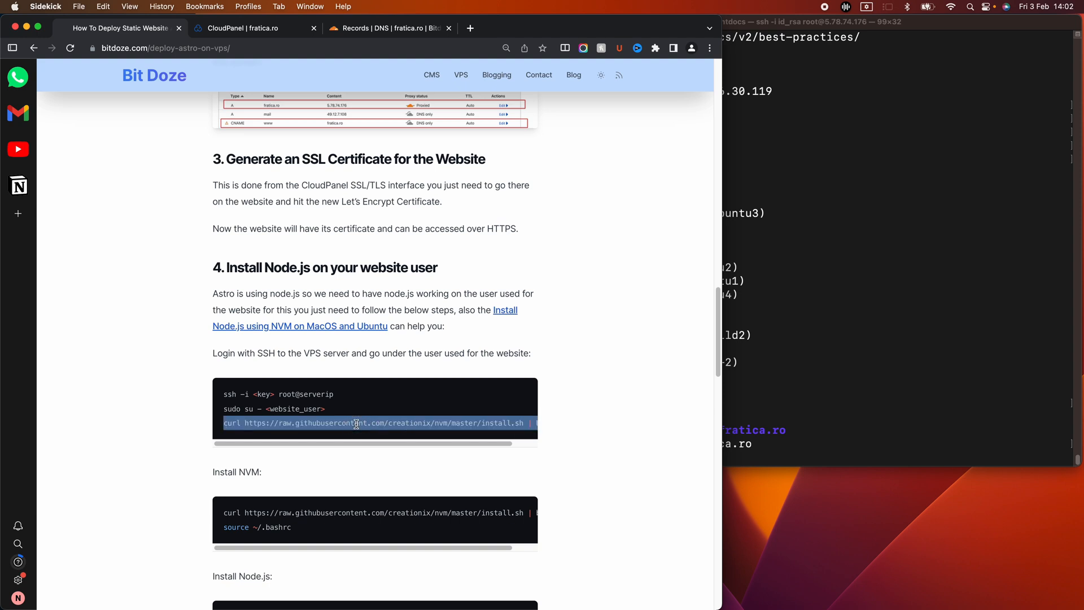
{"action": "mouse_move", "coordinate": [392, 454]}
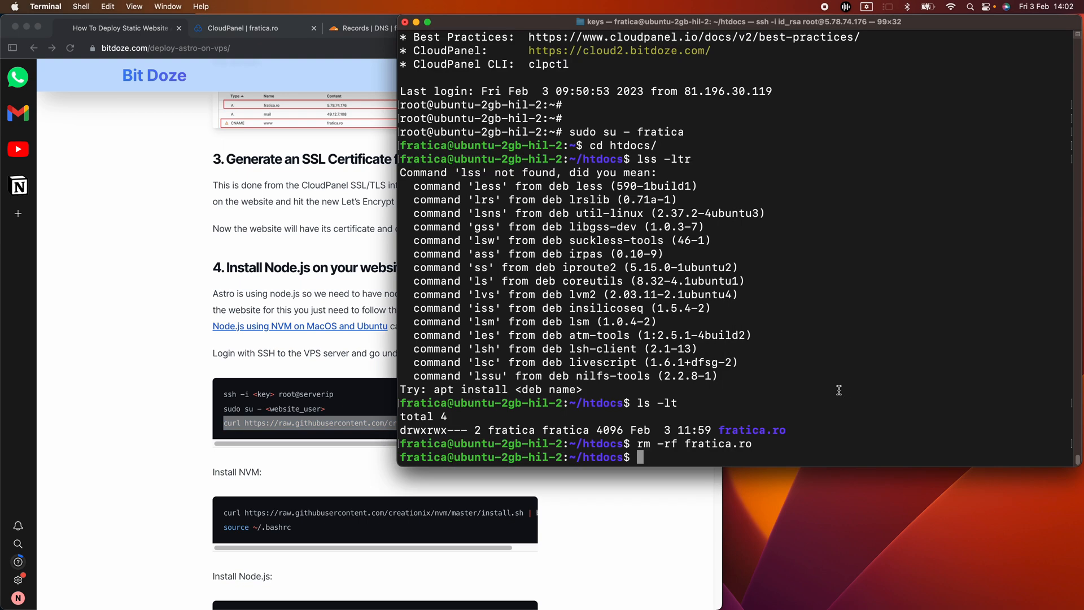
Run the NVM install.sh curl script and reload ~/.bashrc for the fratica user
{"action": "type", "text": "curl https://raw.githubusercontent.com/creationix/nvm/master/install.sh | bash"}
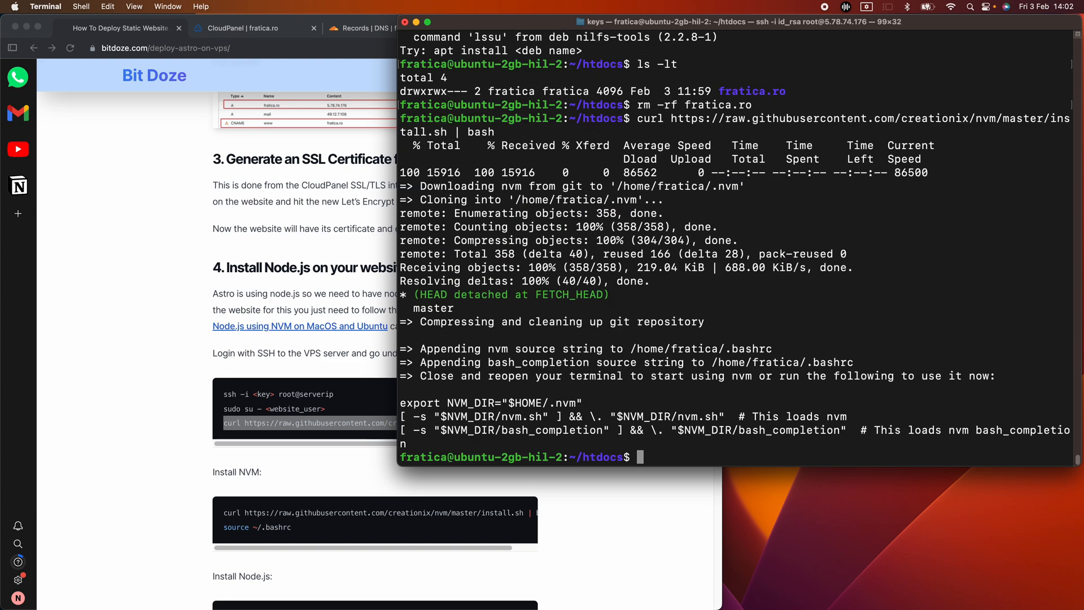
{"action": "mouse_move", "coordinate": [746, 304]}
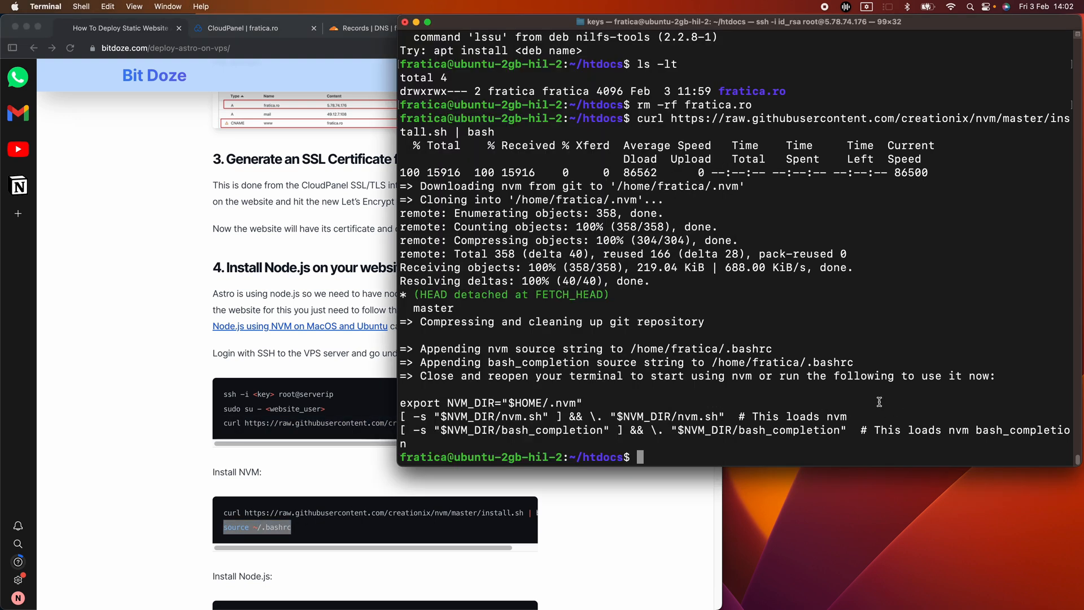
{"action": "mouse_move", "coordinate": [510, 416]}
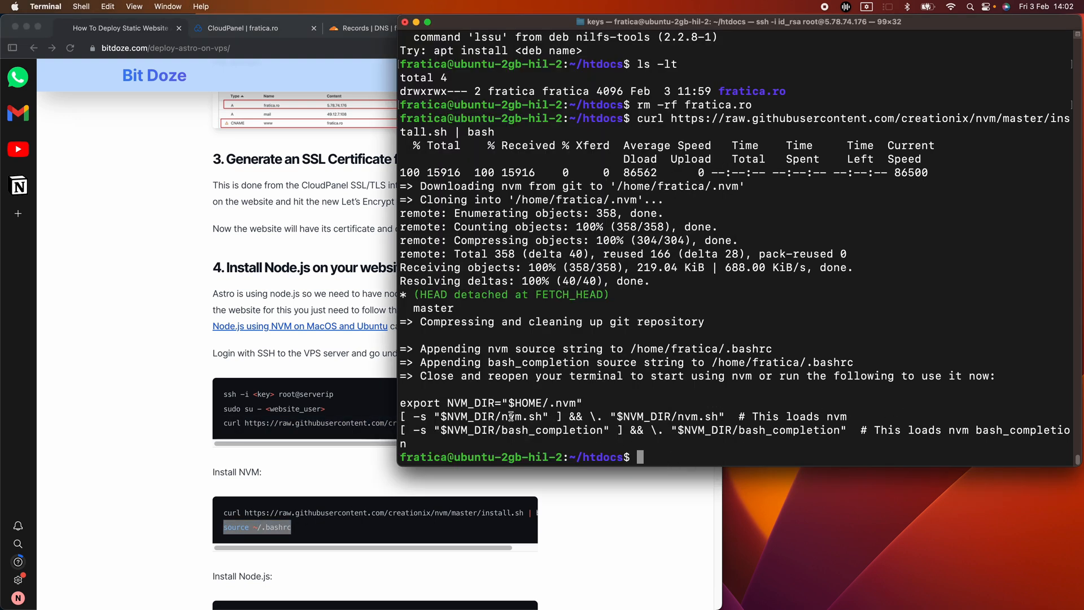
{"action": "type", "text": "source ~/.bashrc"}
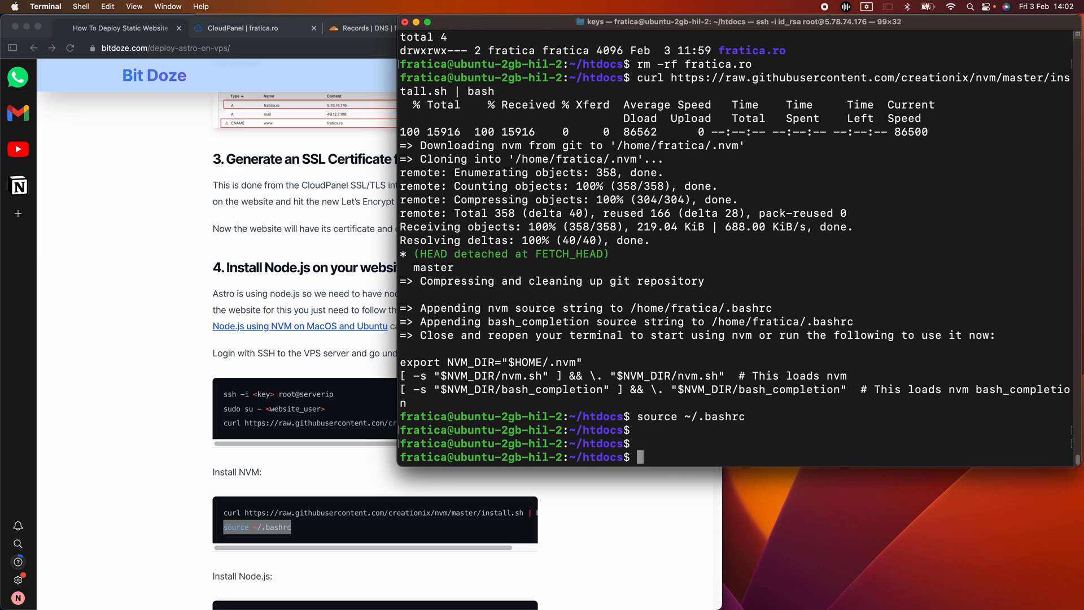
{"action": "scroll", "scroll_direction": "down", "scroll_amount": 3}
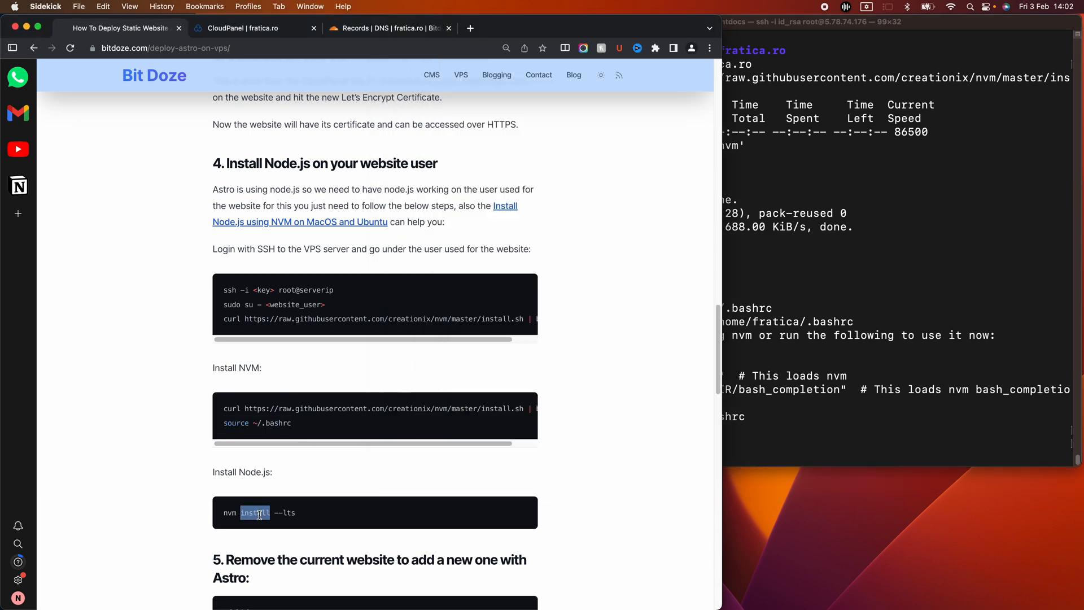
Run nvm install --lts to install Node.js v18.14.0 as the default
{"action": "triple_click", "coordinate": [256, 512]}
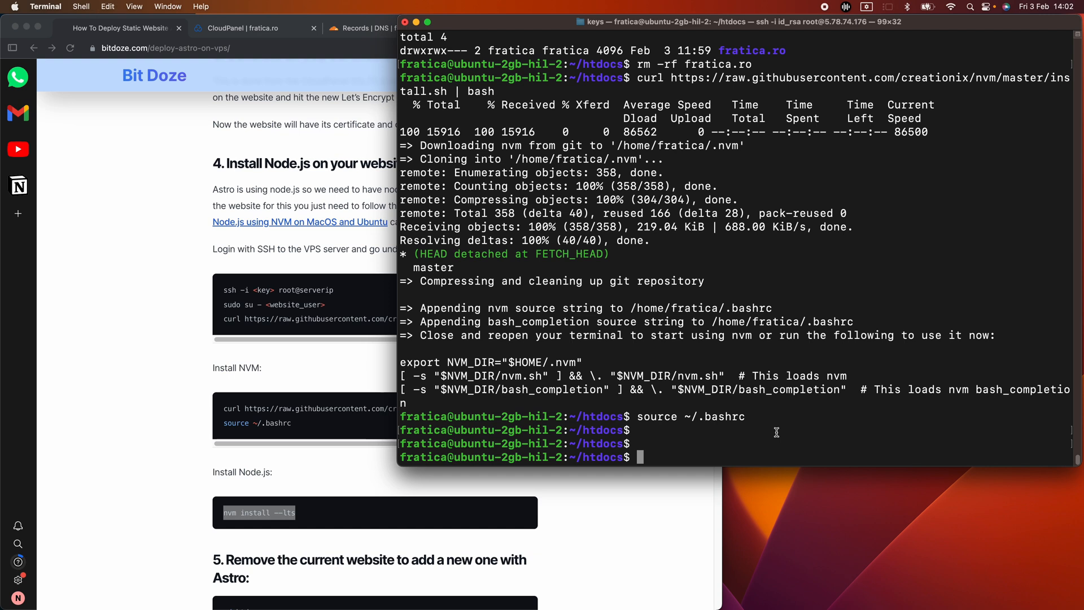
{"action": "type", "text": "nvm install --lts"}
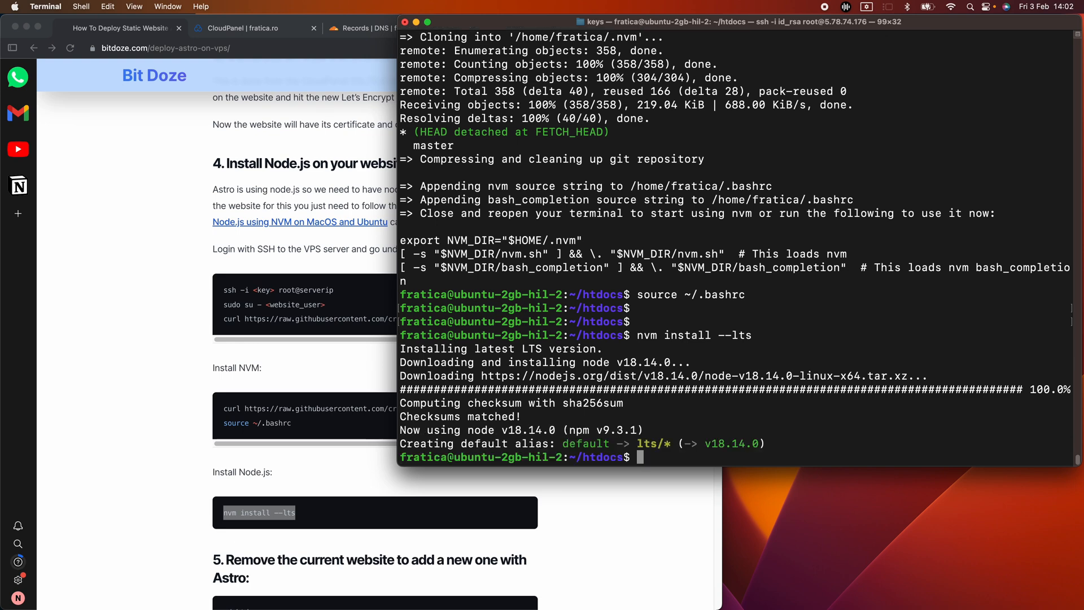
{"action": "scroll", "scroll_direction": "down", "scroll_amount": 3}
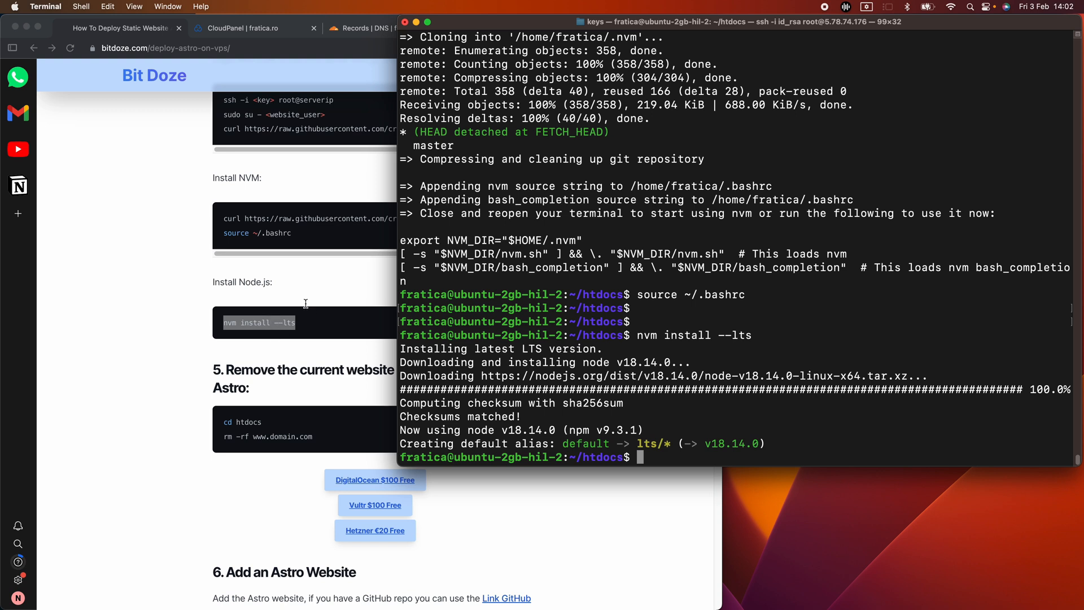
Scroll the Bit Doze tutorial to step 6 and its 'npm create astro@latest' command
{"action": "scroll", "scroll_direction": "down", "scroll_amount": 3}
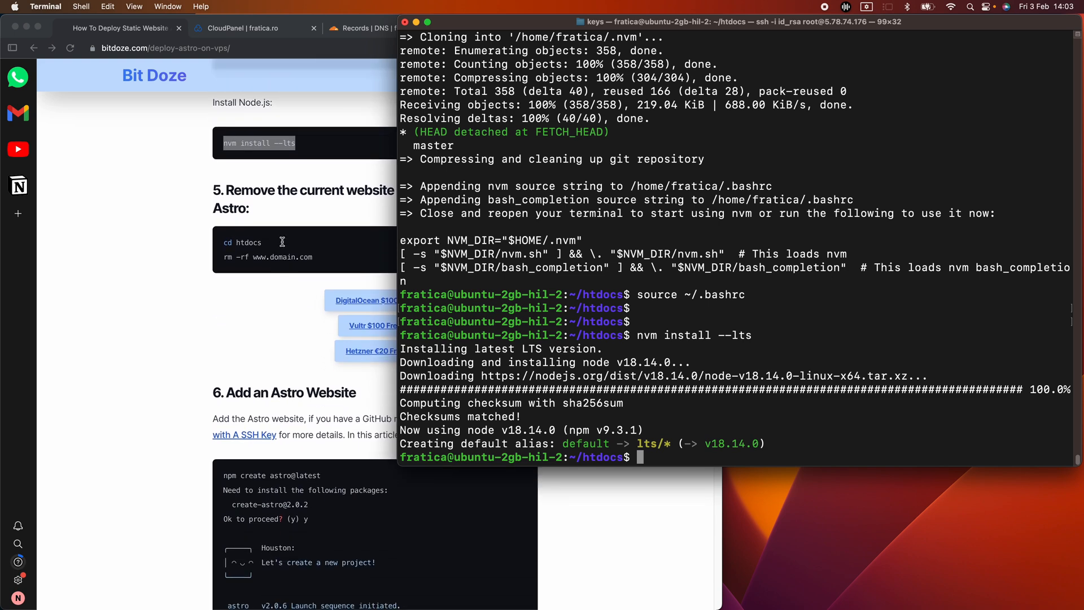
{"action": "scroll", "scroll_direction": "down", "scroll_amount": 3}
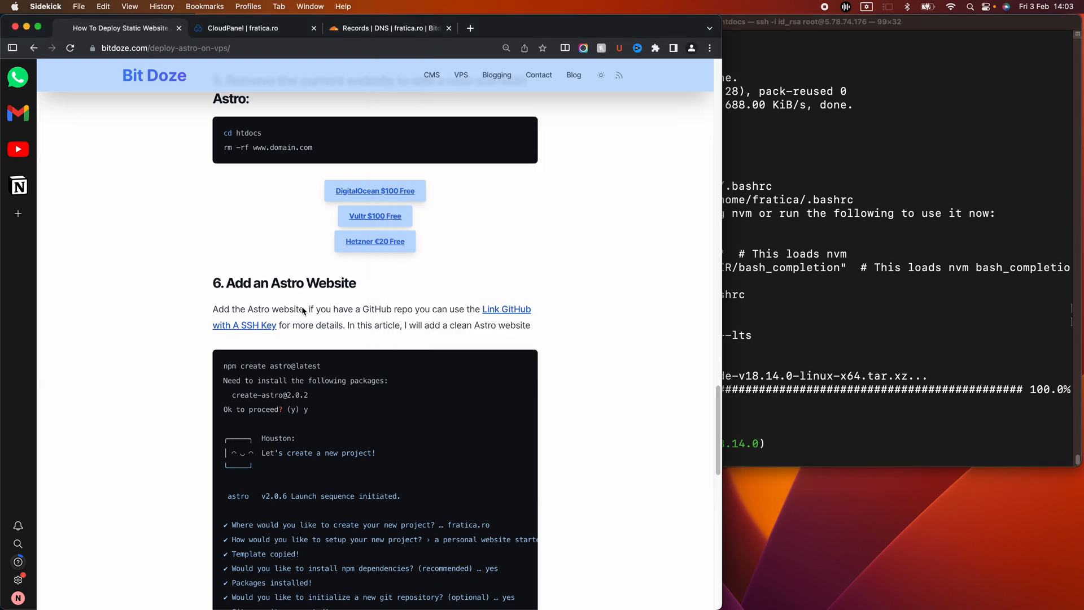
{"action": "mouse_move", "coordinate": [666, 309]}
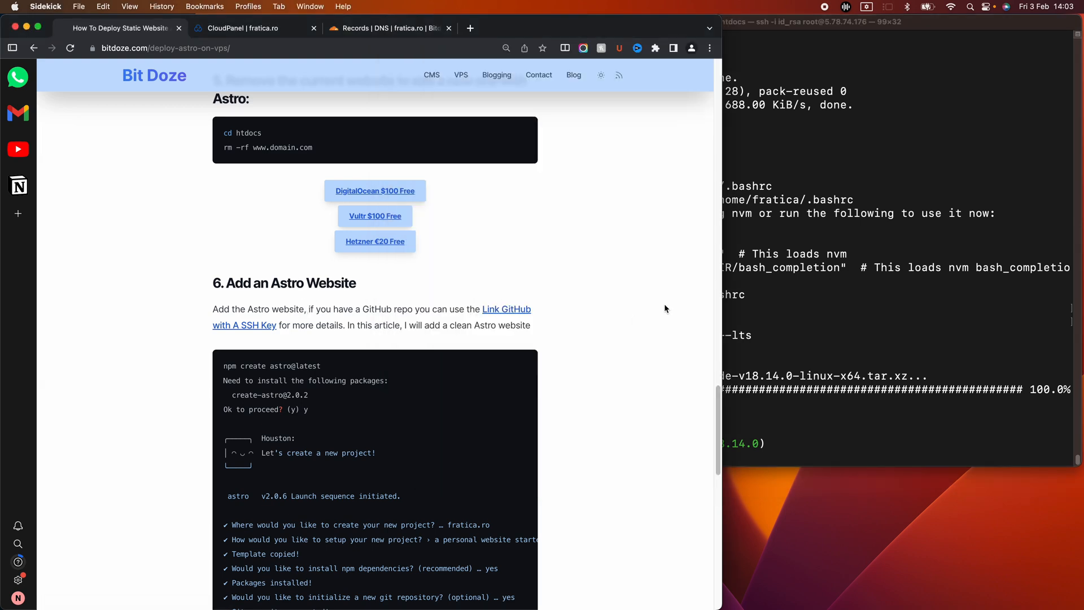
{"action": "mouse_move", "coordinate": [444, 246]}
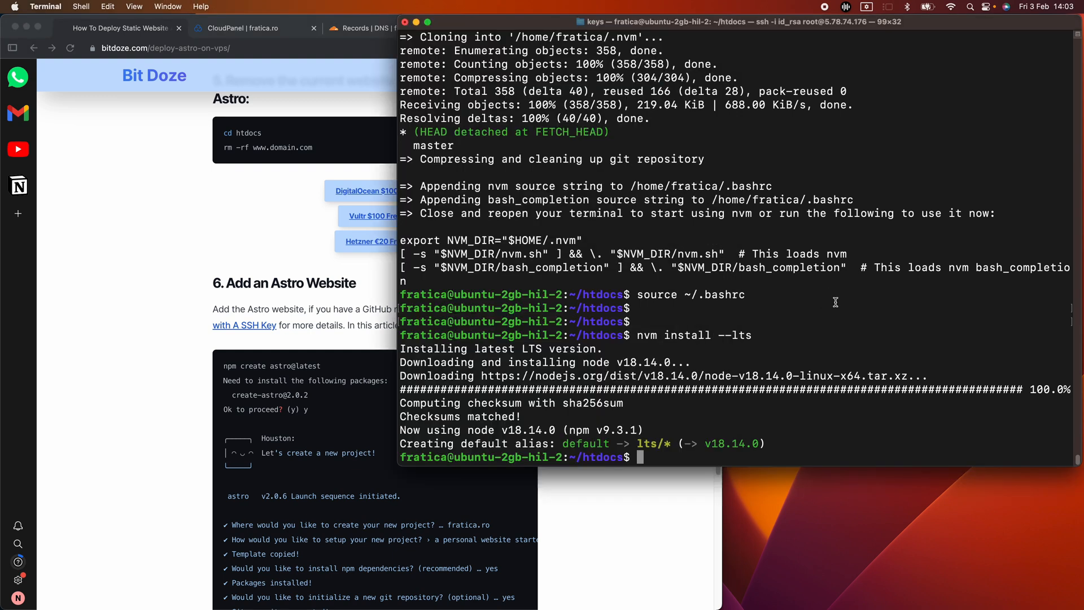
{"action": "mouse_move", "coordinate": [251, 371]}
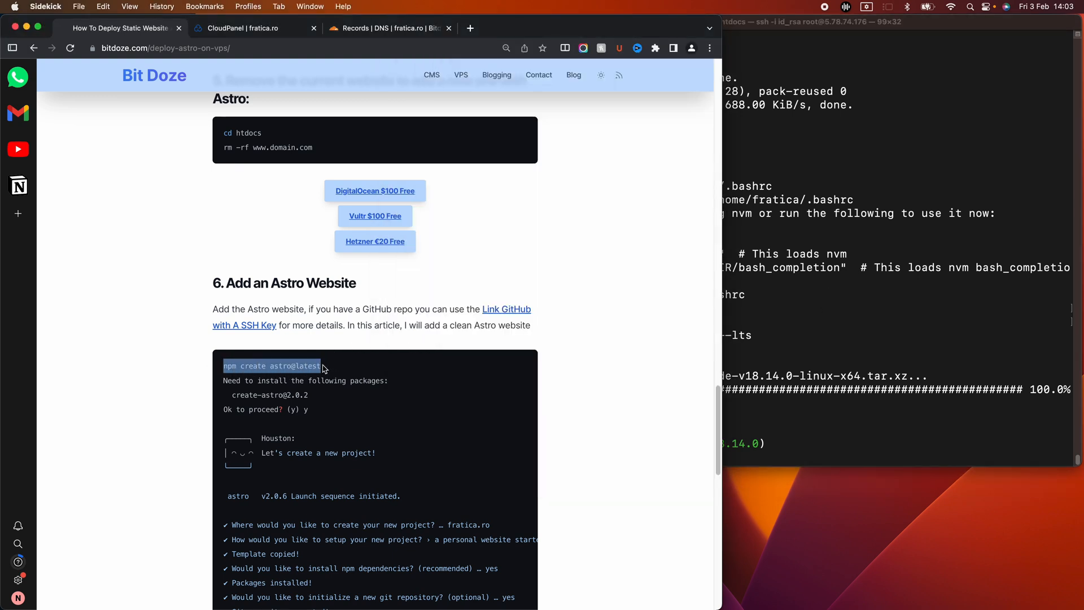
{"action": "mouse_move", "coordinate": [815, 370]}
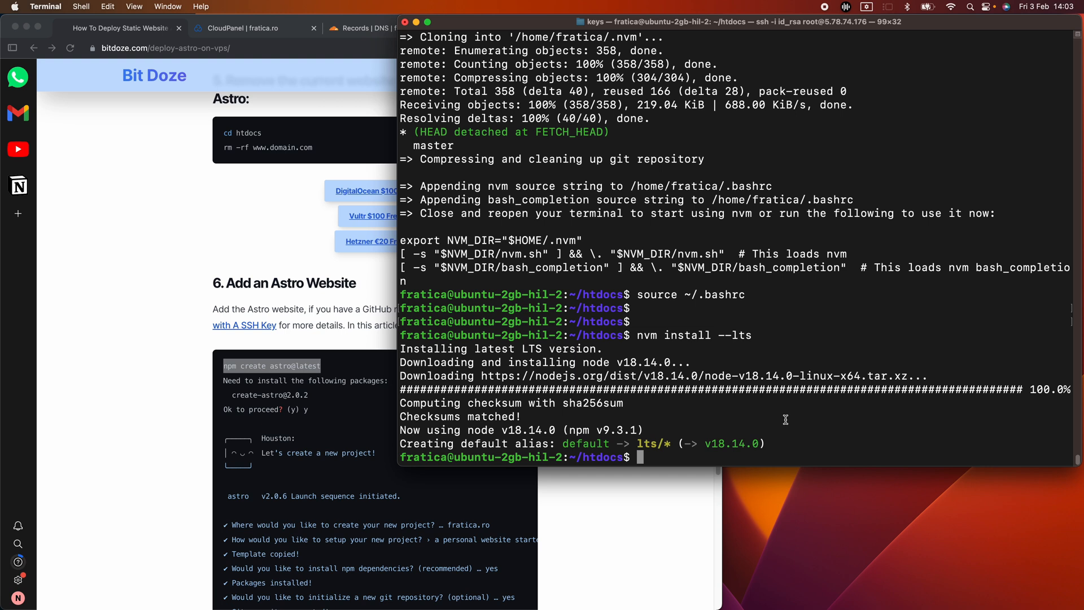
{"action": "mouse_move", "coordinate": [599, 458]}
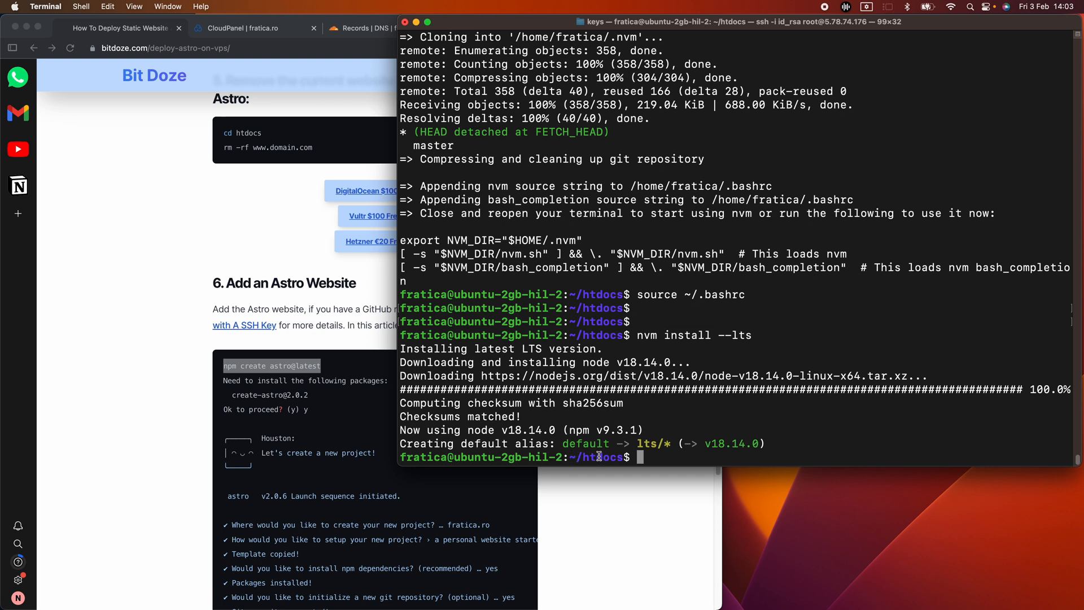
{"action": "mouse_move", "coordinate": [655, 460]}
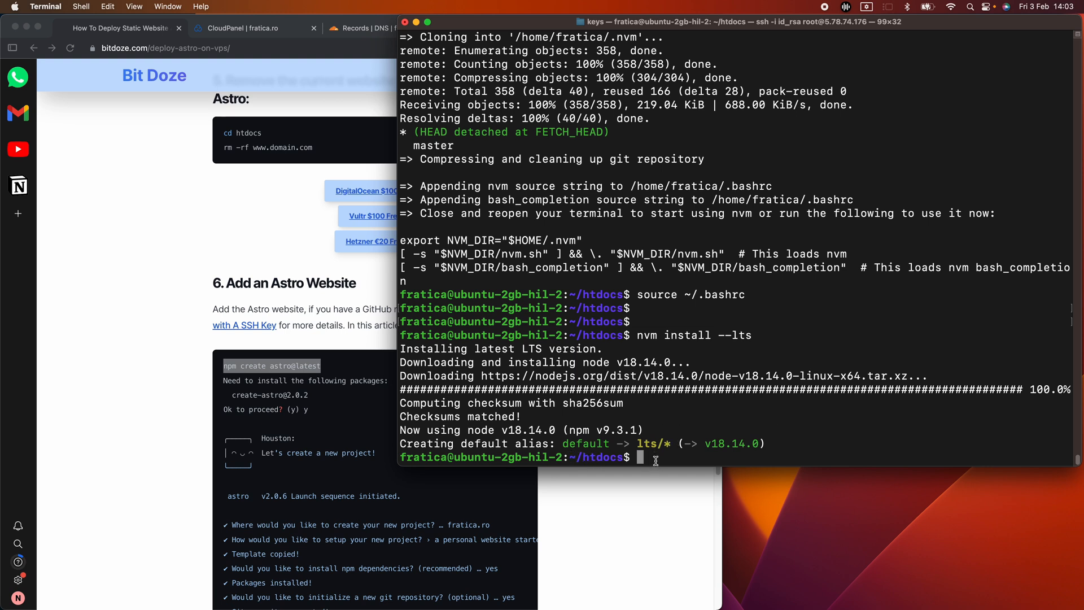
Run npm create astro@latest, confirm, and name the project fratica.ro
{"action": "type", "text": "npm create astro@latest"}
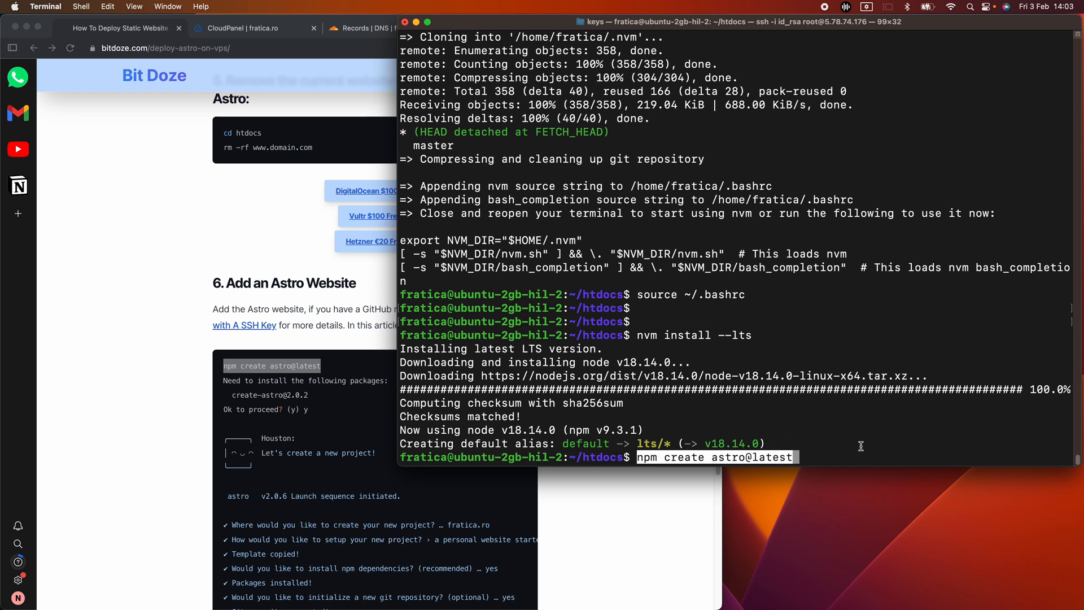
{"action": "mouse_move", "coordinate": [857, 448]}
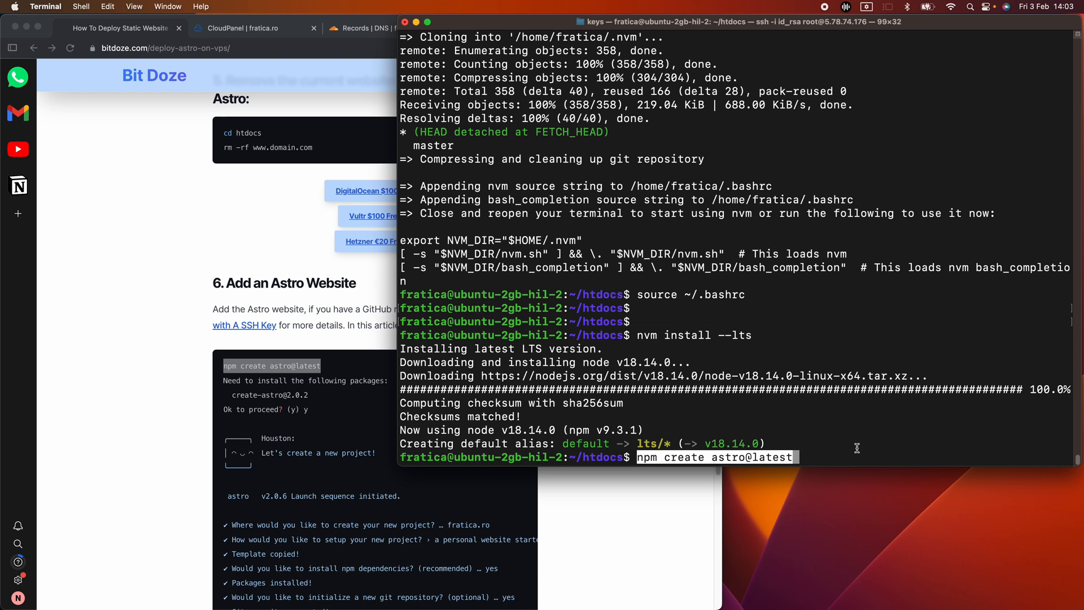
{"action": "key", "text": "Return"}
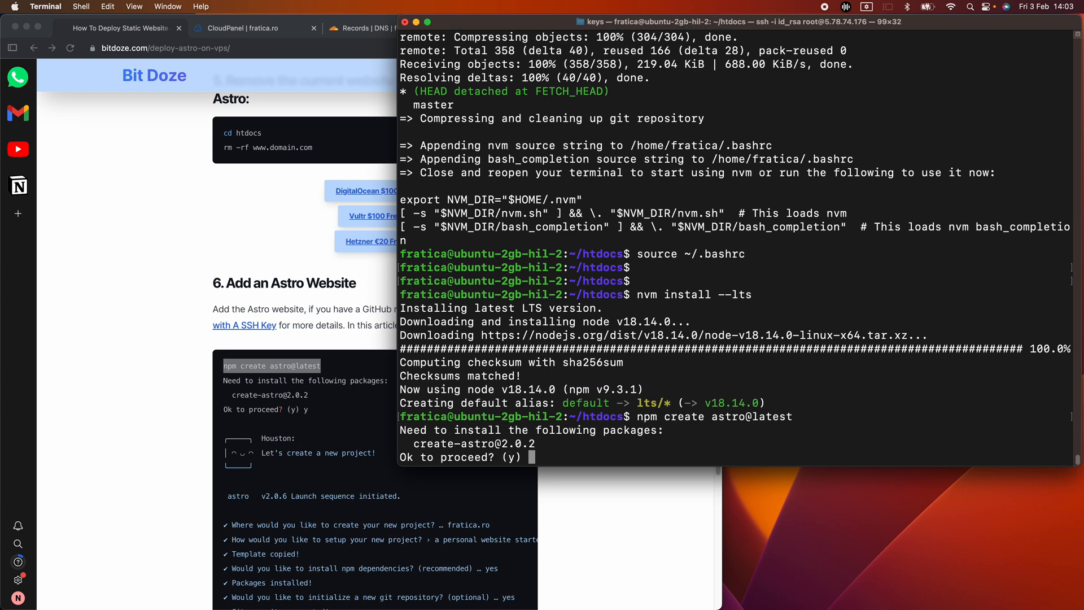
{"action": "type", "text": "y"}
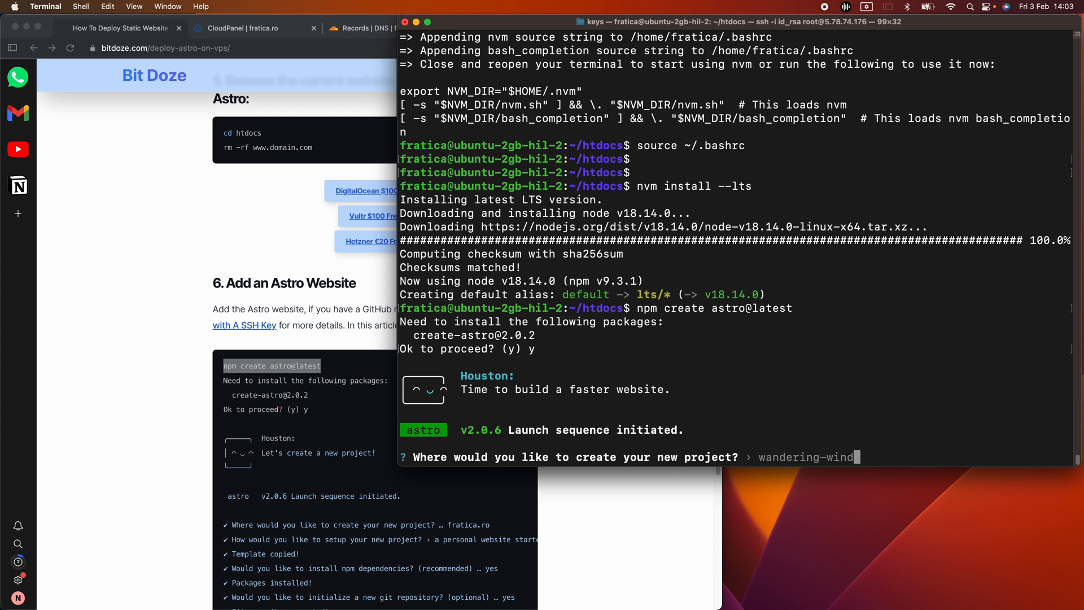
{"action": "type", "text": "f"}
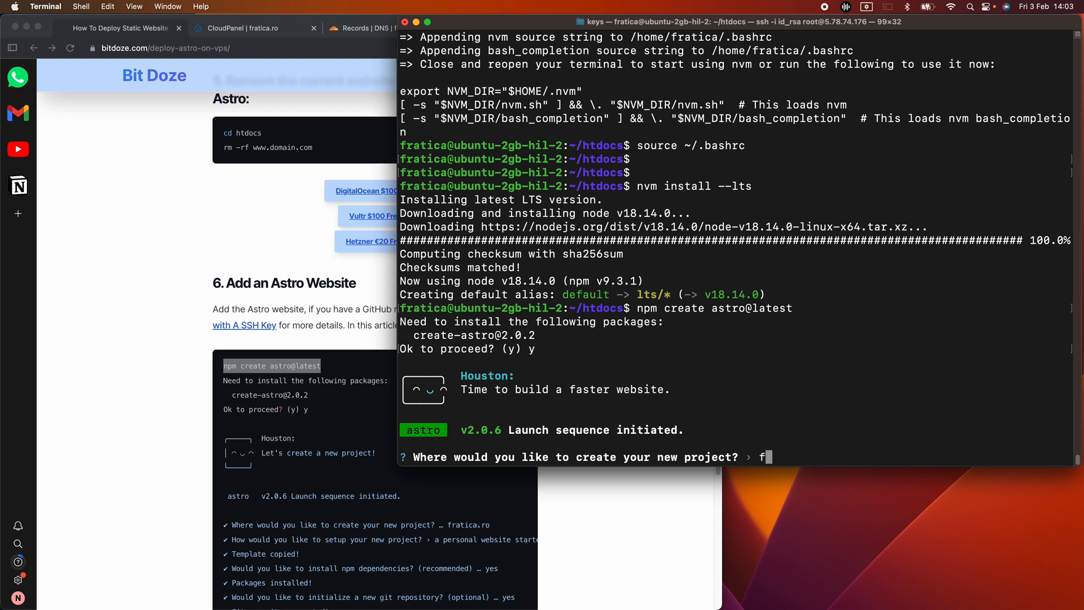
{"action": "type", "text": "ra"}
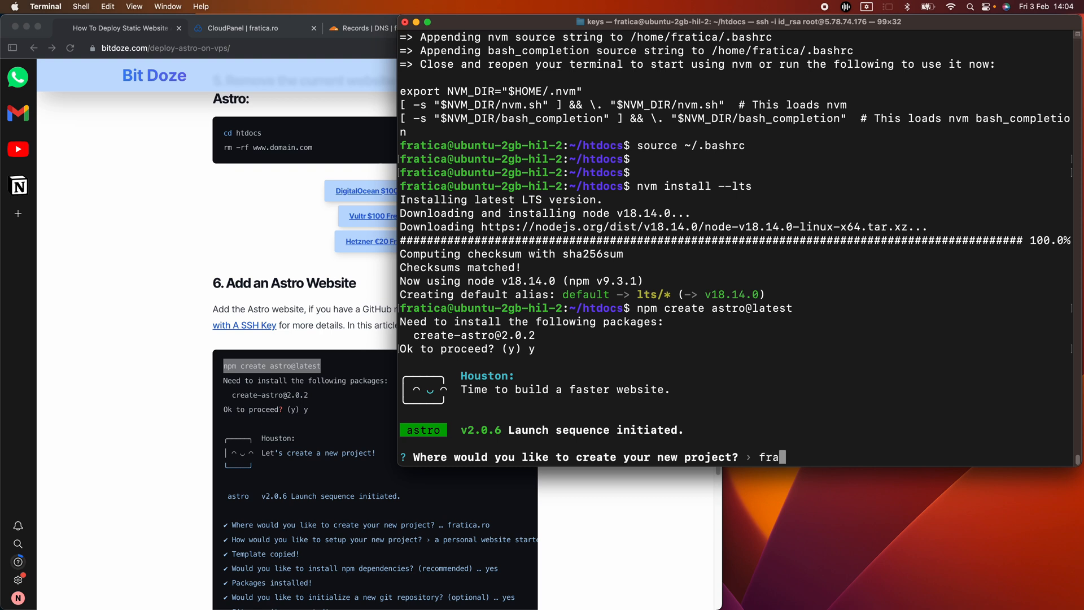
{"action": "type", "text": "tzica"}
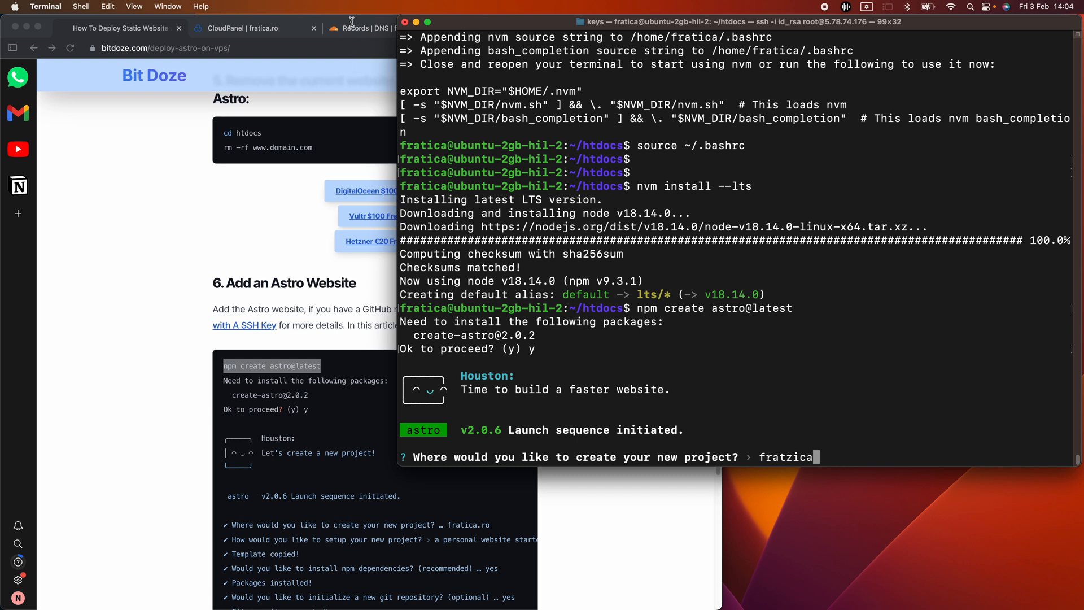
{"action": "mouse_move", "coordinate": [832, 411]}
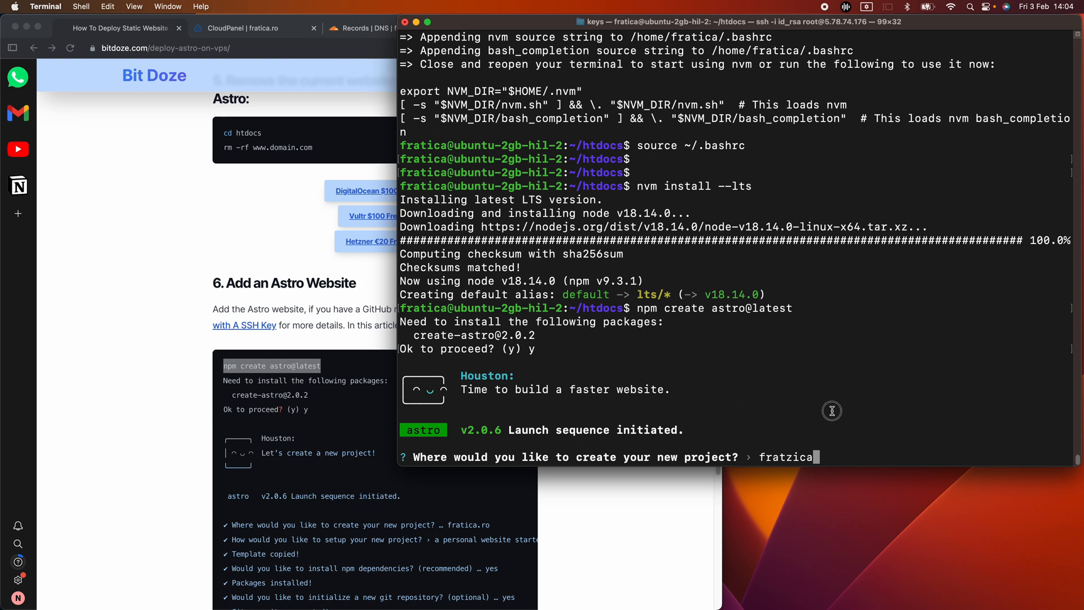
{"action": "key", "text": "Backspace"}
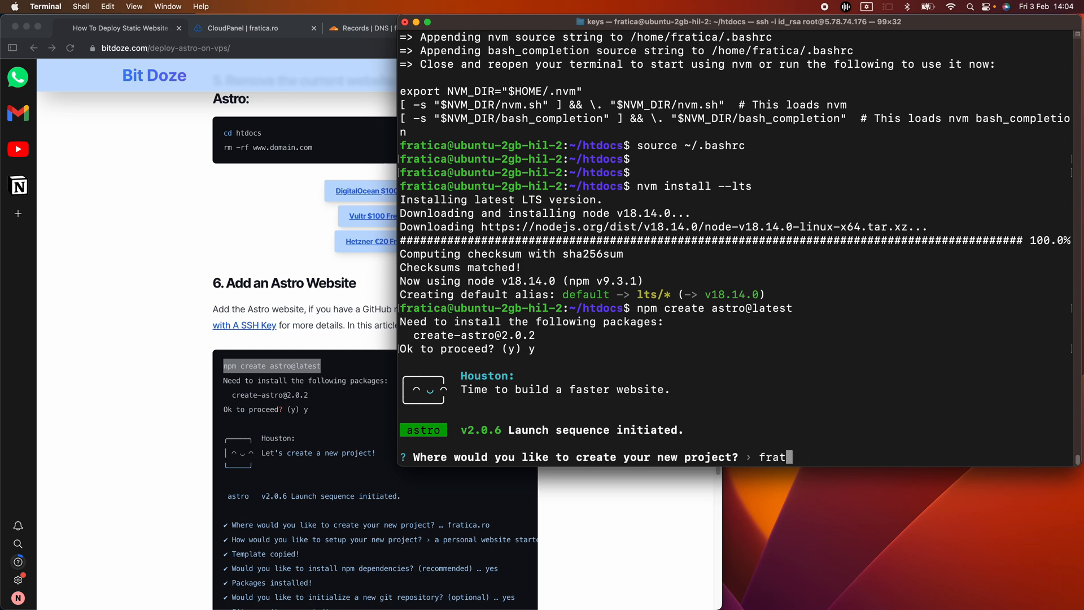
{"action": "type", "text": "ica.ro"}
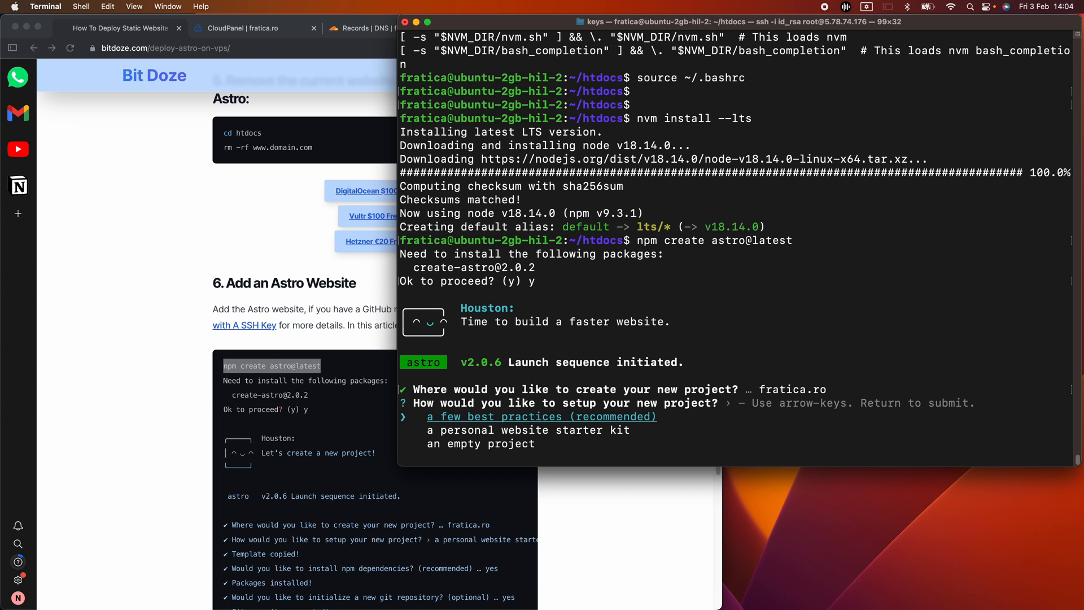
Choose the personal website starter kit, install dependencies, skip git, and list the directory
{"action": "key", "text": "Down"}
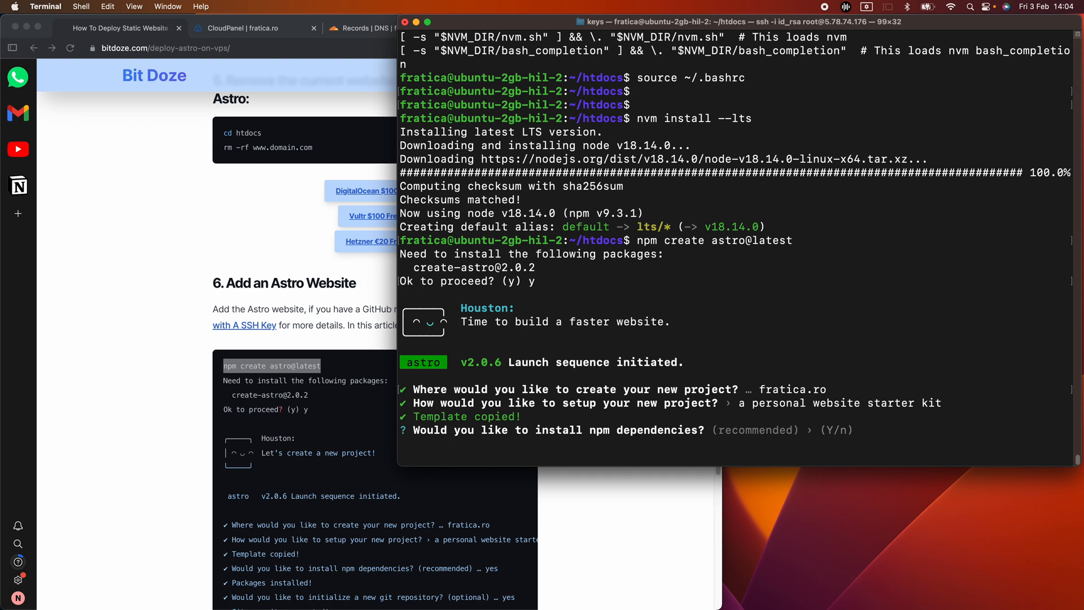
{"action": "type", "text": "yes"}
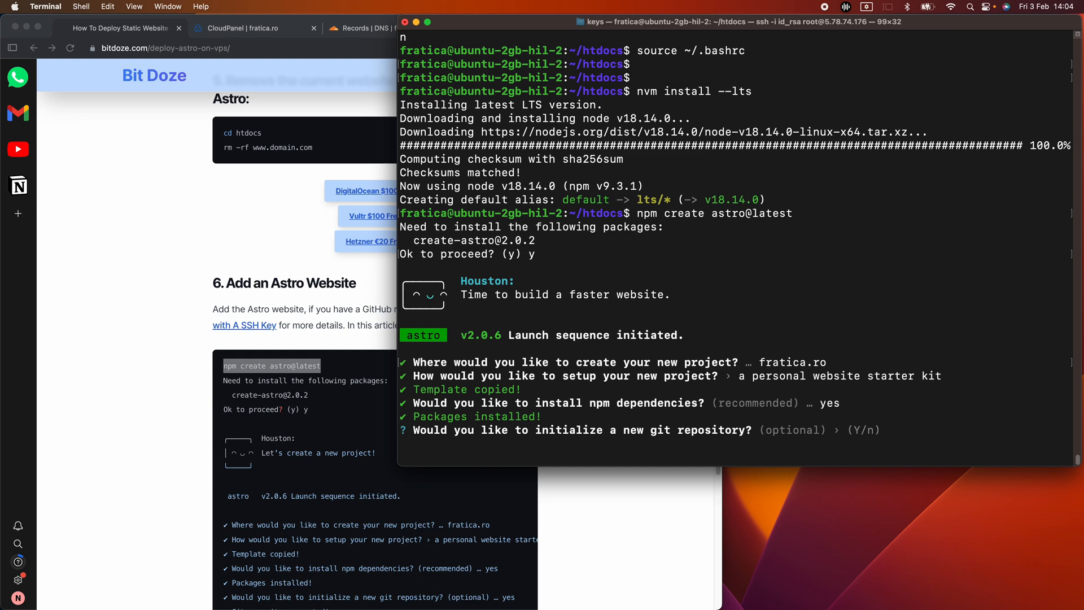
{"action": "type", "text": "no"}
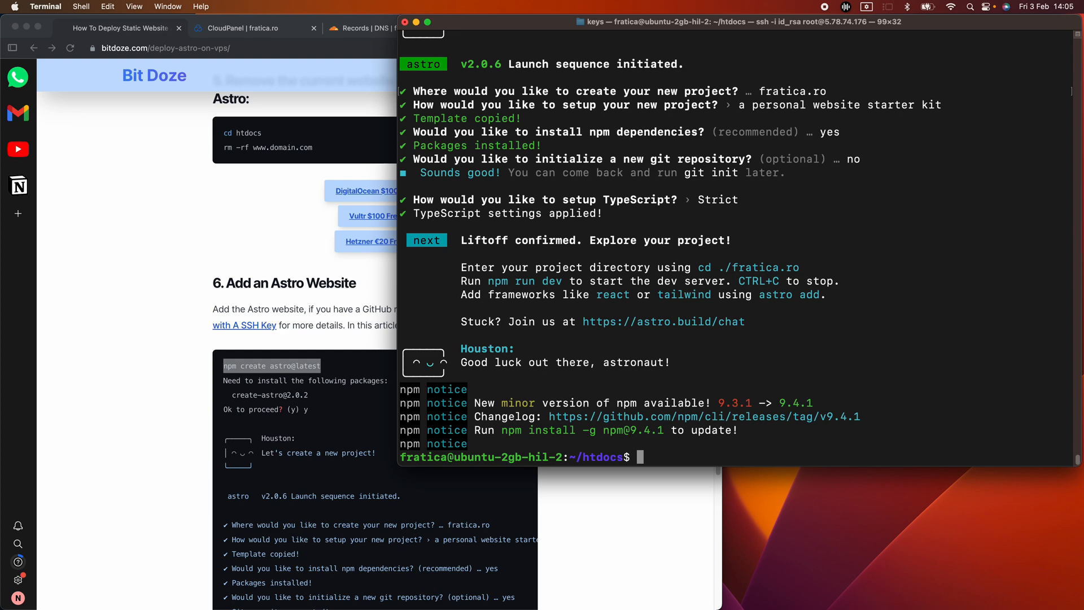
{"action": "type", "text": "ls -ltr"}
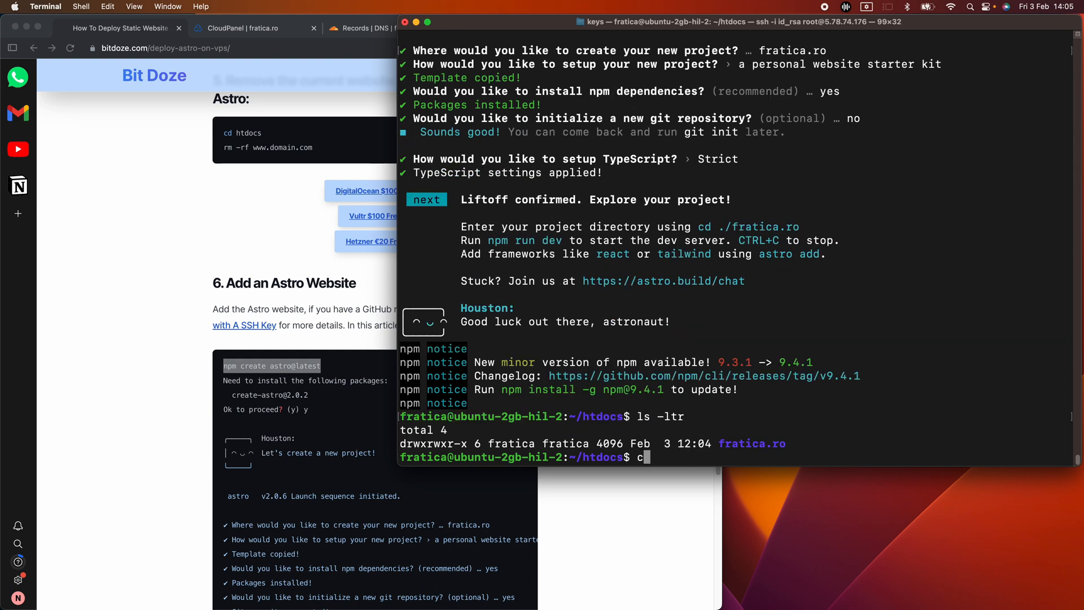
List the fratica.ro project files and copy 'npm run astro build' from tutorial step 7
{"action": "type", "text": "d fratica.ro/"}
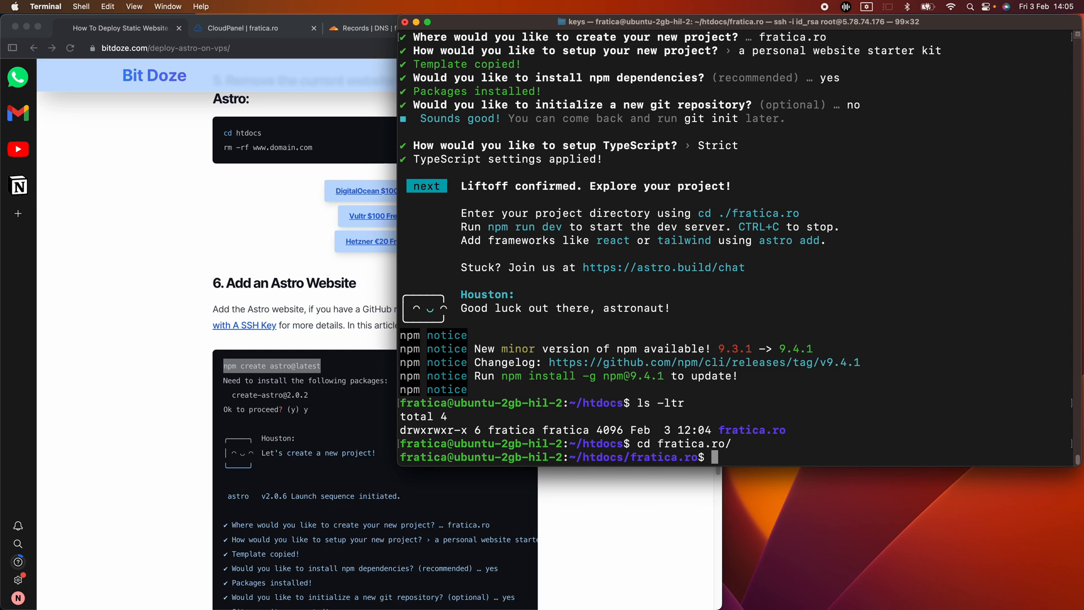
{"action": "type", "text": "ls -ltr"}
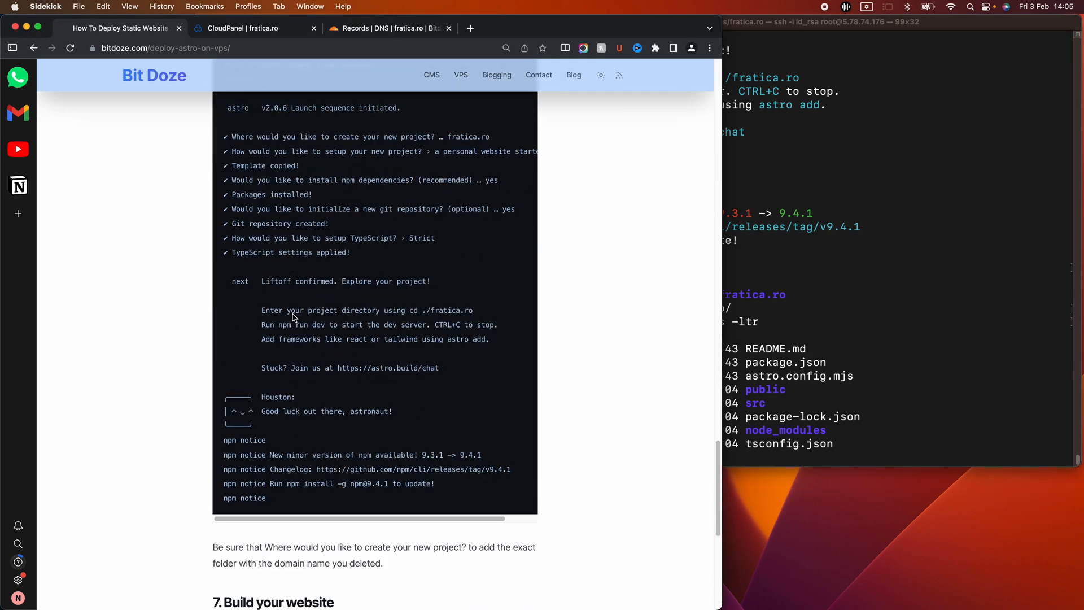
{"action": "scroll", "scroll_direction": "down", "scroll_amount": 3}
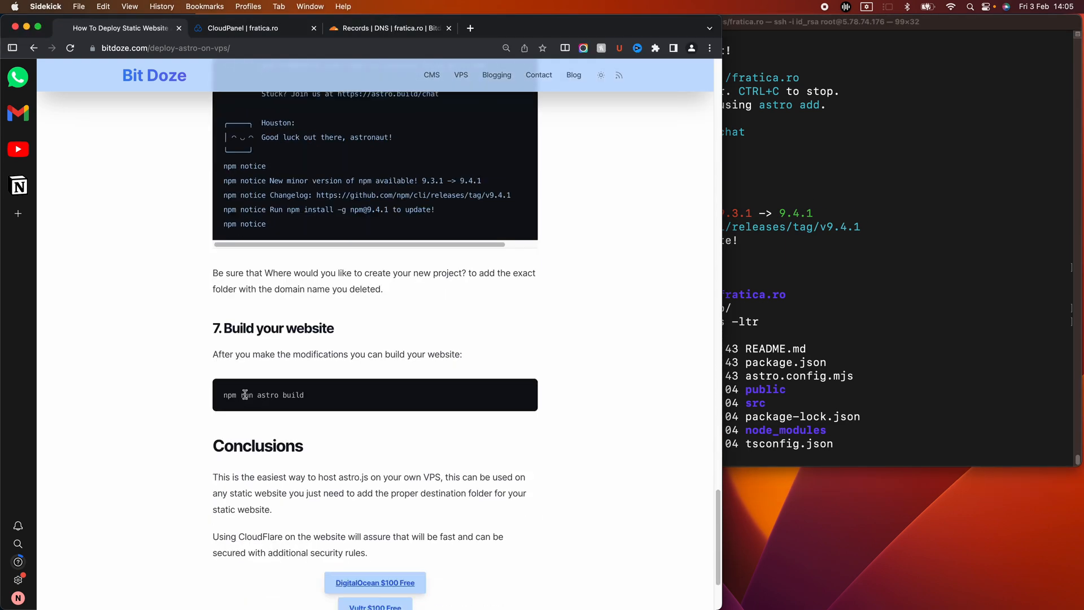
{"action": "right_click", "coordinate": [245, 395]}
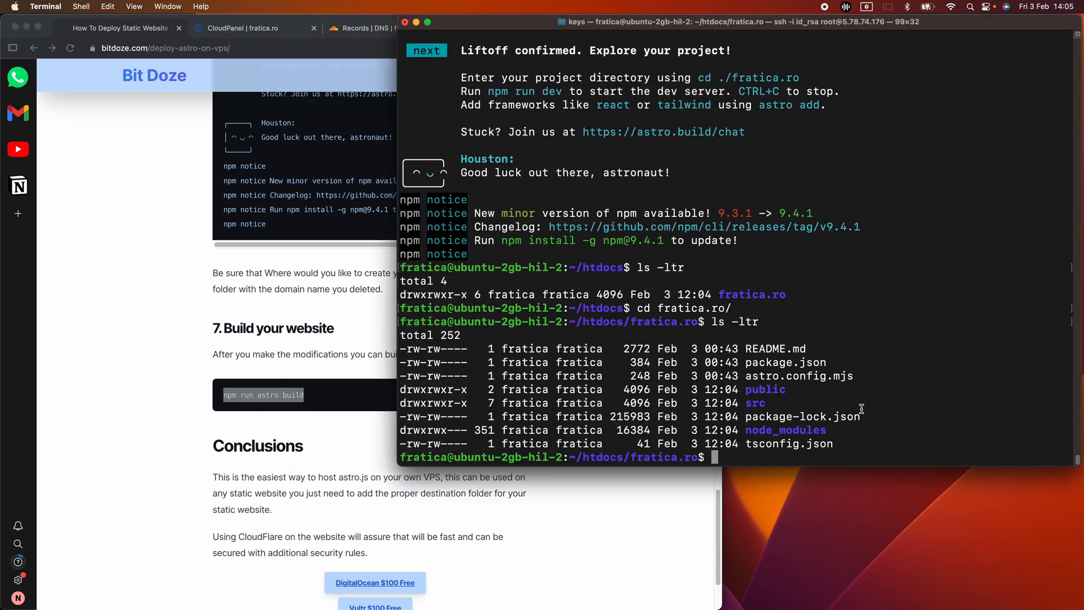
Build the site with npm run astro build, list the output, and change into dist
{"action": "type", "text": "npm run astro build"}
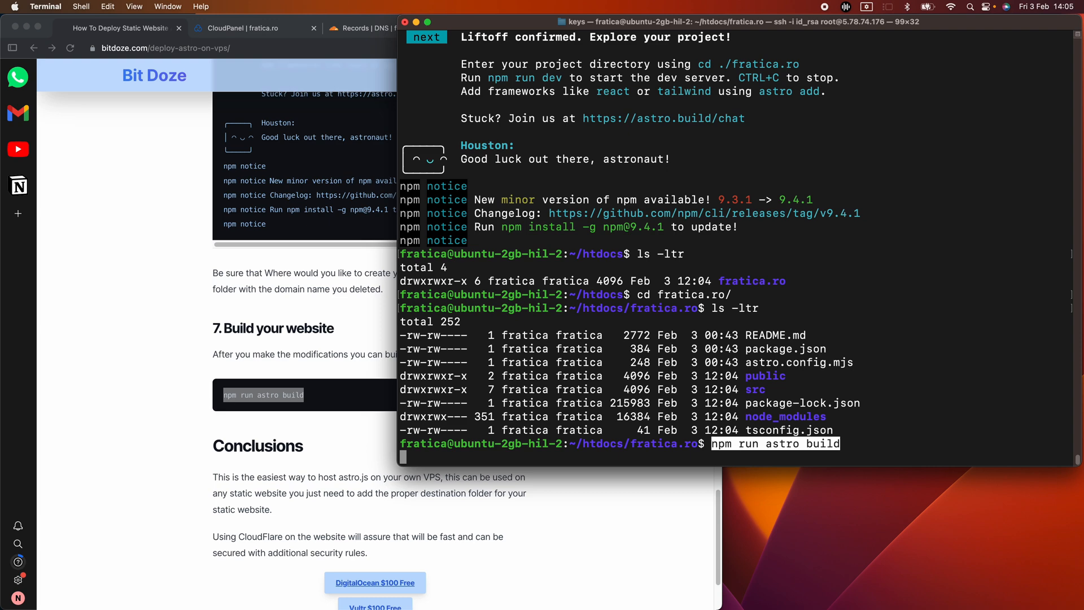
{"action": "key", "text": "Return"}
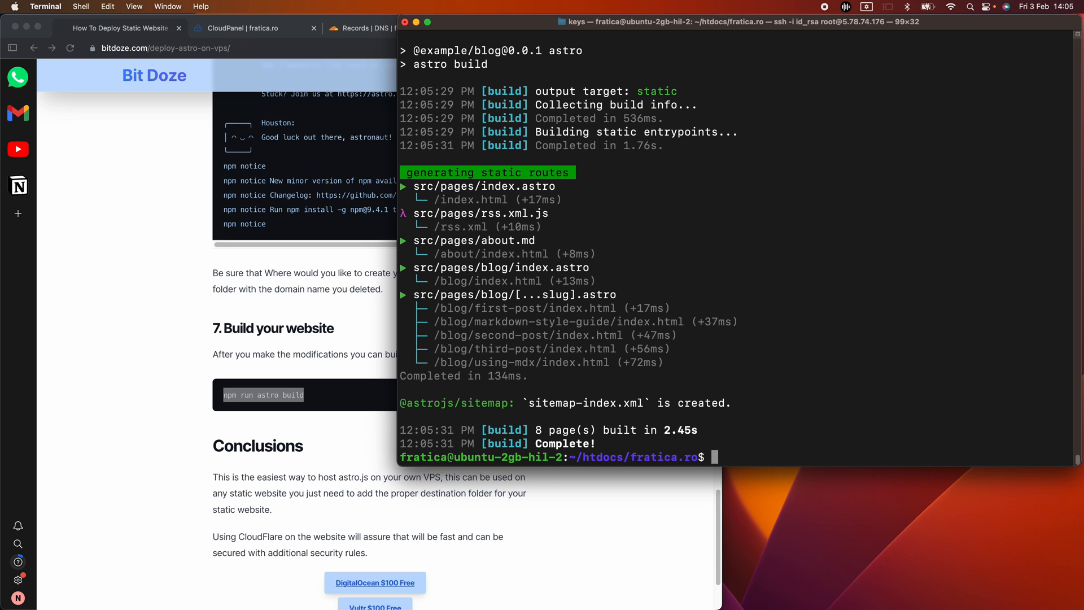
{"action": "type", "text": "ls -ltr"}
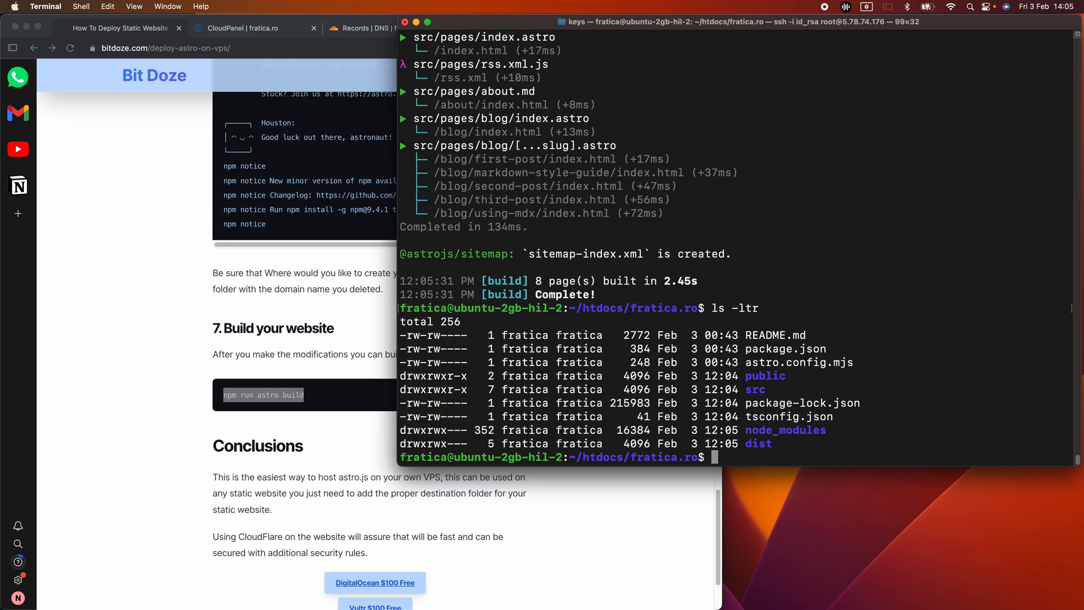
{"action": "mouse_move", "coordinate": [761, 461]}
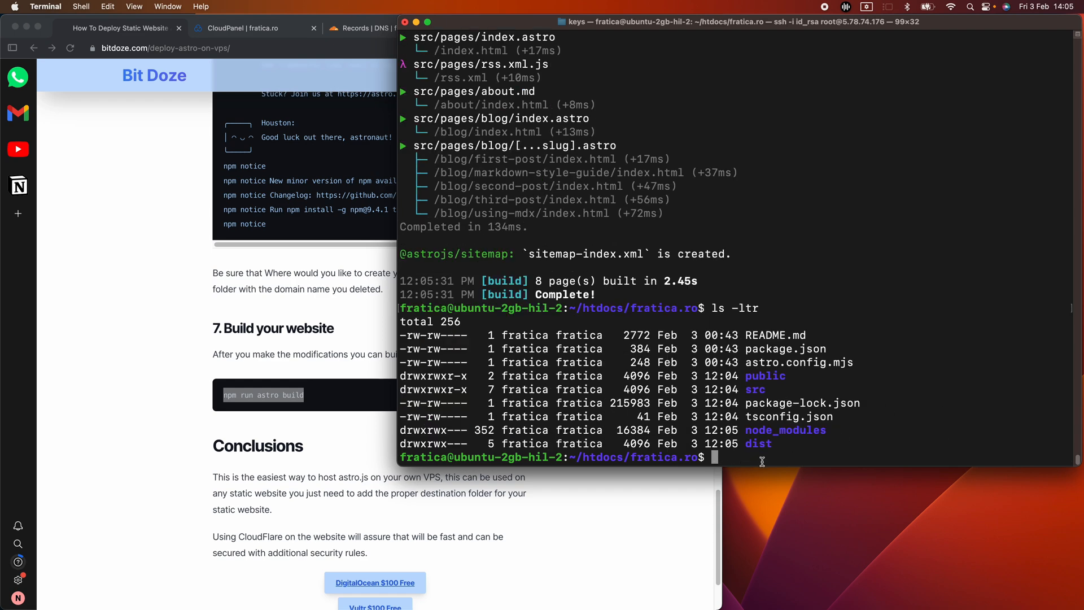
{"action": "type", "text": "cd"}
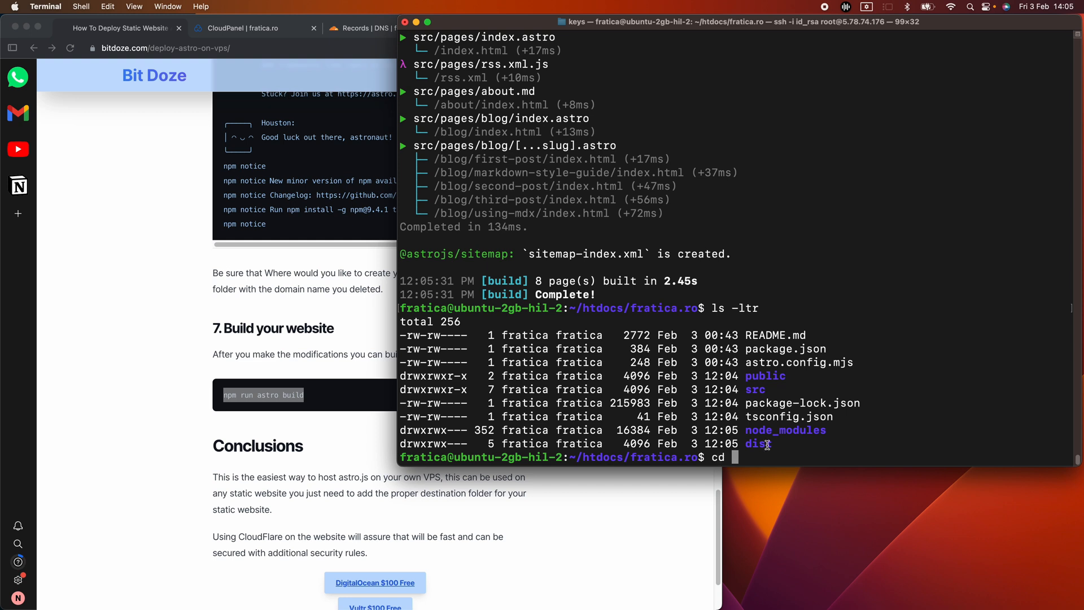
{"action": "type", "text": "dist"}
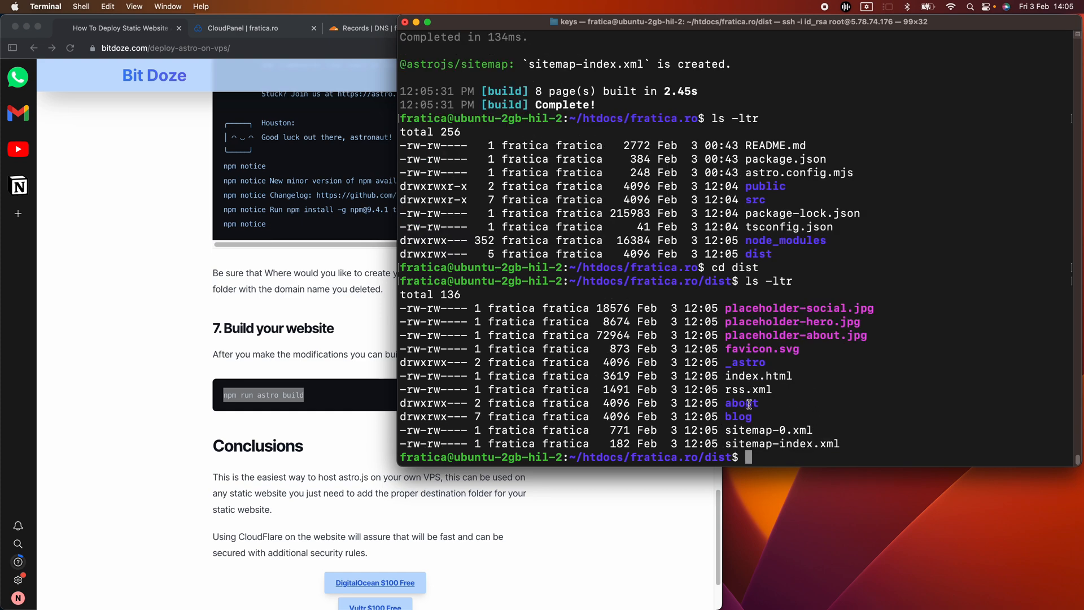
{"action": "mouse_move", "coordinate": [748, 319]}
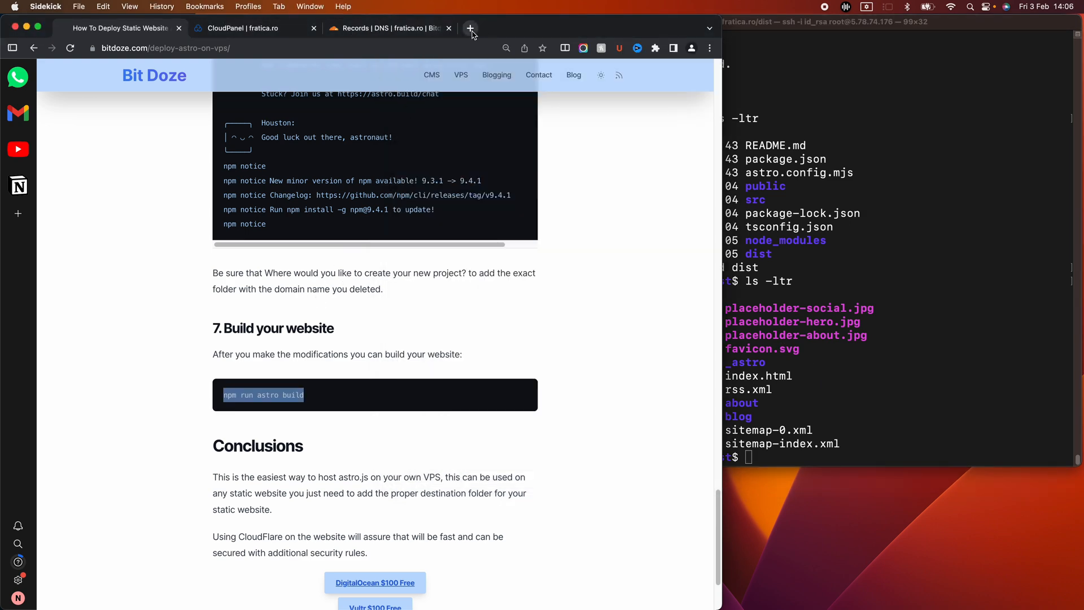
Load fratica.ro in a new tab and inspect its Cloudflare-issued secure certificate
{"action": "left_click", "coordinate": [470, 28]}
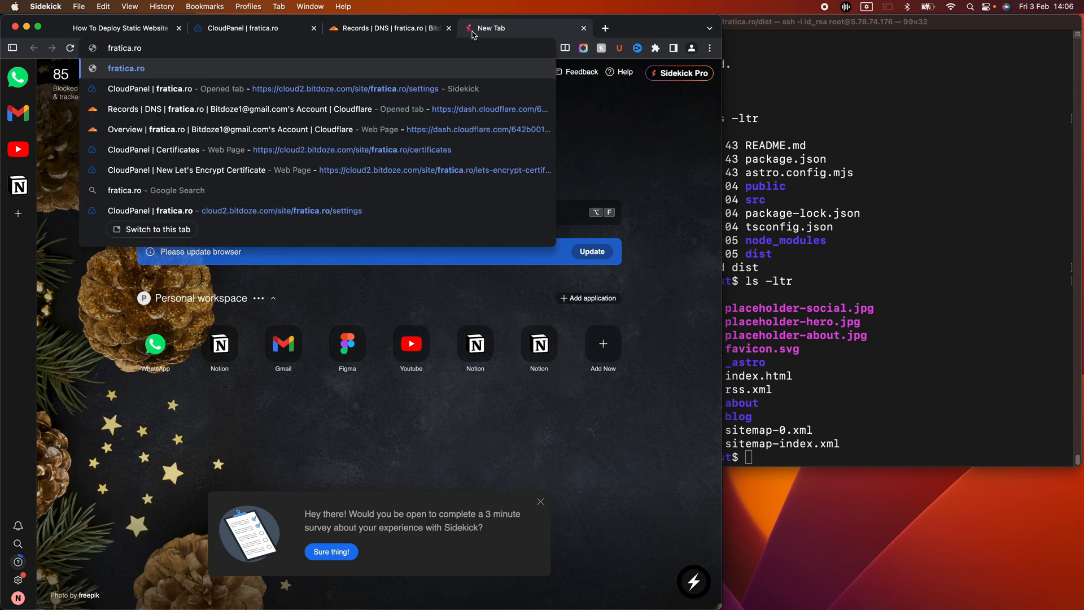
{"action": "left_click", "coordinate": [126, 68]}
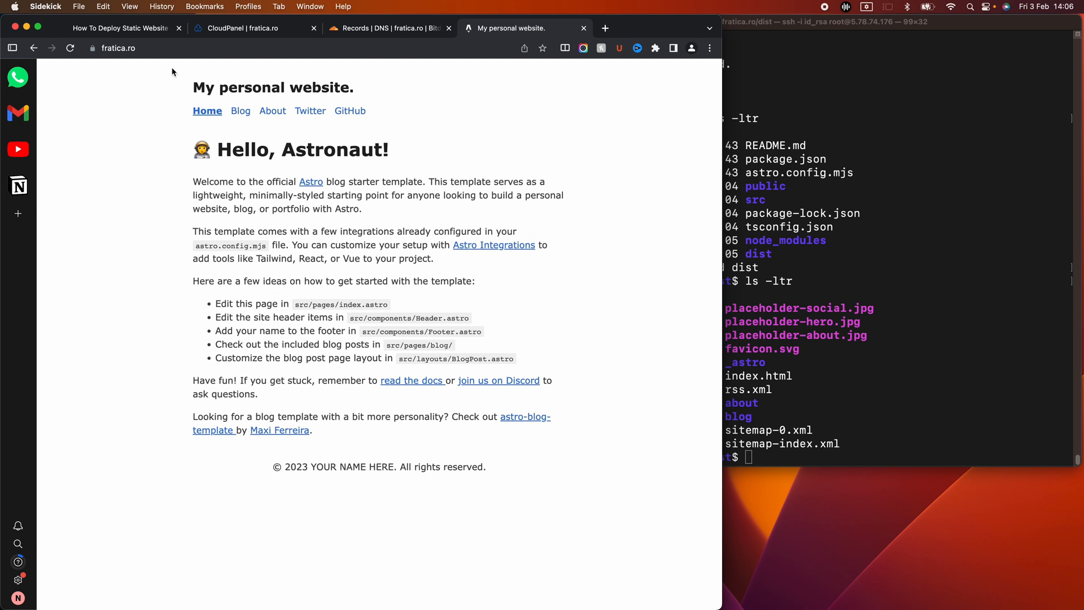
{"action": "left_click", "coordinate": [92, 48]}
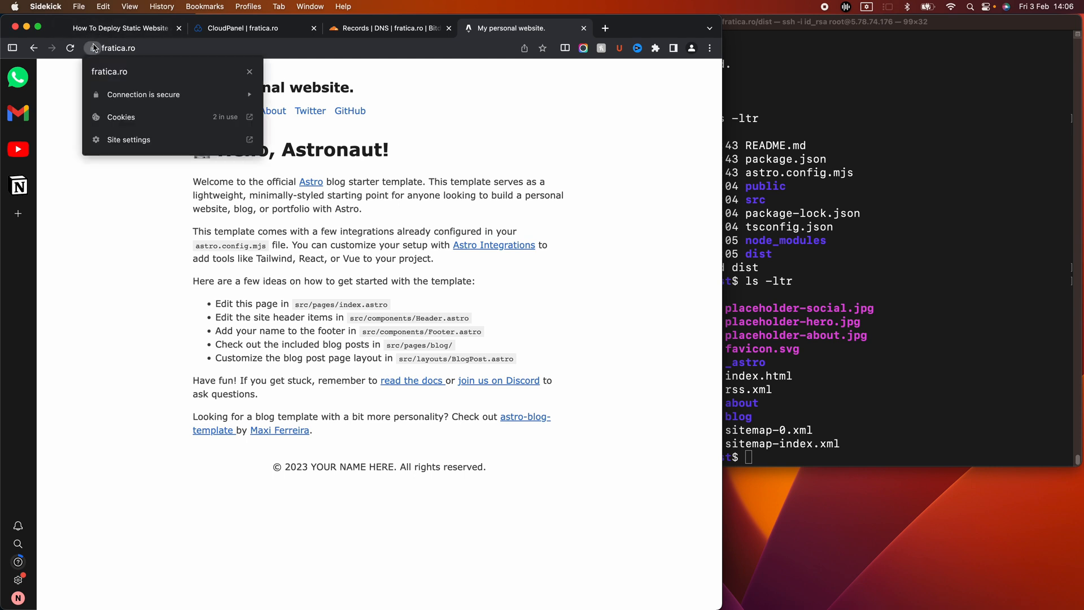
{"action": "left_click", "coordinate": [143, 94]}
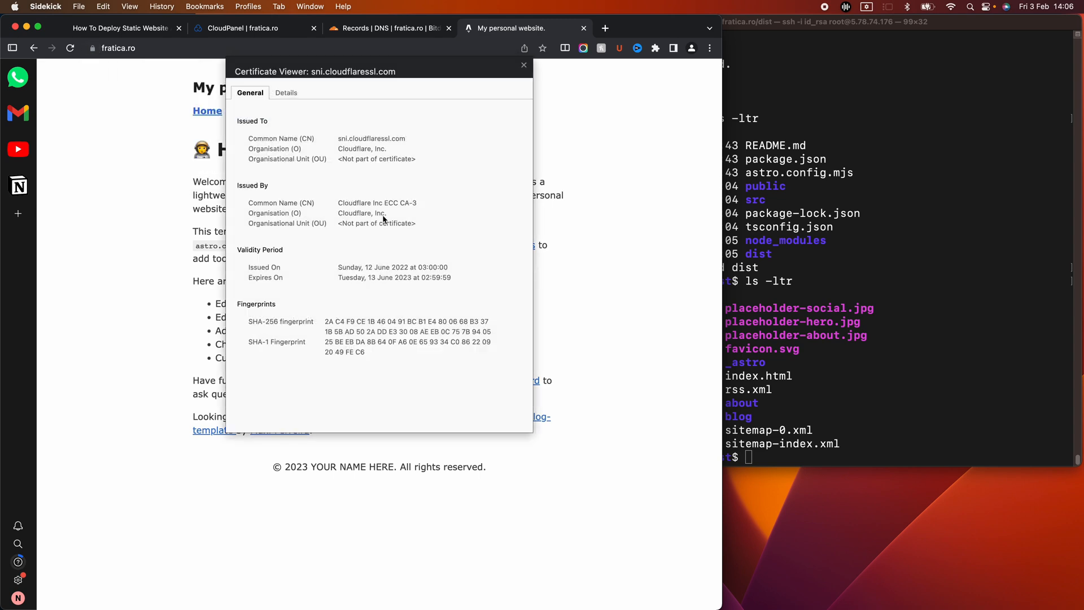
{"action": "mouse_move", "coordinate": [377, 223]}
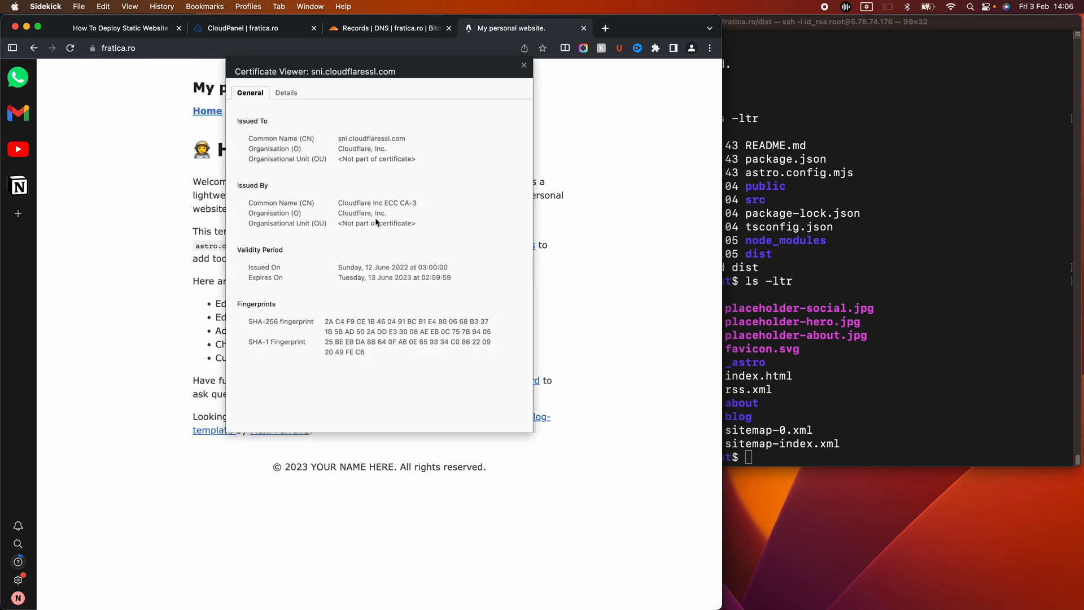
{"action": "mouse_move", "coordinate": [366, 154]}
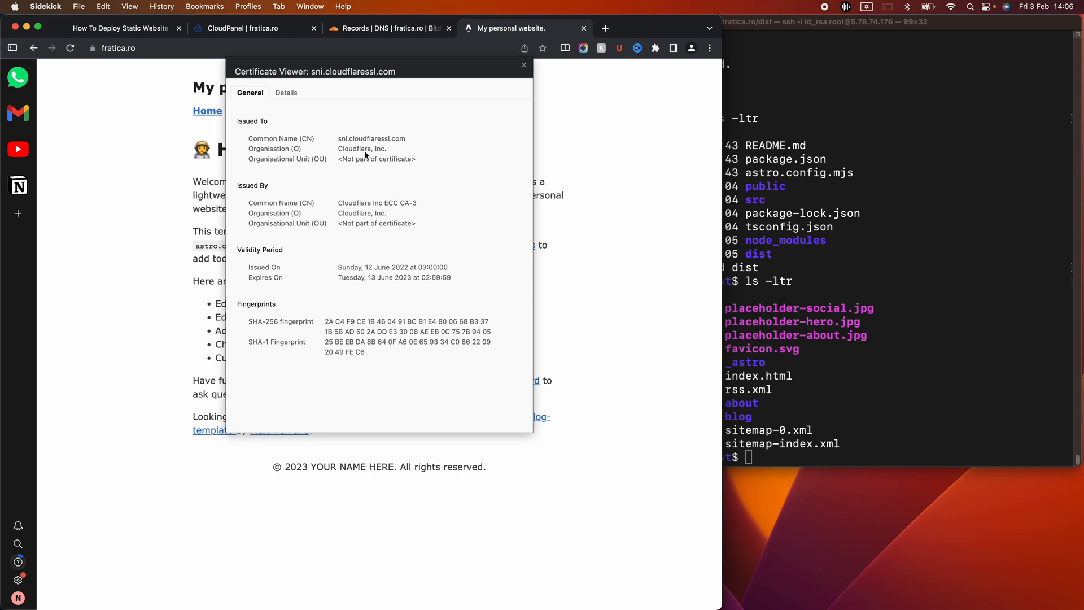
{"action": "mouse_move", "coordinate": [253, 158]}
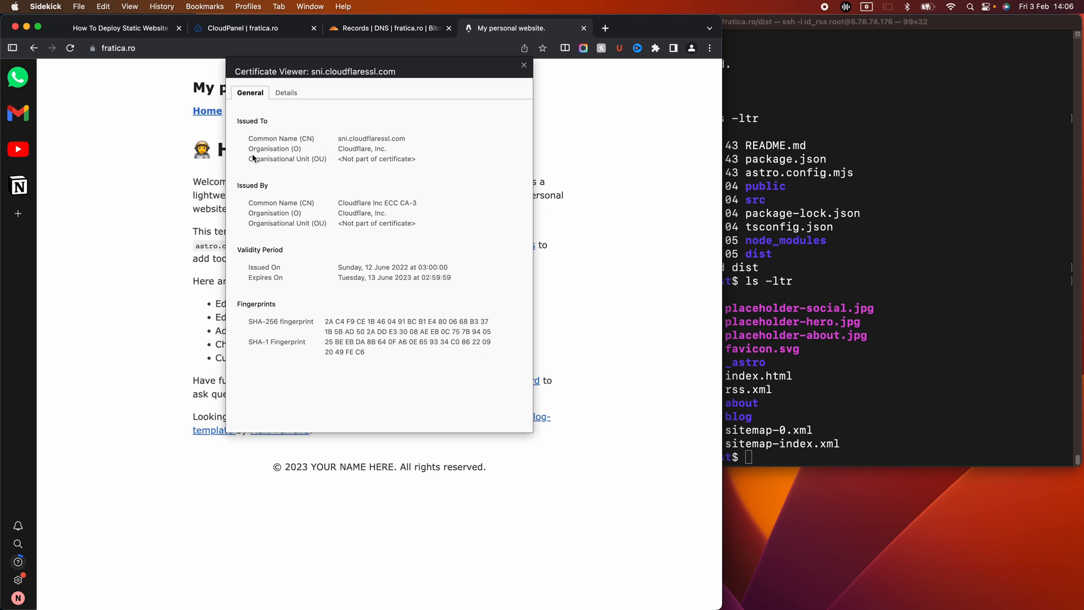
{"action": "left_click", "coordinate": [522, 64]}
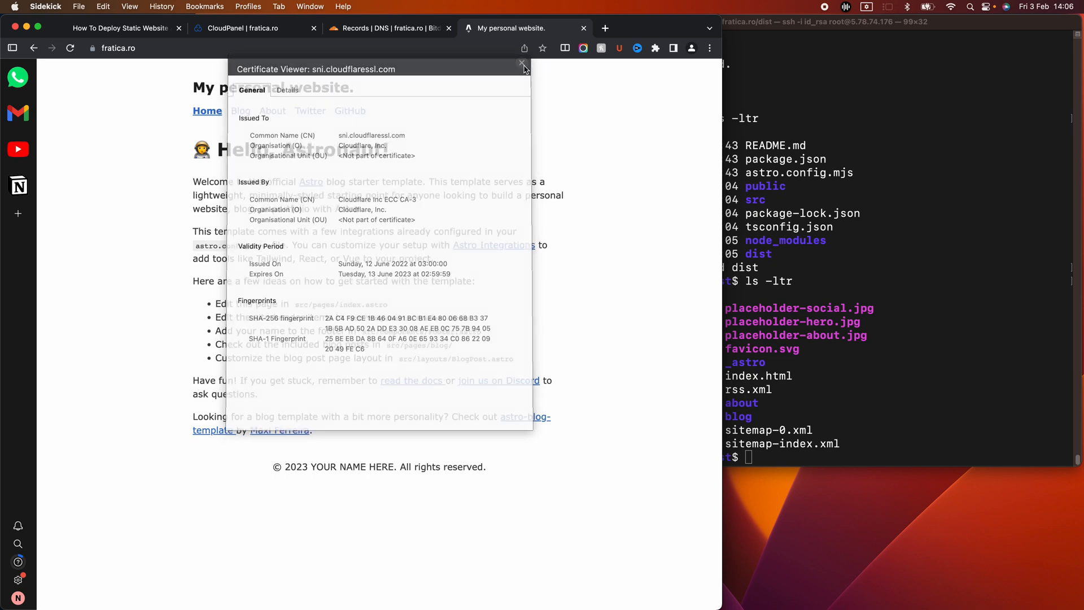
{"action": "left_click", "coordinate": [522, 63]}
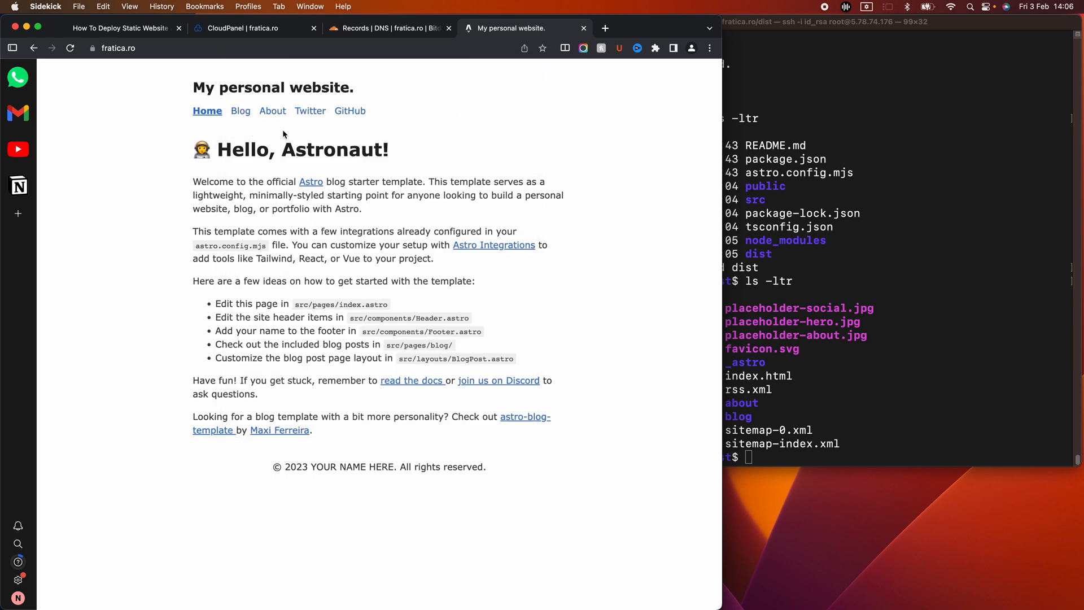
Open the live site's Blog and read the Markdown Style Guide post
{"action": "left_click", "coordinate": [241, 110]}
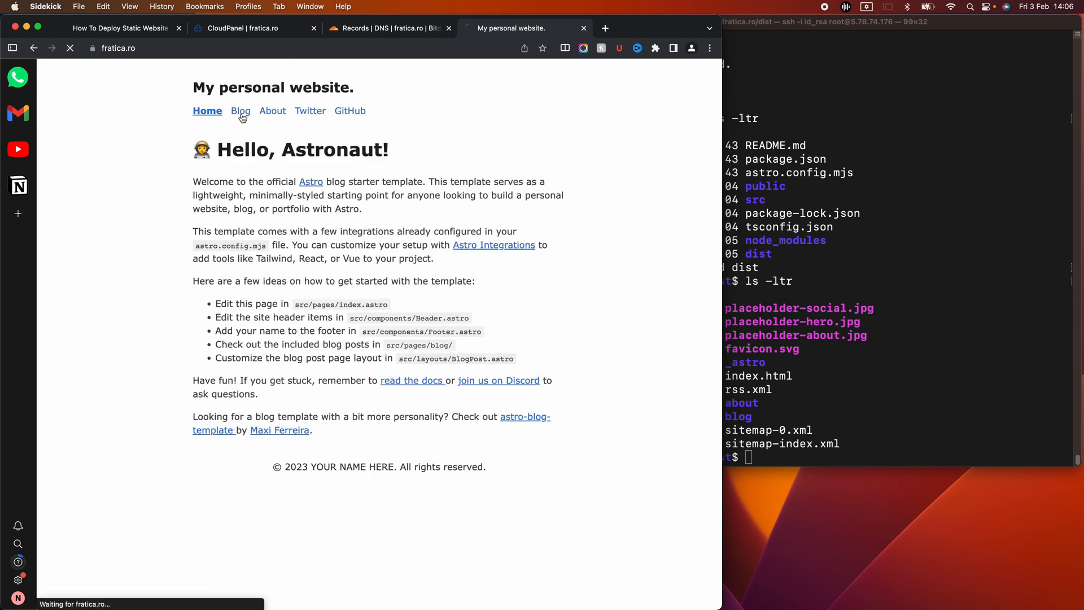
{"action": "left_click", "coordinate": [240, 111]}
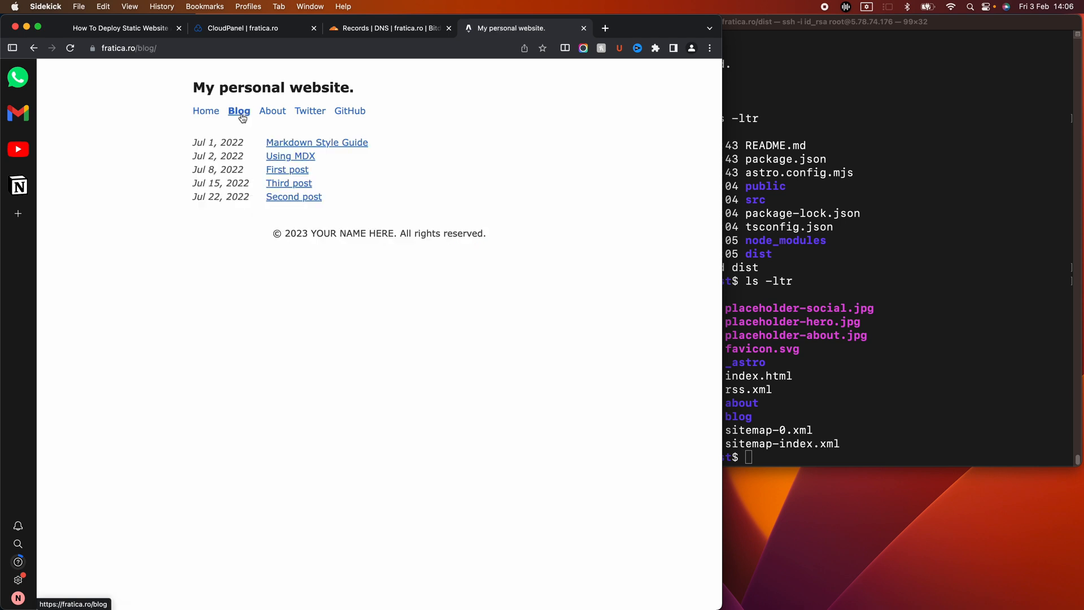
{"action": "left_click", "coordinate": [135, 48]}
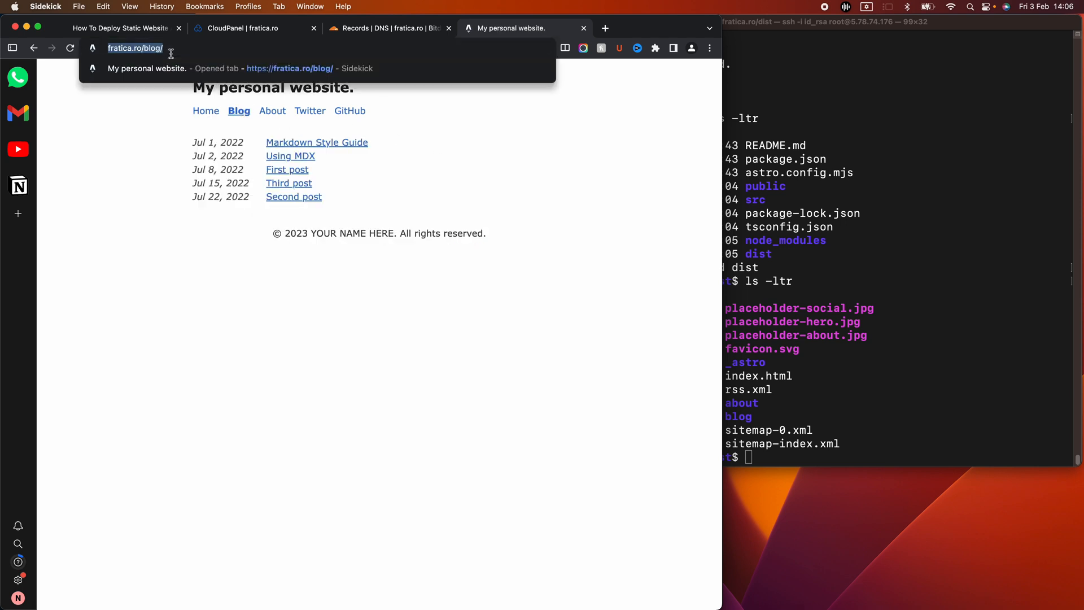
{"action": "left_click", "coordinate": [317, 142]}
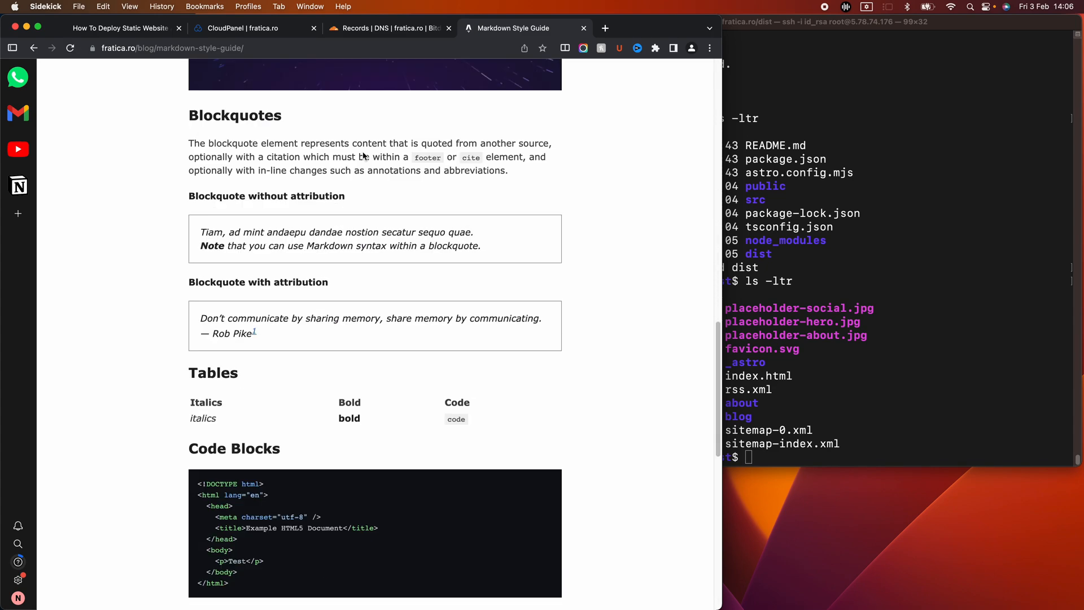
{"action": "scroll", "scroll_direction": "down", "scroll_amount": 3}
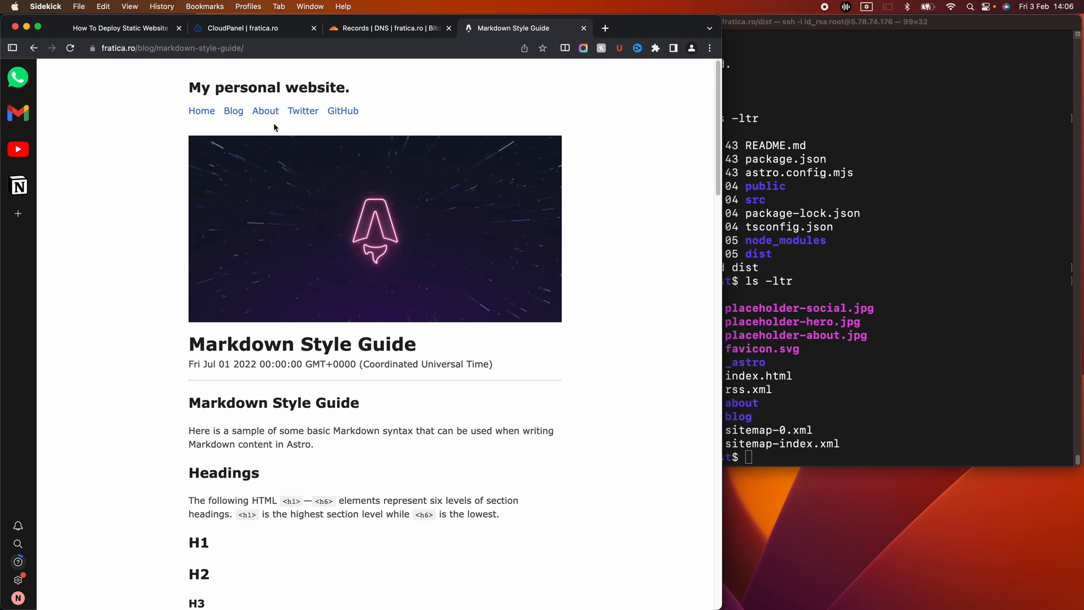
Return Home, reopen Blog, view the First post, and open a new tab
{"action": "left_click", "coordinate": [202, 111]}
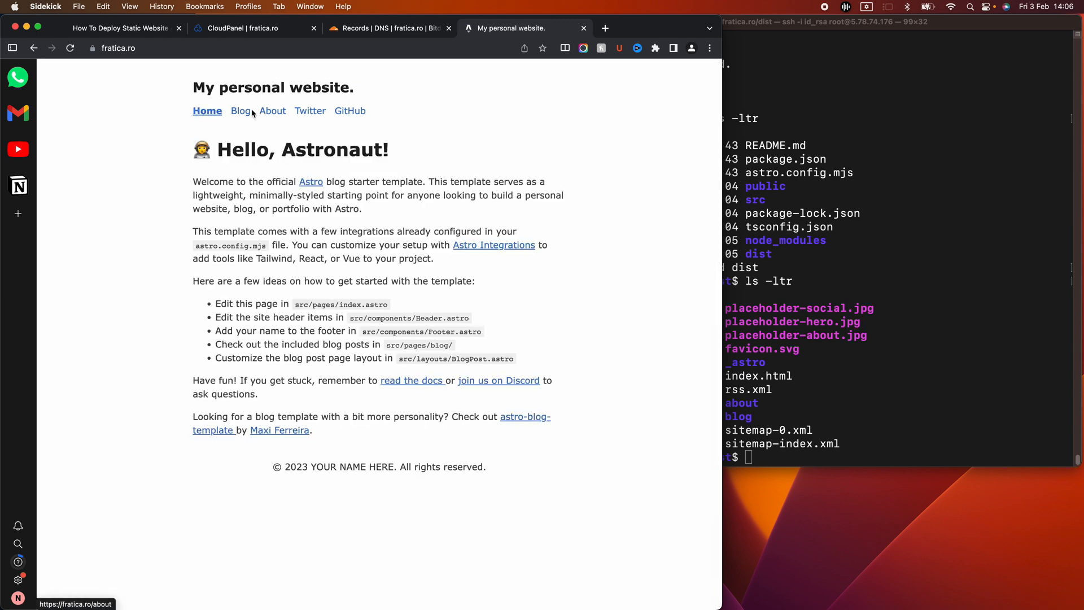
{"action": "left_click", "coordinate": [238, 111]}
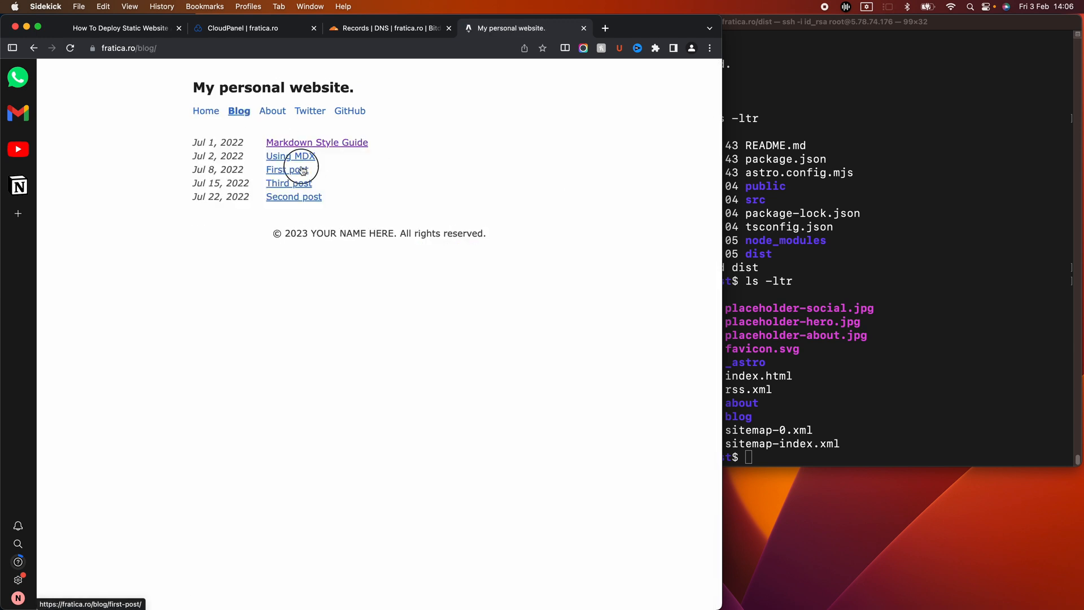
{"action": "left_click", "coordinate": [286, 170]}
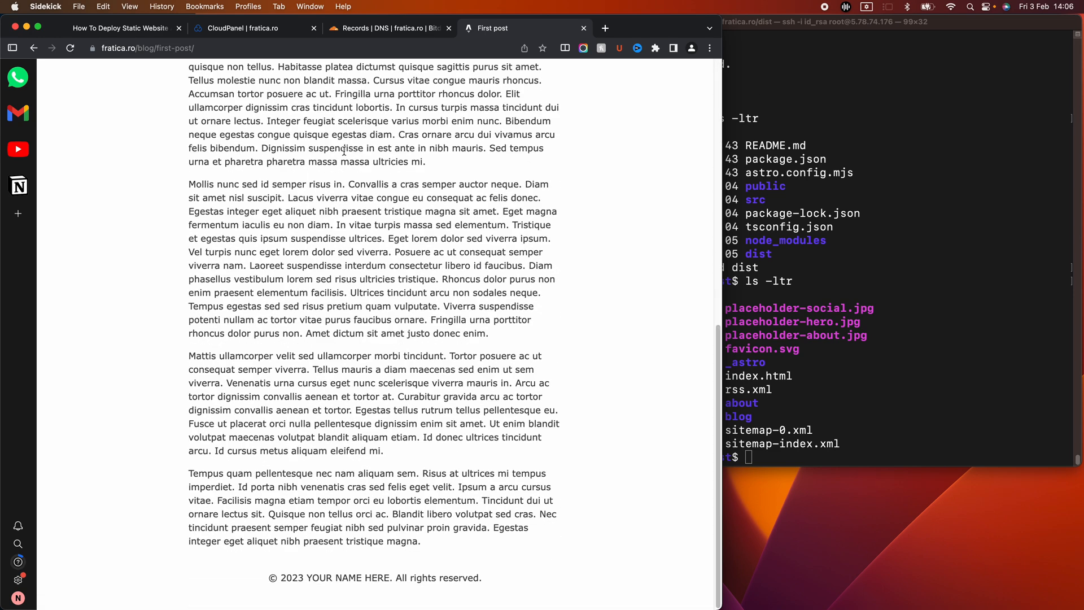
{"action": "left_click", "coordinate": [150, 48]}
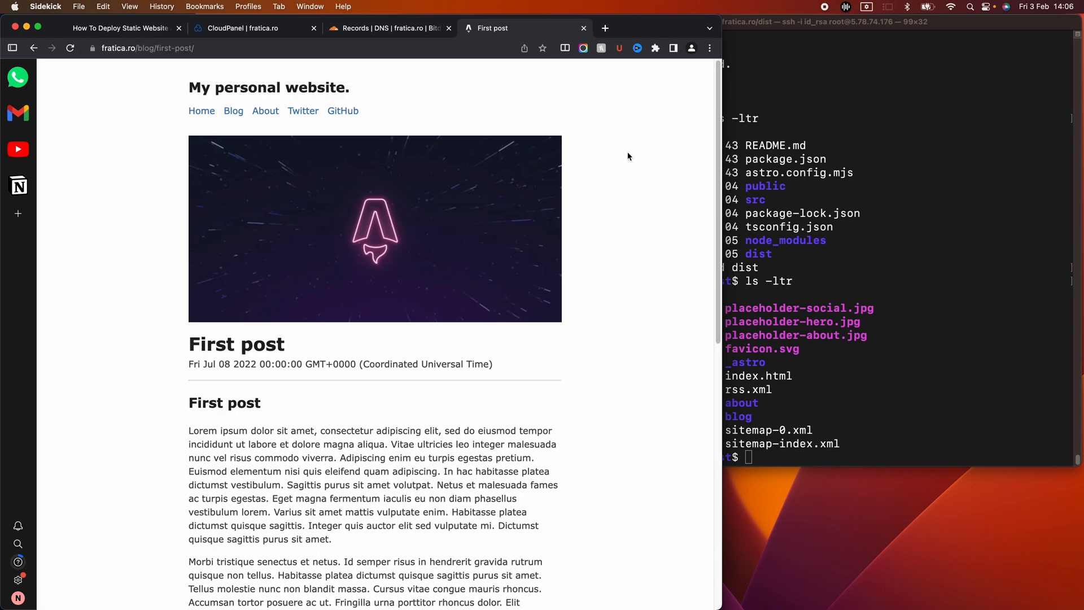
{"action": "left_click", "coordinate": [604, 27]}
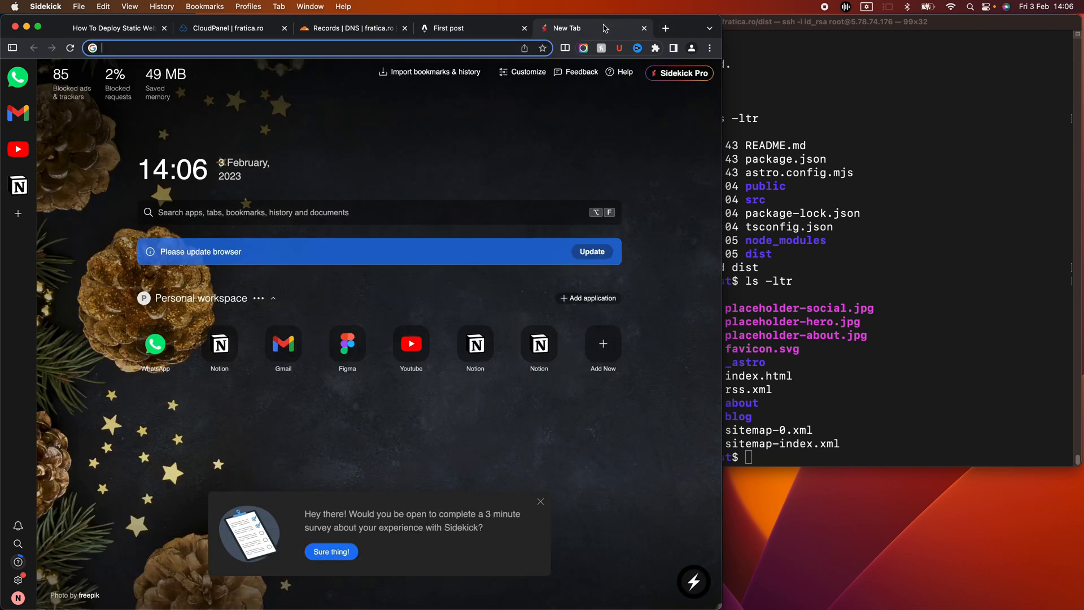
{"action": "type", "text": "page"}
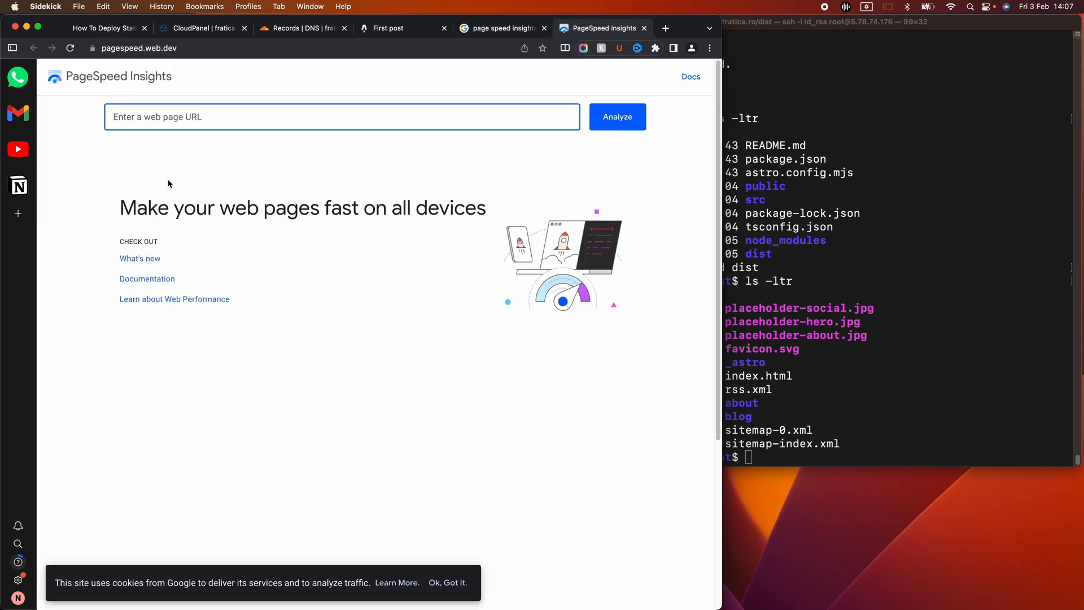
{"action": "left_click", "coordinate": [617, 117]}
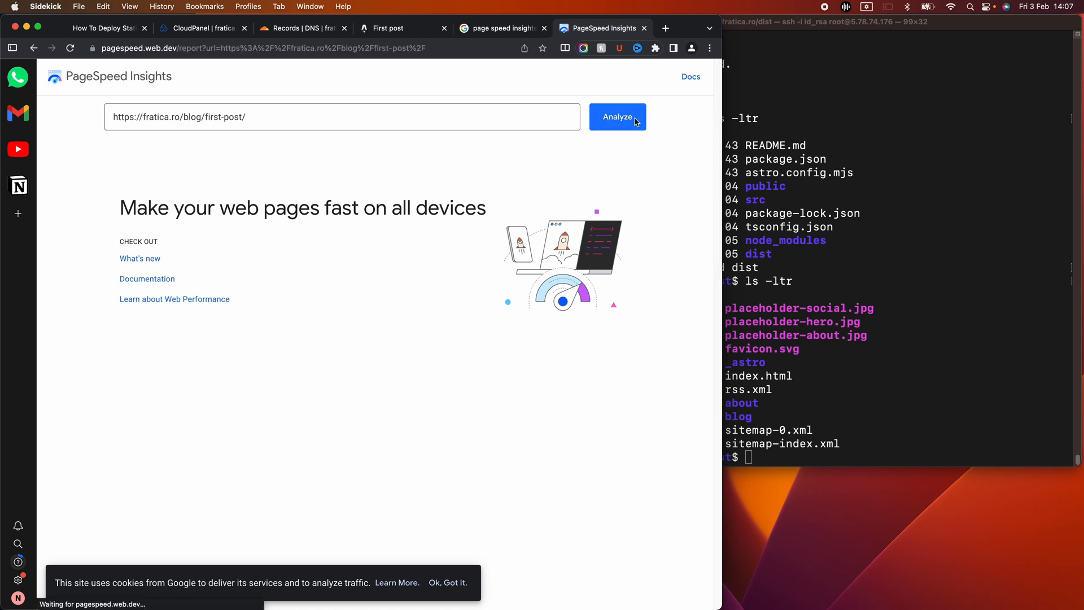
{"action": "left_click", "coordinate": [618, 117]}
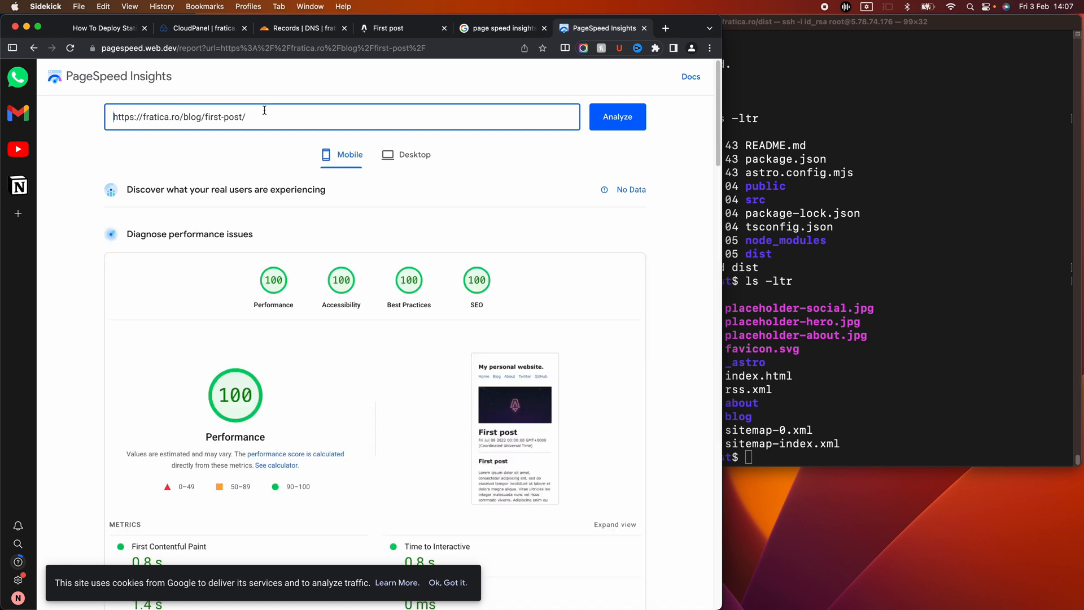
{"action": "scroll", "scroll_direction": "down", "scroll_amount": 3}
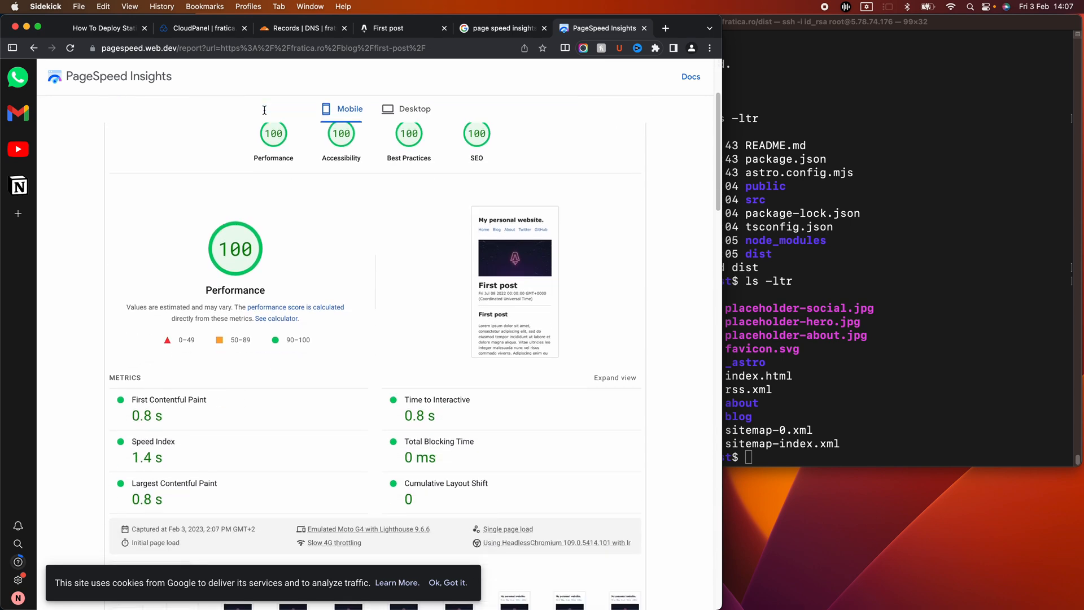
{"action": "scroll", "scroll_direction": "down", "scroll_amount": 3}
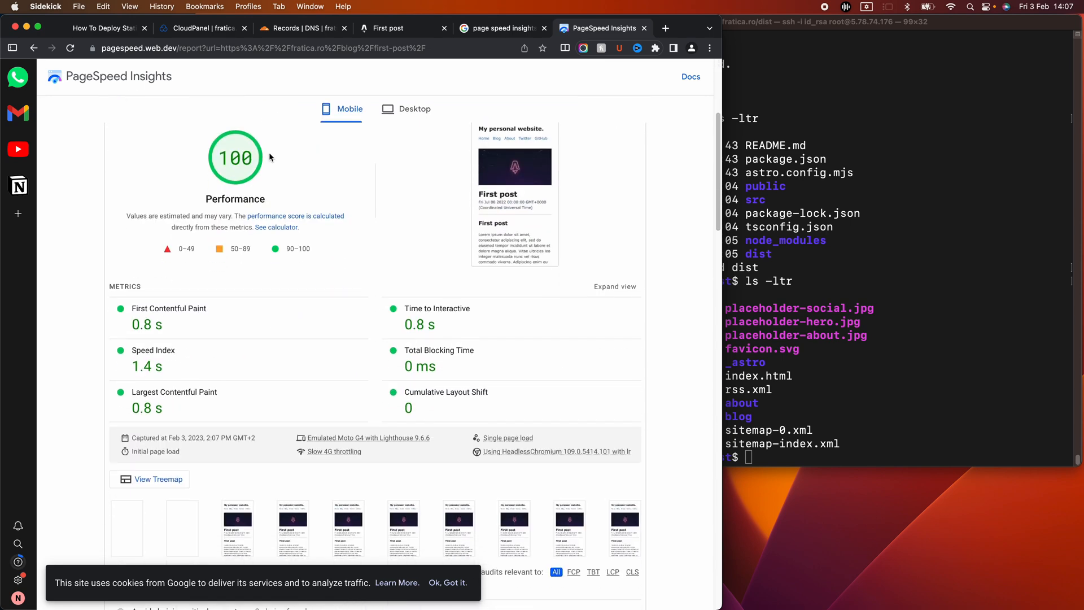
{"action": "scroll", "scroll_direction": "down", "scroll_amount": 3}
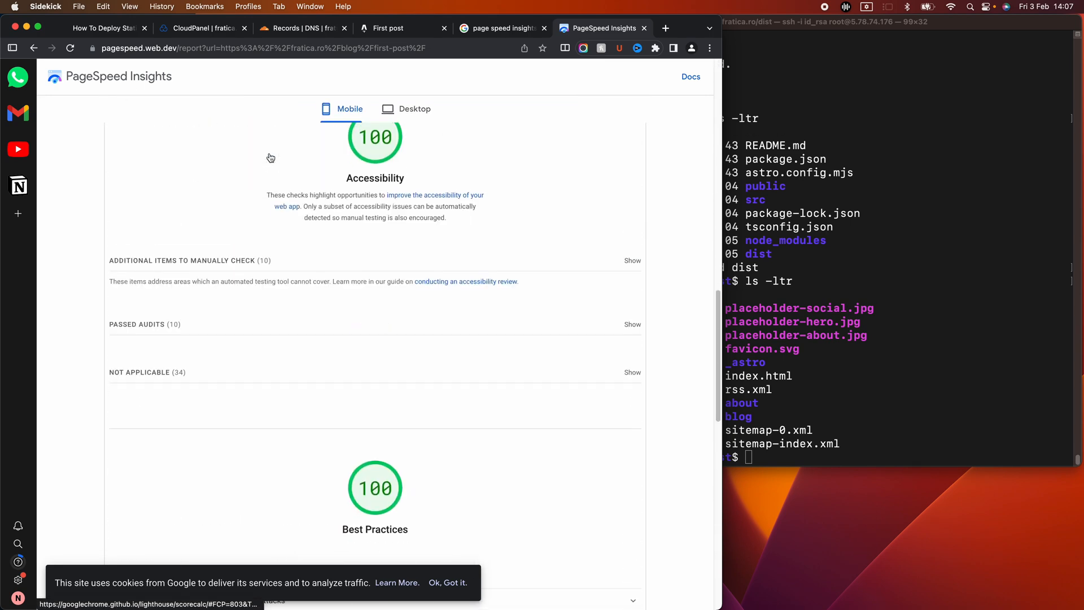